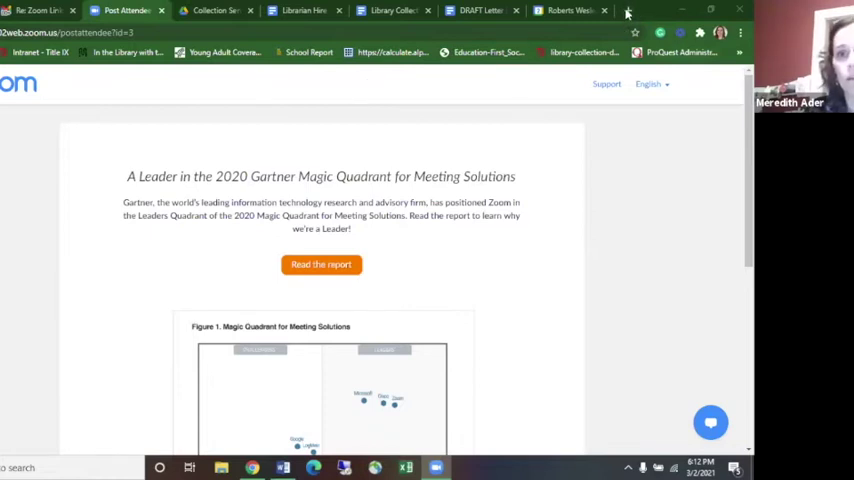
Step: Open a new Chrome tab for loading library.roberts.edu
left_click(628, 10)
type("library")
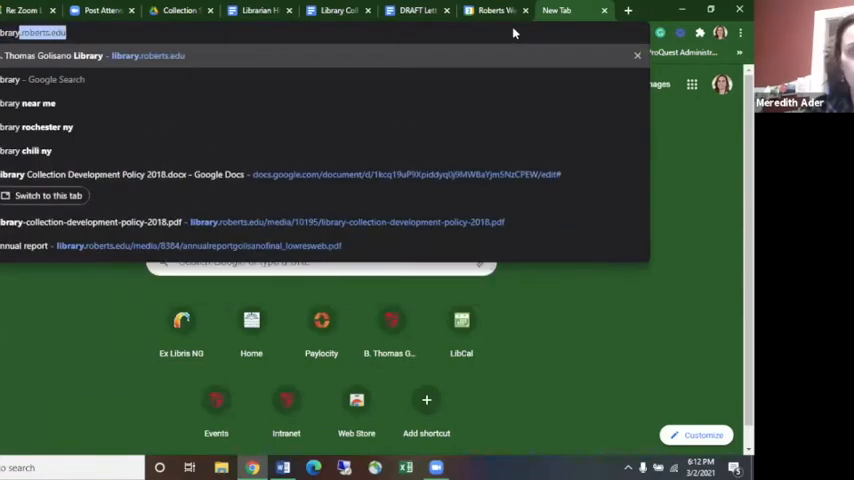
mouse_move(515, 30)
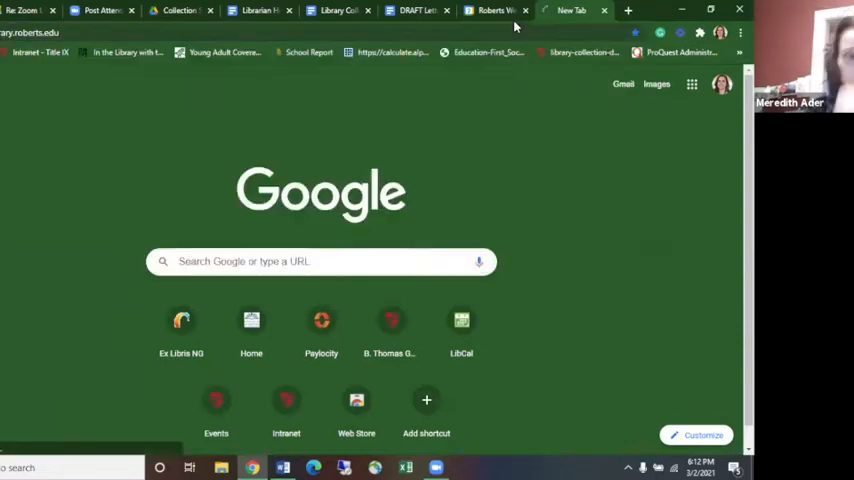
left_click(570, 10)
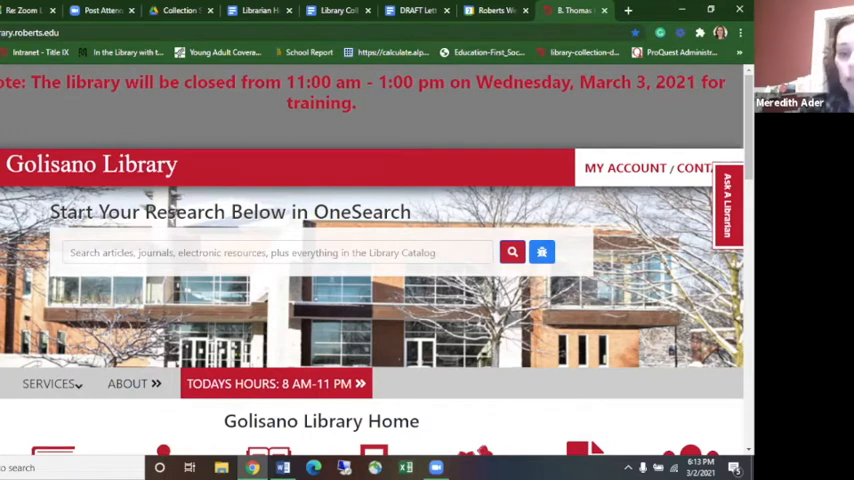
Step: Scroll the Golisano Library home page to bring the Research Guides and other service links into view
scroll("down", 3)
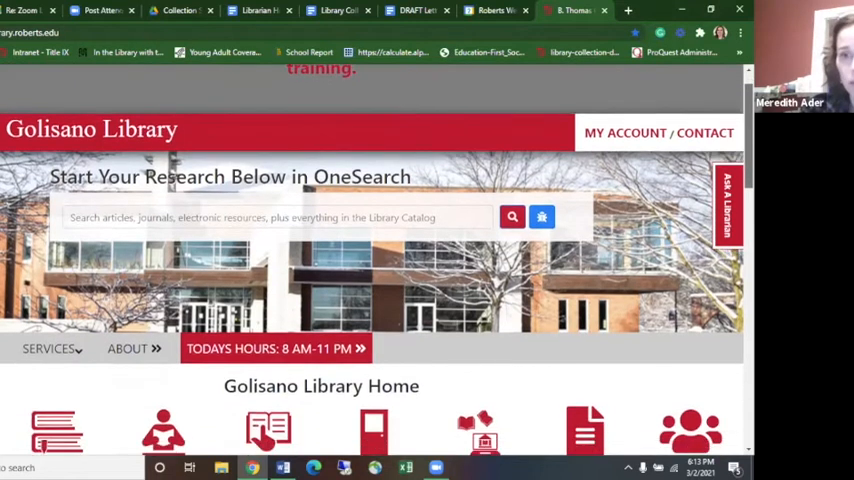
scroll("down", 3)
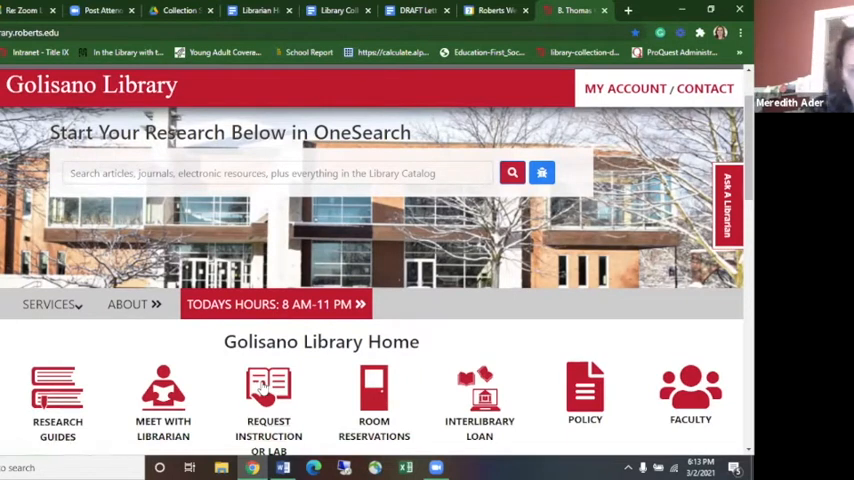
mouse_move(172, 443)
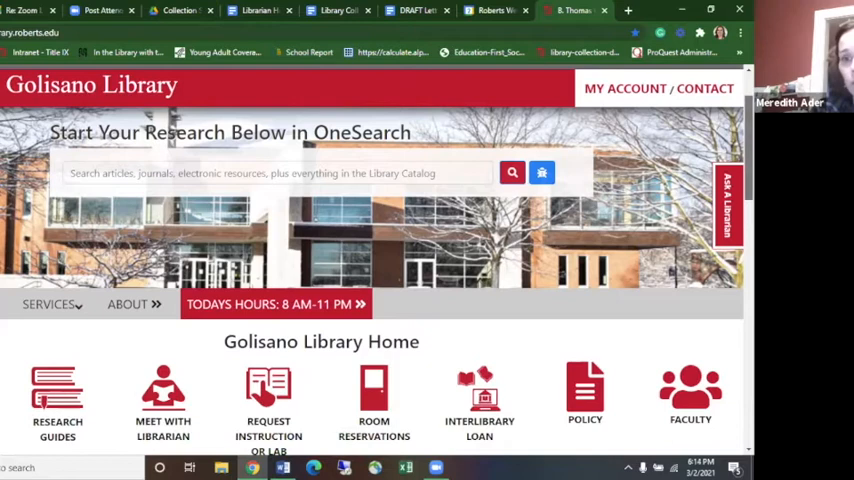
scroll("down", 3)
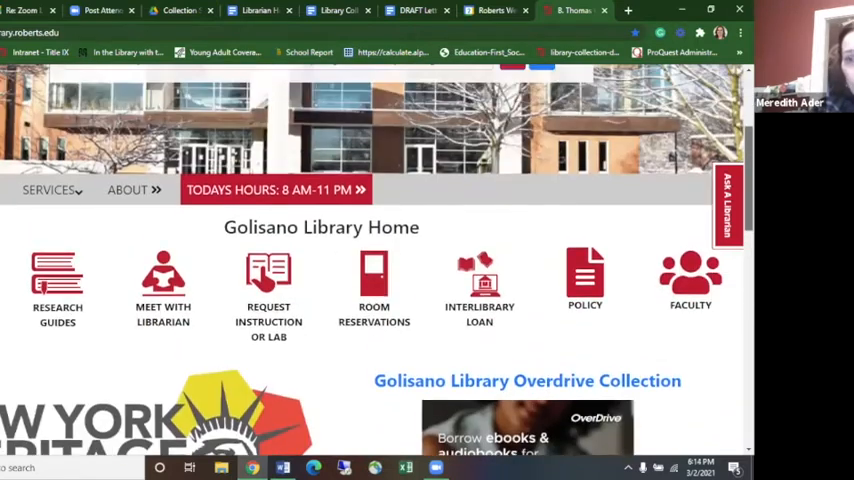
scroll("up", 3)
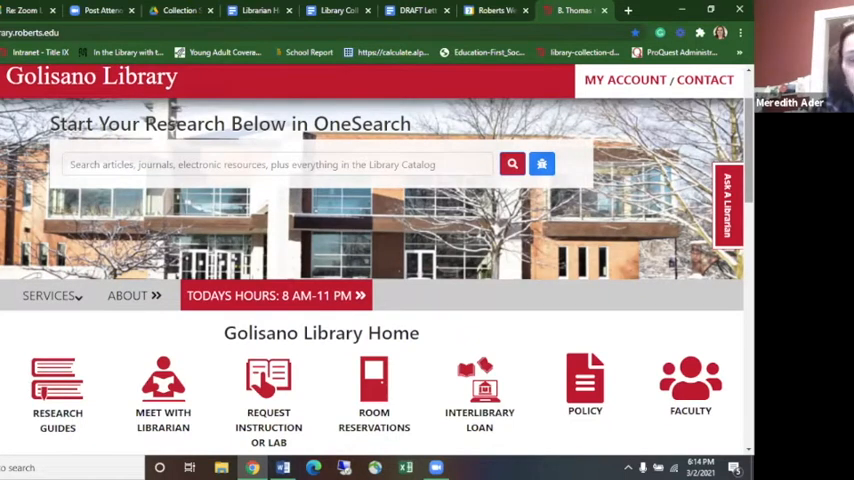
mouse_move(379, 195)
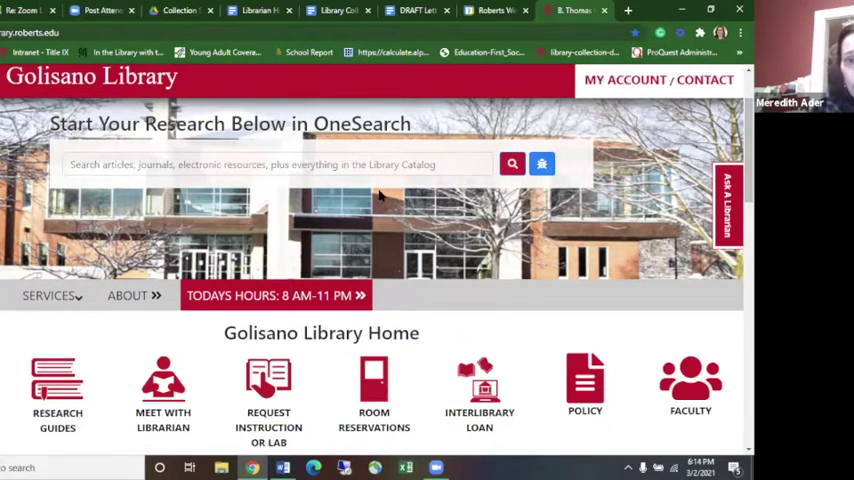
mouse_move(376, 196)
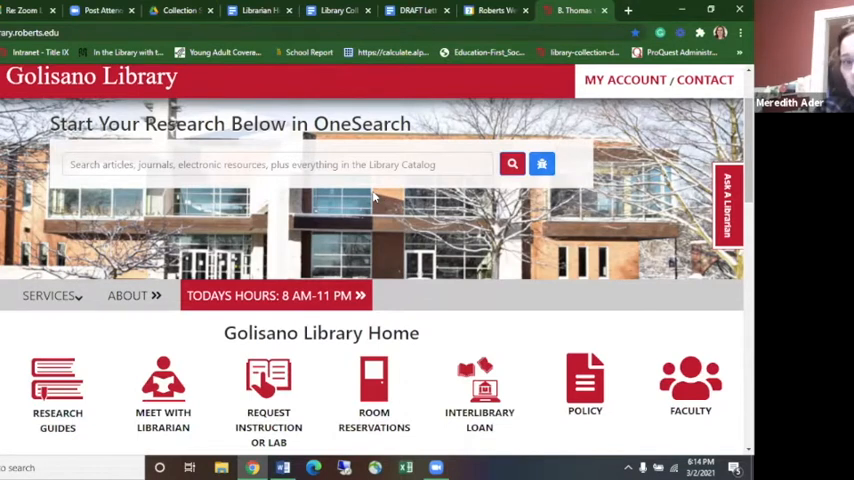
mouse_move(418, 148)
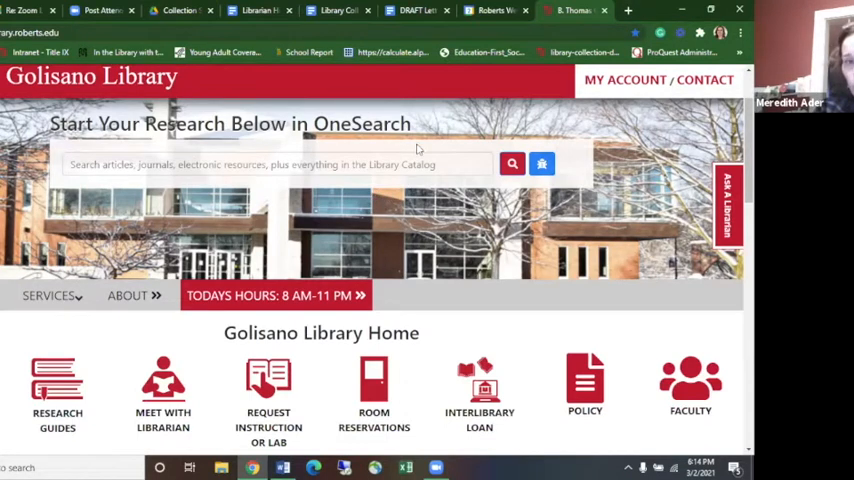
mouse_move(273, 194)
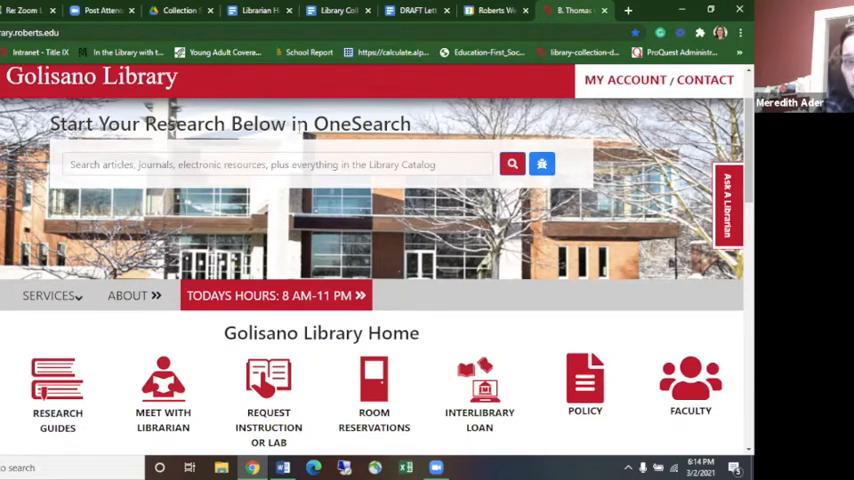
mouse_move(281, 187)
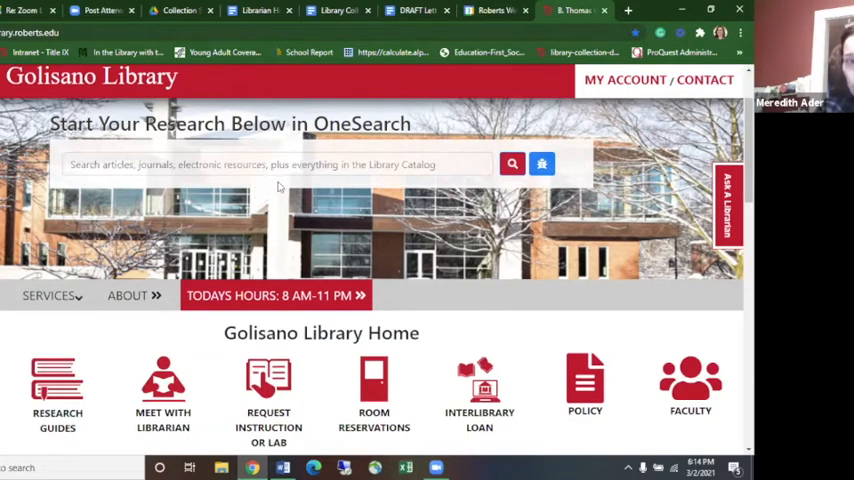
mouse_move(113, 367)
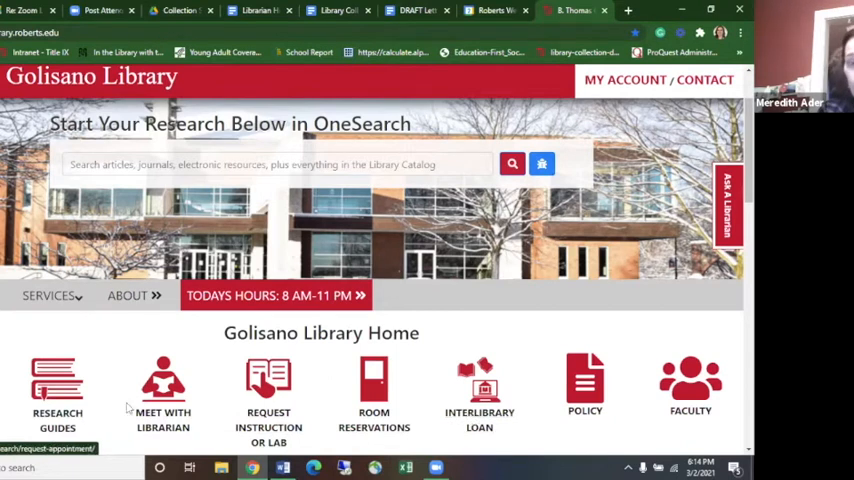
mouse_move(162, 420)
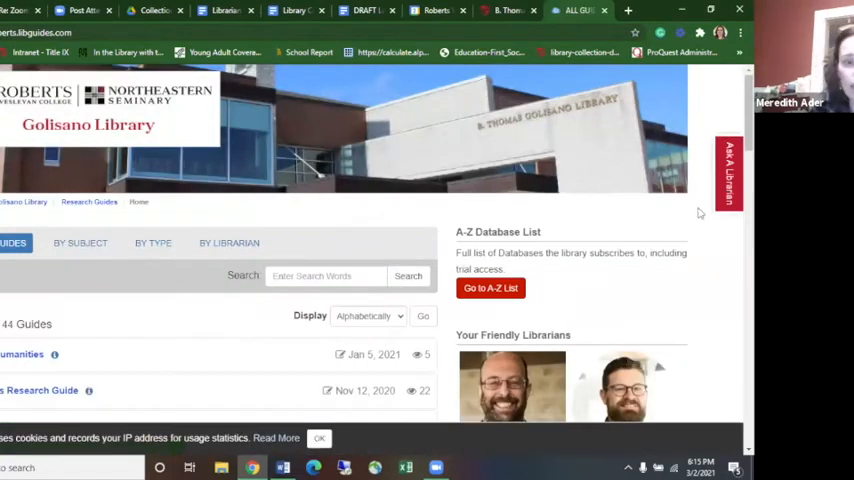
Step: Scroll through the LibGuides All Guides list to its final entries
scroll("down", 3)
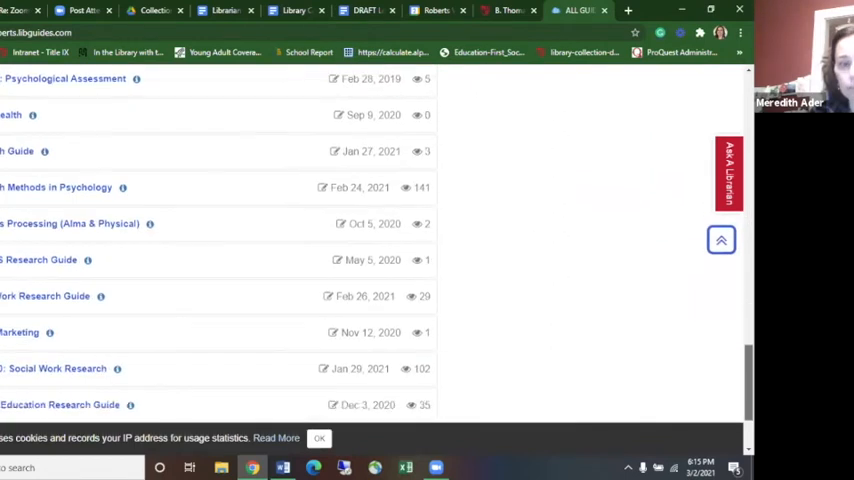
scroll("down", 3)
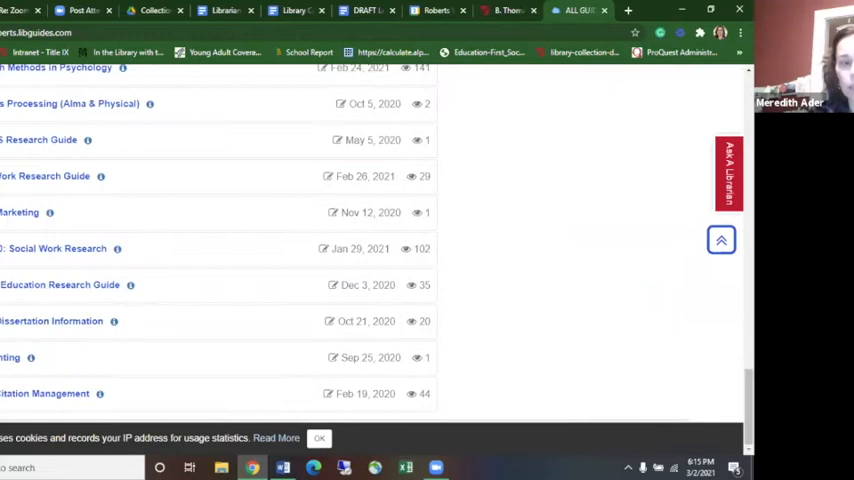
mouse_move(717, 381)
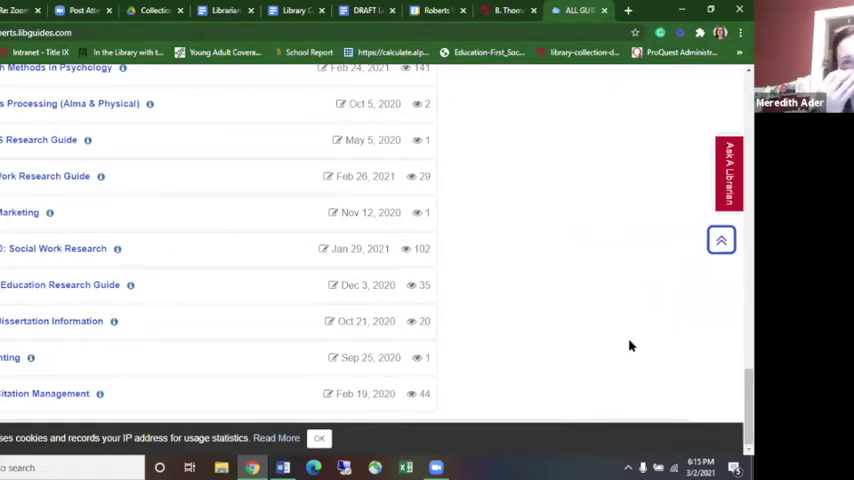
mouse_move(443, 293)
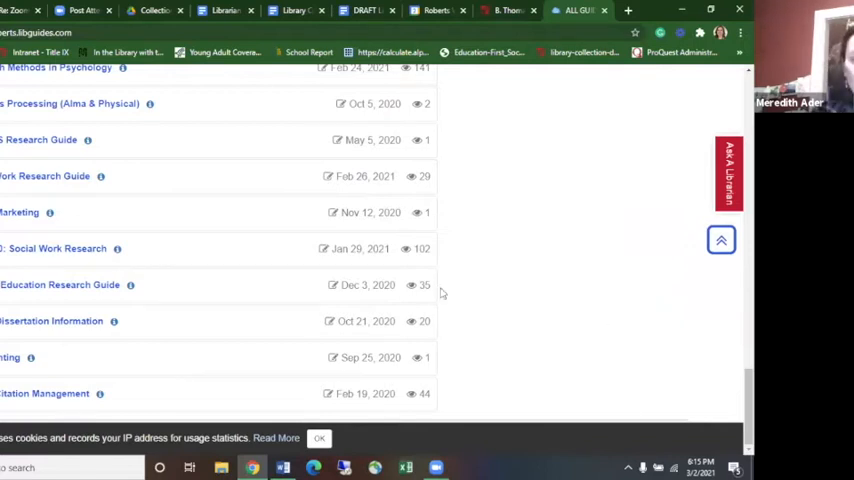
mouse_move(60, 285)
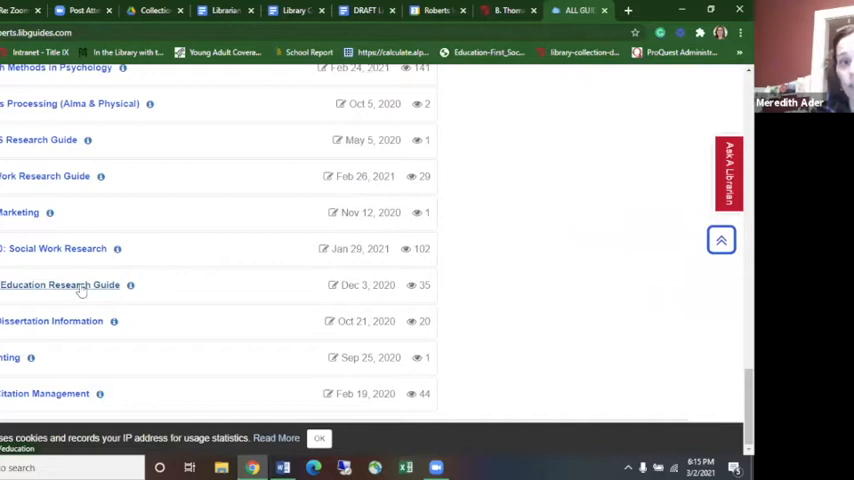
mouse_move(513, 27)
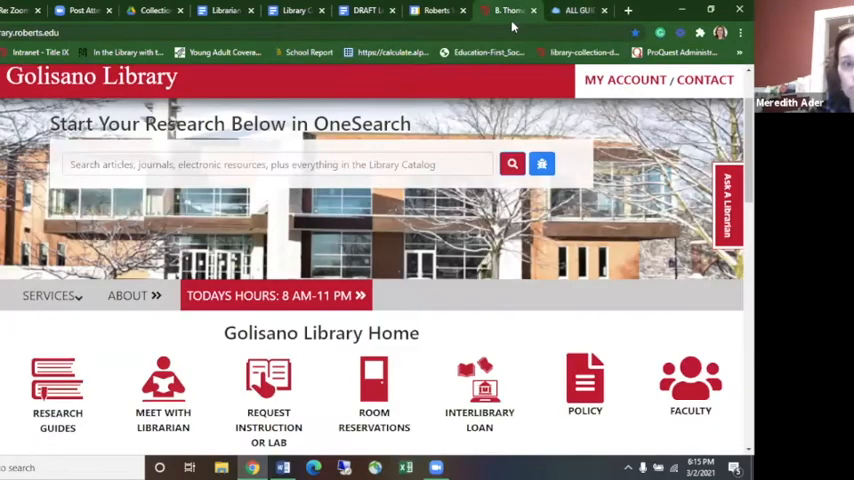
mouse_move(70, 348)
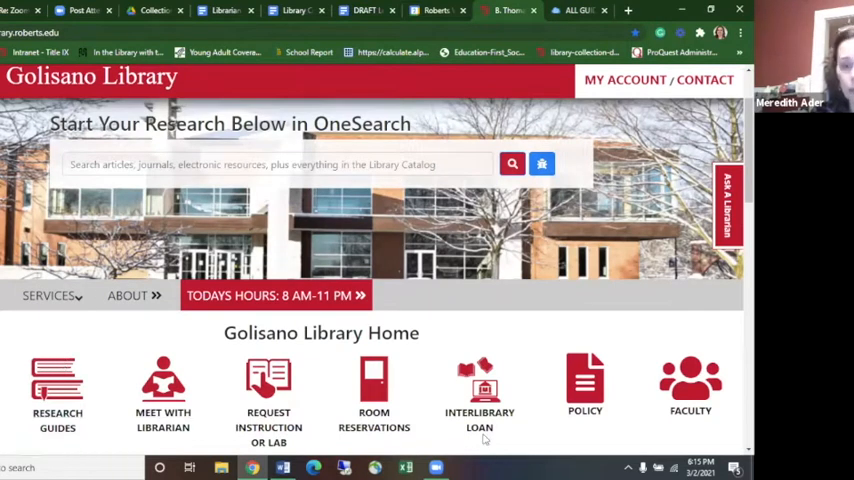
mouse_move(645, 448)
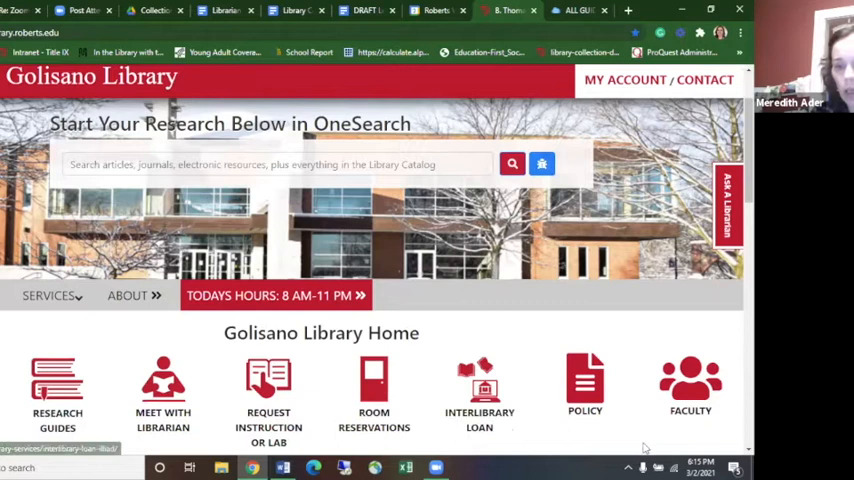
mouse_move(600, 433)
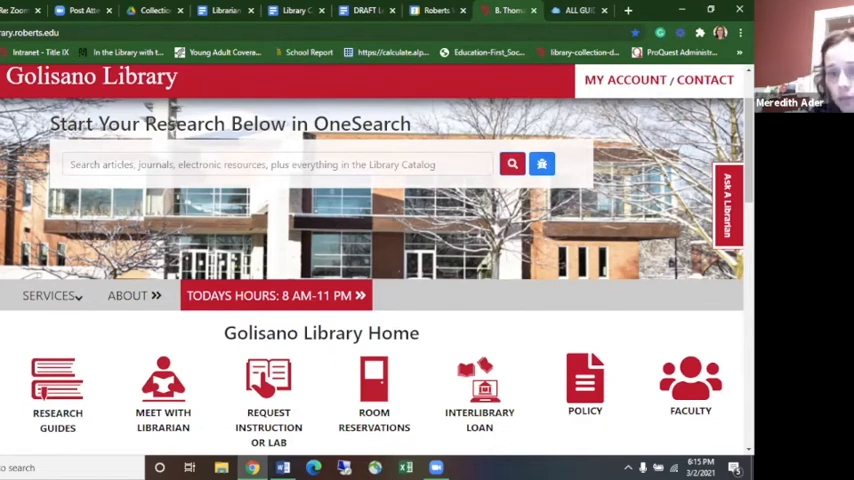
mouse_move(678, 218)
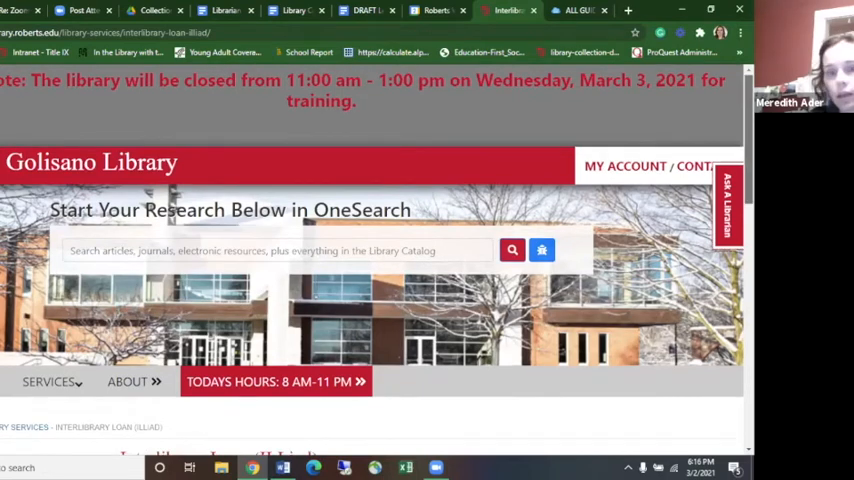
Step: Log in to the ILLiad interlibrary loan account to reach Outstanding Requests
scroll("down", 3)
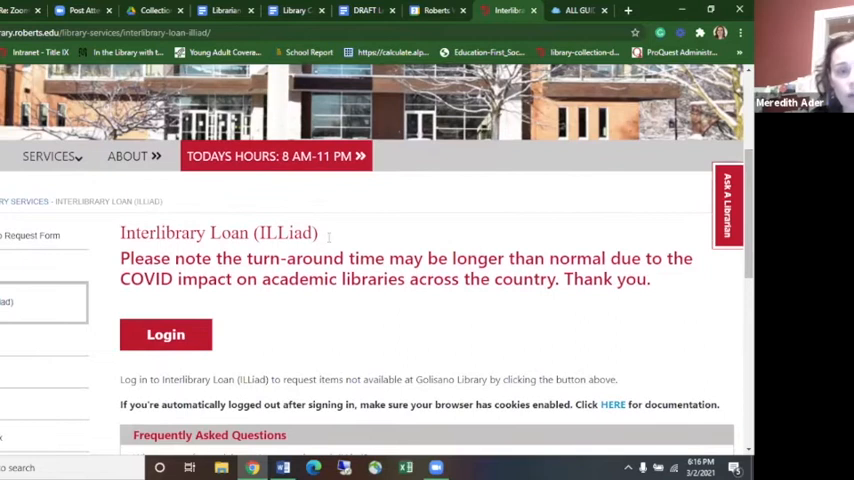
left_click(165, 334)
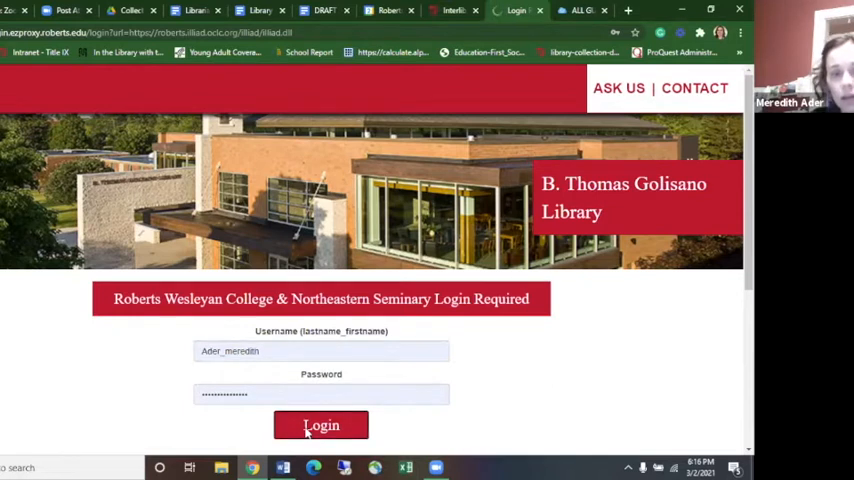
left_click(321, 425)
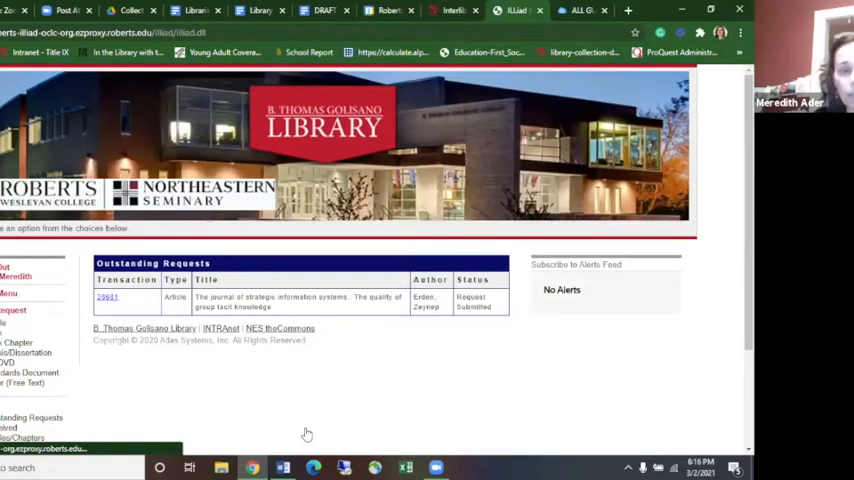
mouse_move(204, 225)
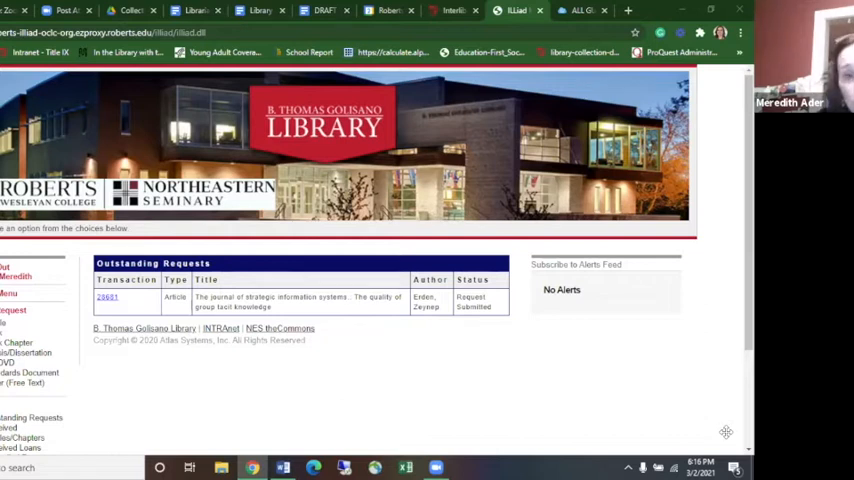
mouse_move(701, 284)
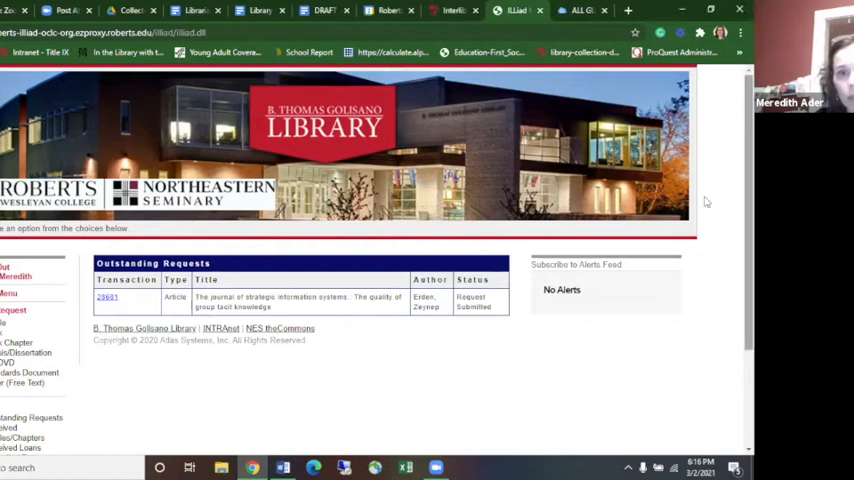
Step: Switch back to the Interlibrary Loan tab and scroll up the page
left_click(455, 10)
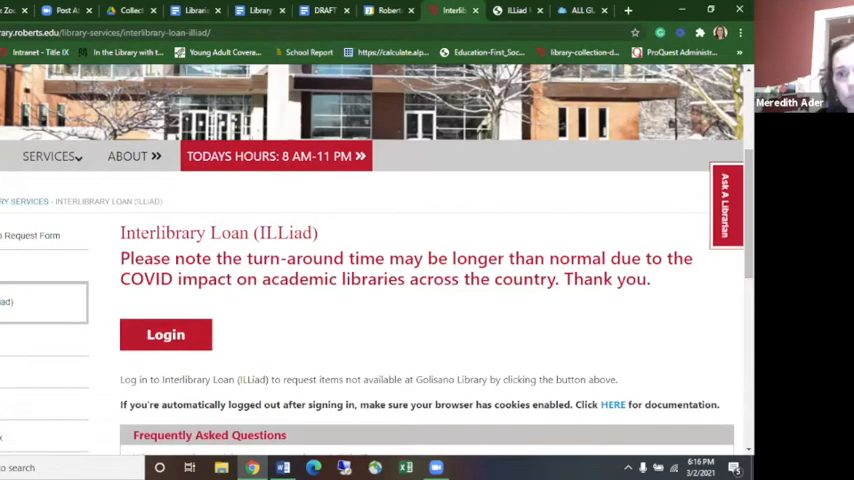
scroll("up", 3)
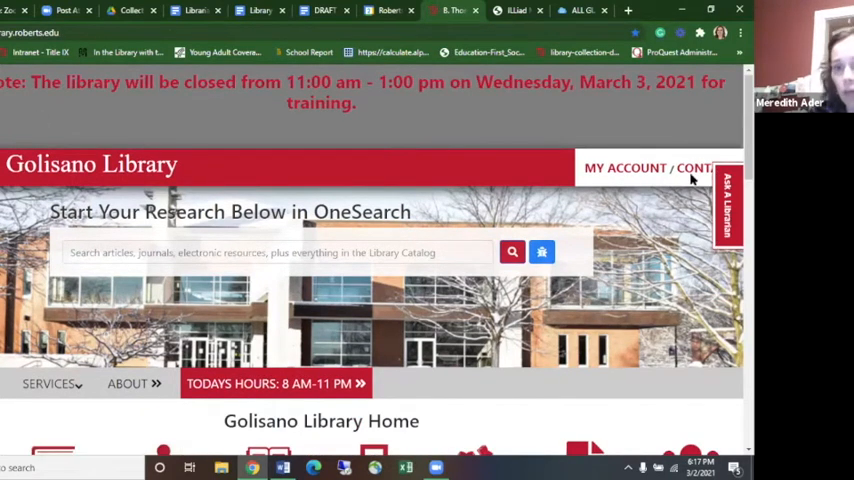
Step: Scroll the library home page to reach the Databases A-Z link
scroll("down", 3)
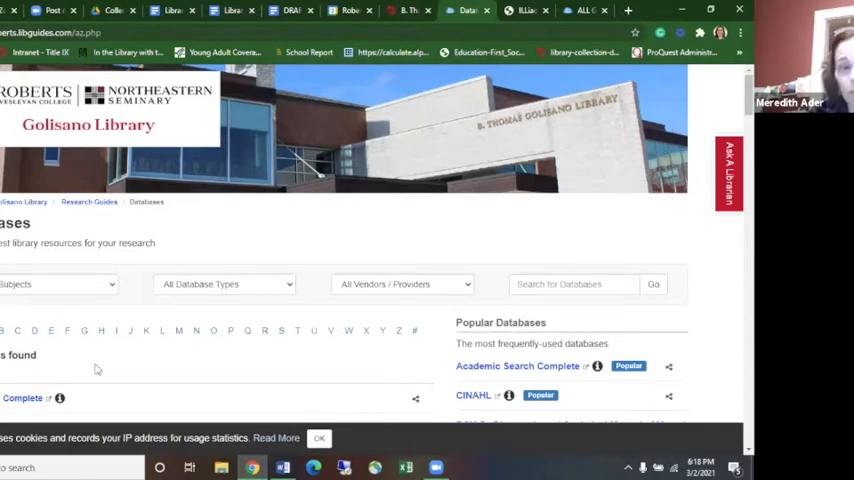
mouse_move(290, 349)
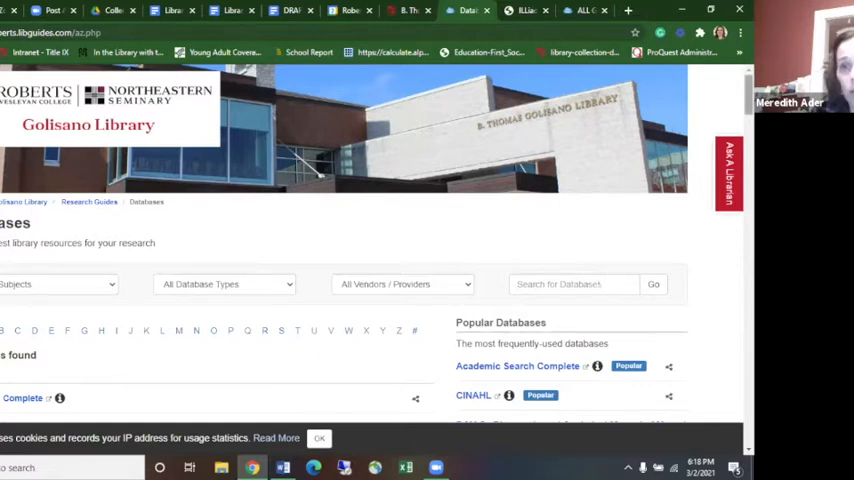
Step: Scroll the Databases A-Z page to locate the All Subjects filter
scroll("down", 3)
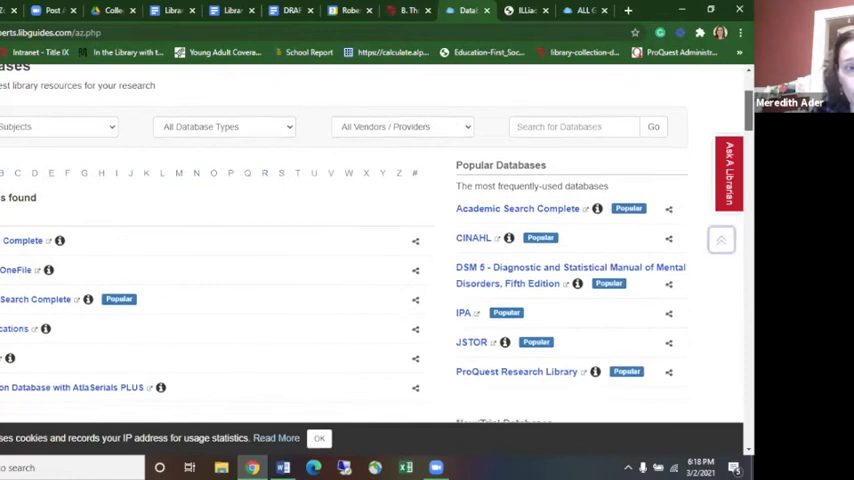
scroll("up", 3)
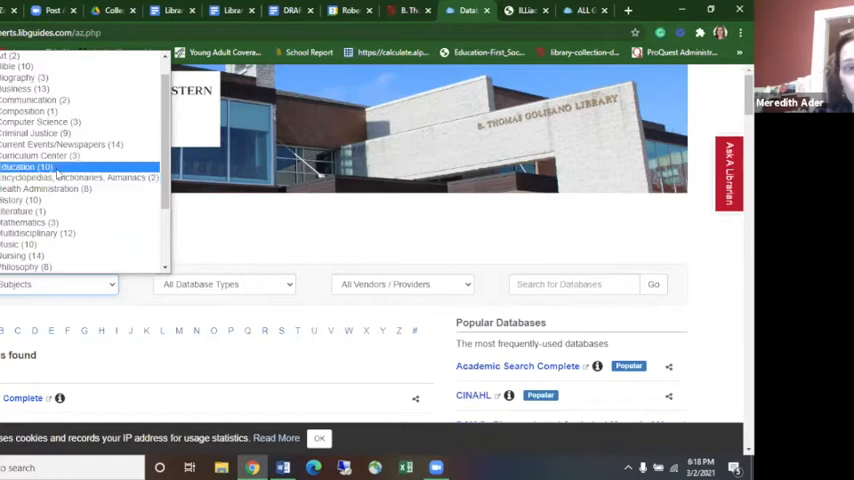
Step: Filter the databases to Education and scroll through its ten entries
left_click(35, 166)
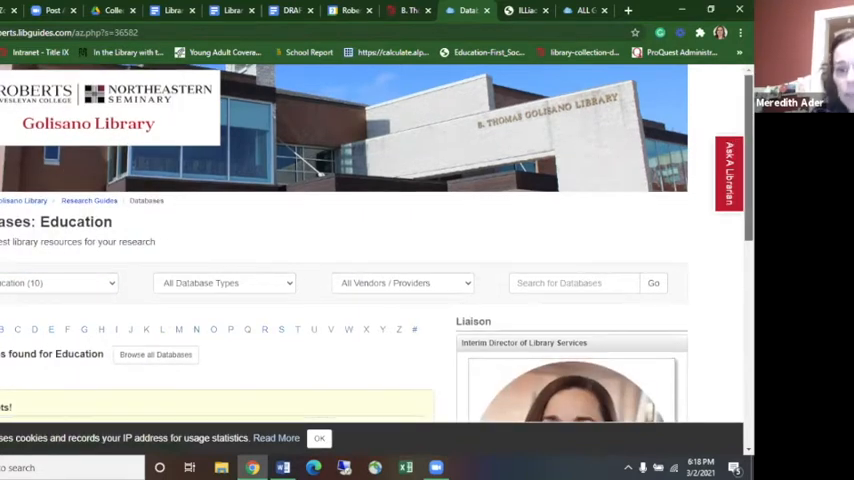
scroll("down", 3)
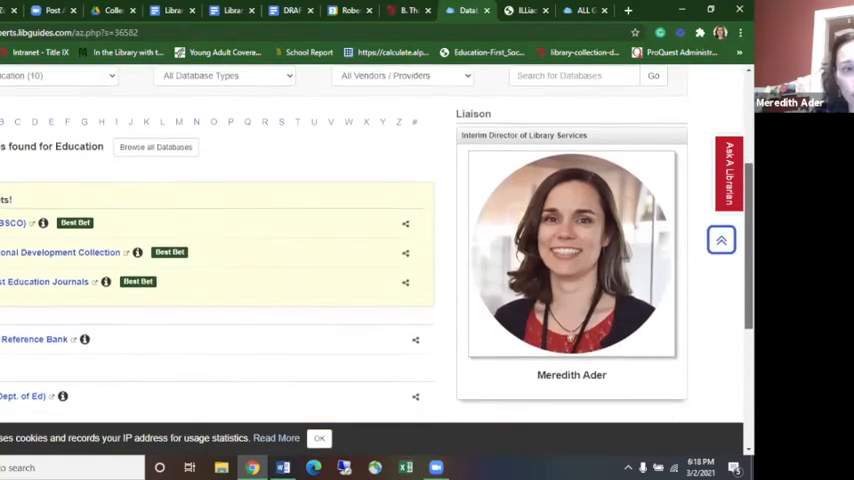
scroll("down", 3)
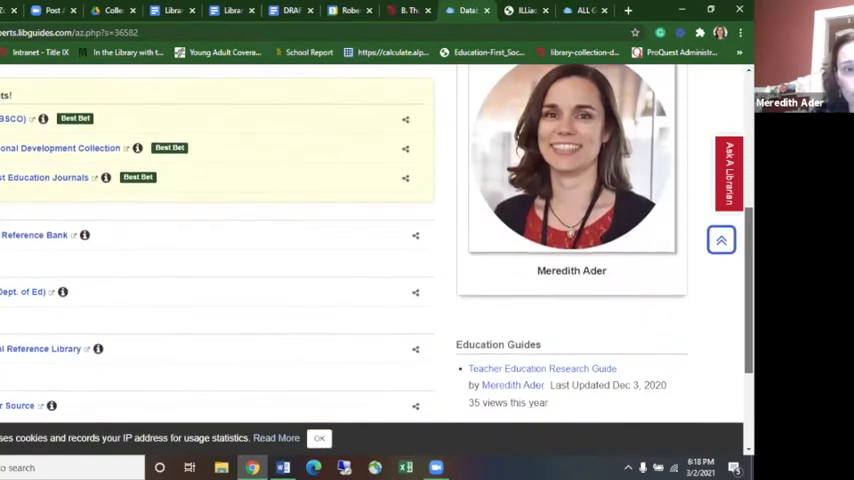
scroll("down", 3)
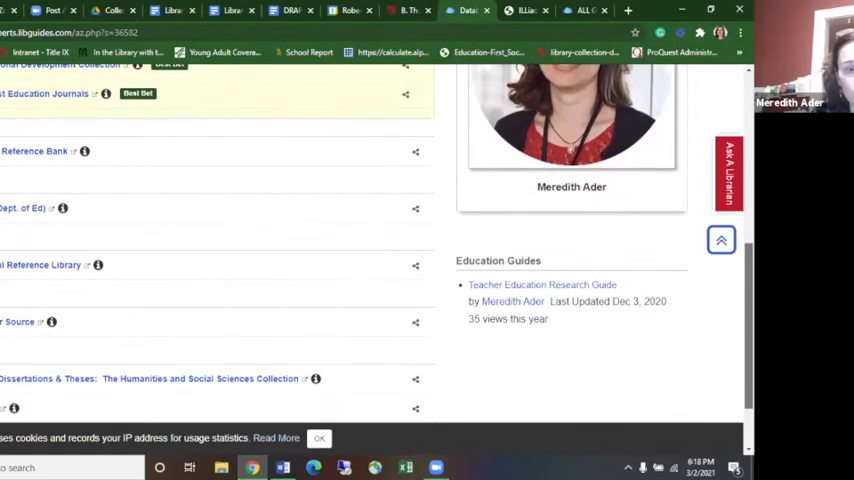
scroll("down", 3)
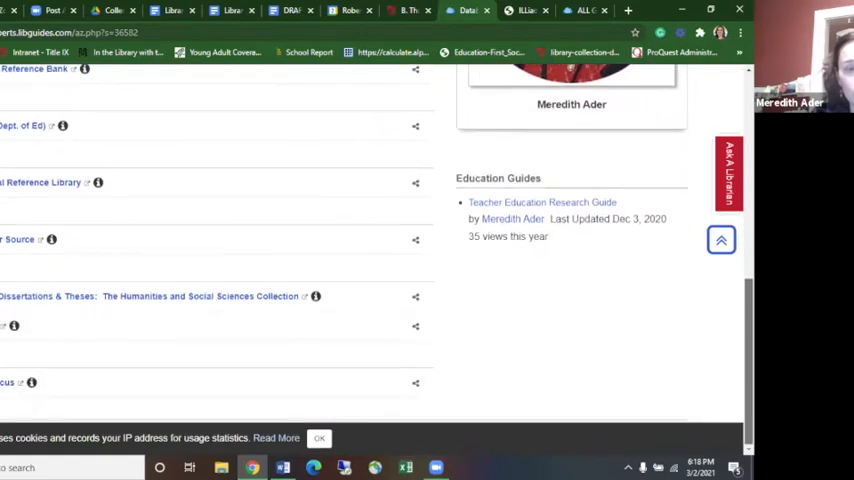
scroll("up", 3)
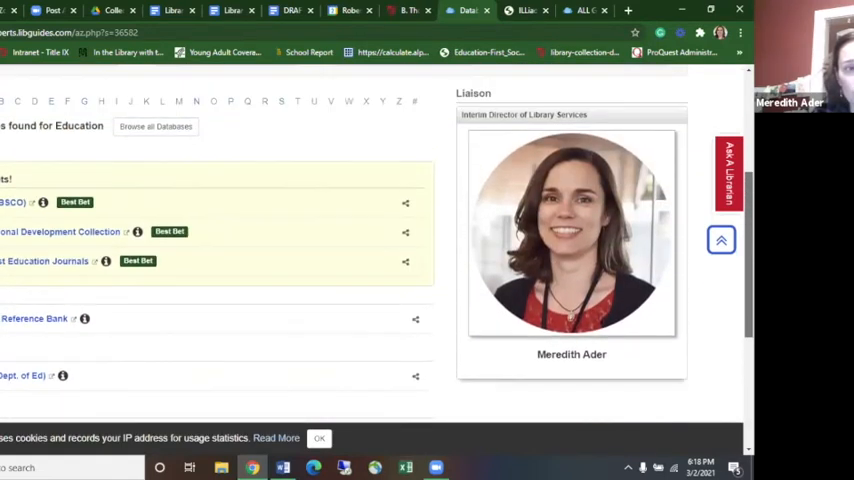
scroll("up", 3)
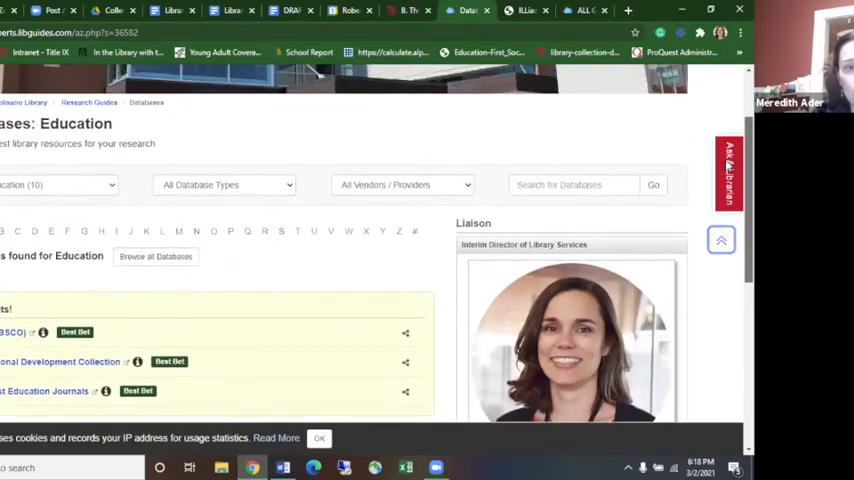
scroll("up", 3)
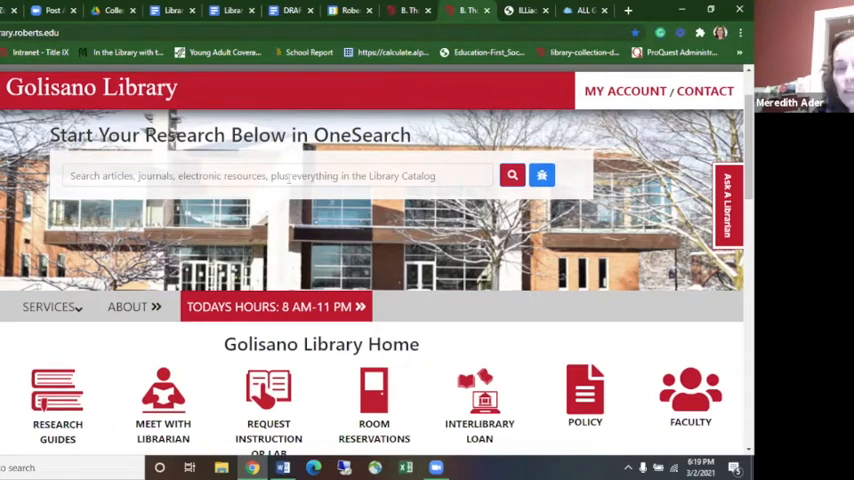
left_click(280, 175)
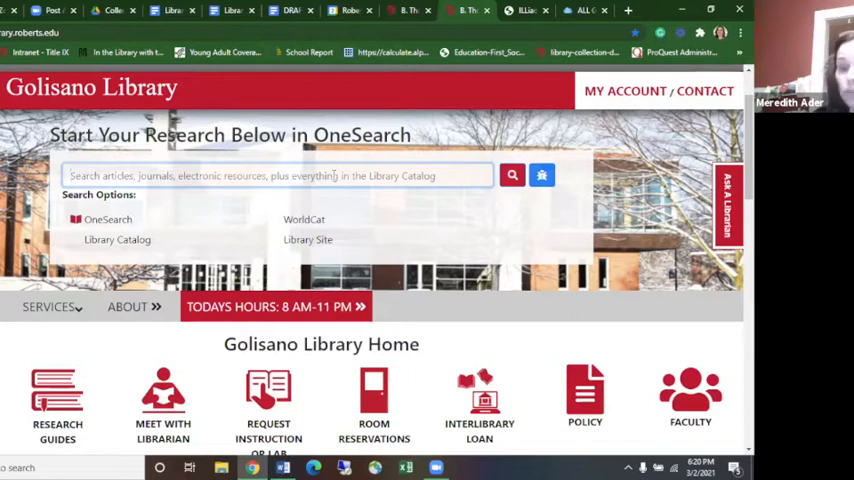
mouse_move(398, 257)
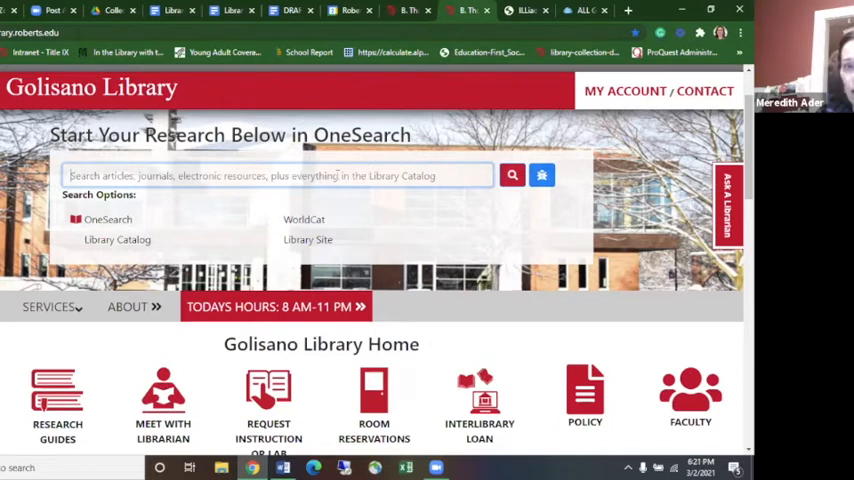
mouse_move(623, 264)
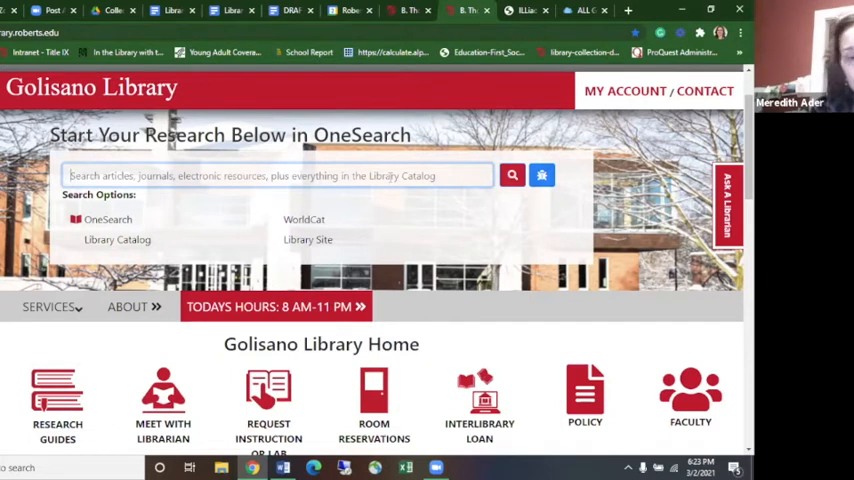
Step: Search OneSearch for 'genius hour'
type("gel")
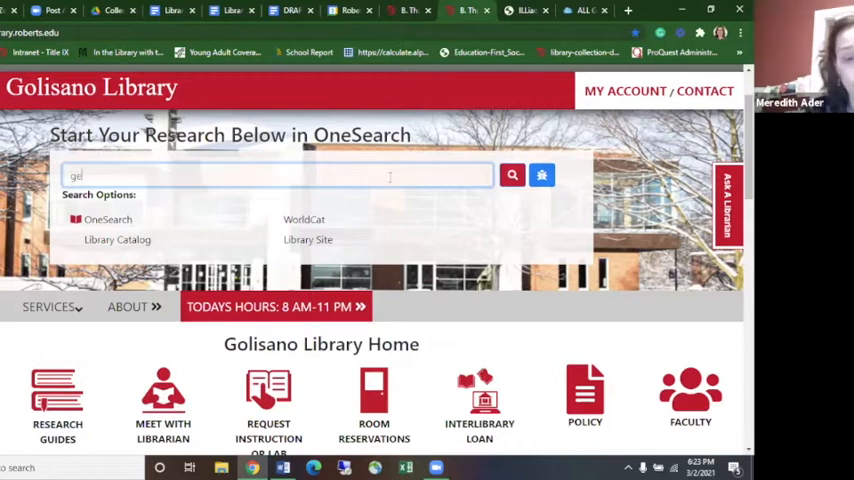
type("genius hour")
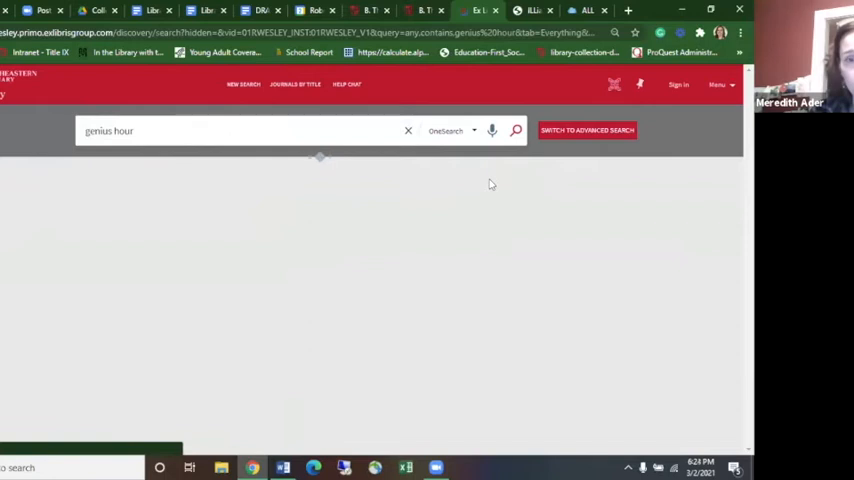
Step: Sign in from the yellow banner on the genius hour results page
left_click(515, 130)
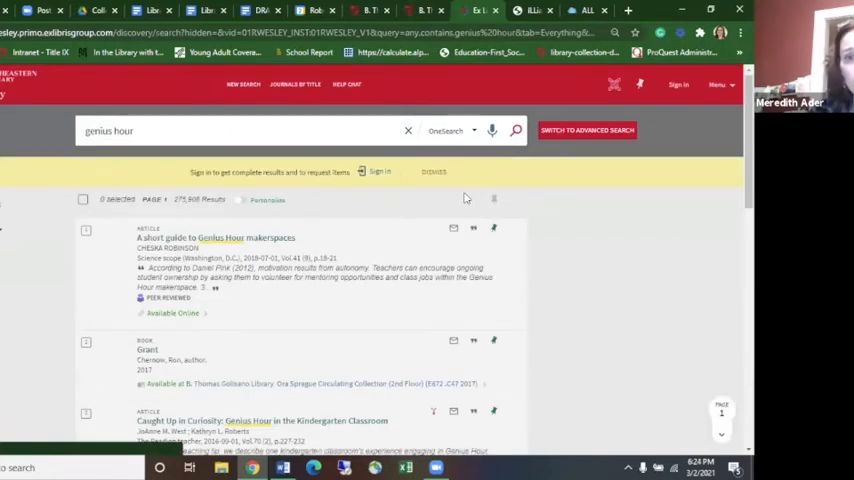
left_click(379, 171)
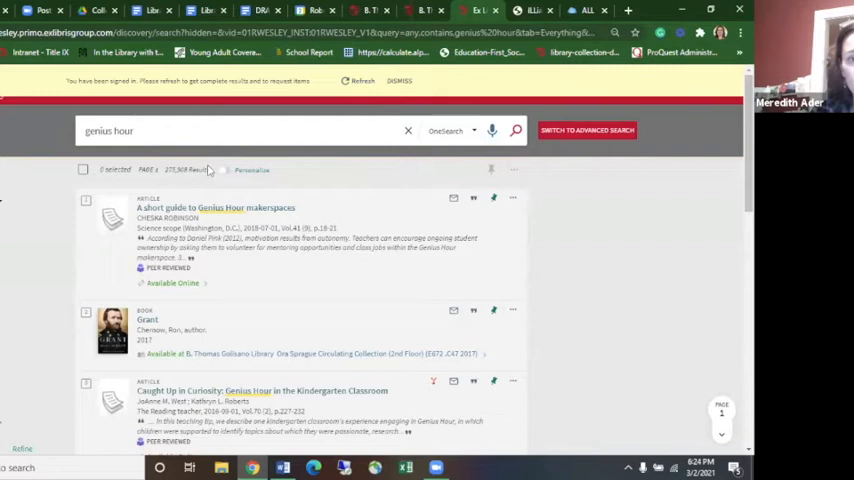
mouse_move(208, 175)
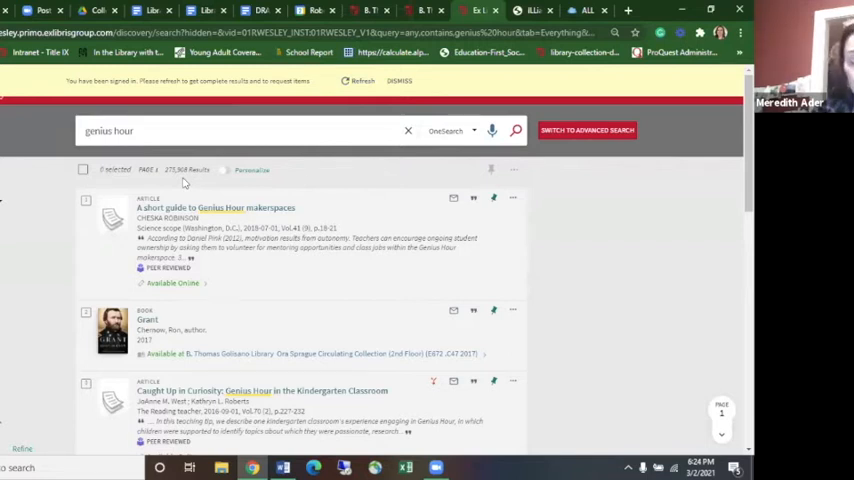
mouse_move(424, 172)
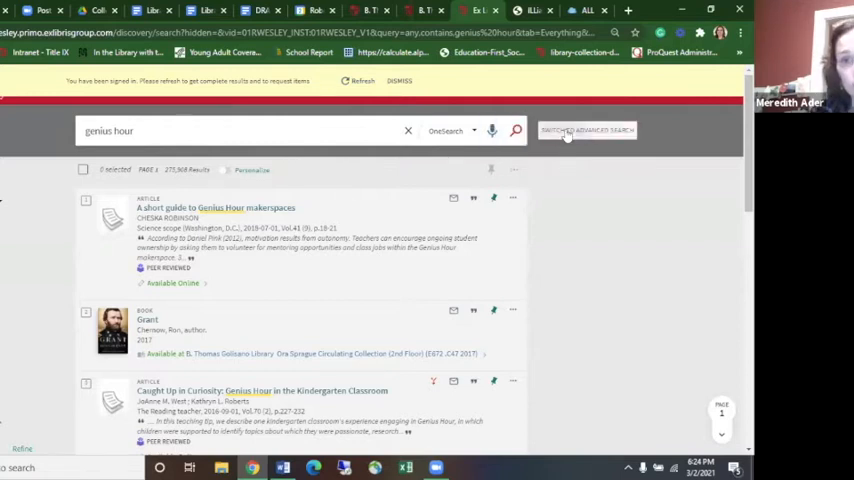
Step: In advanced search, set the genius hour line to 'is (exact)' and run it
left_click(587, 130)
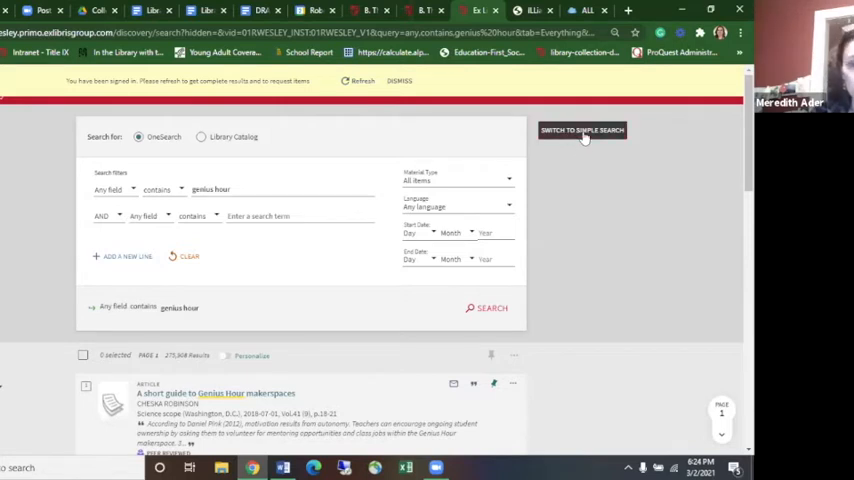
mouse_move(289, 180)
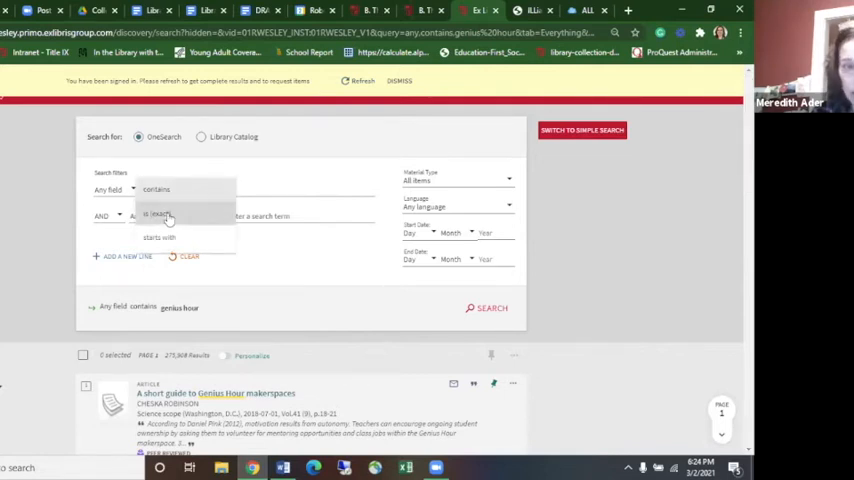
left_click(159, 214)
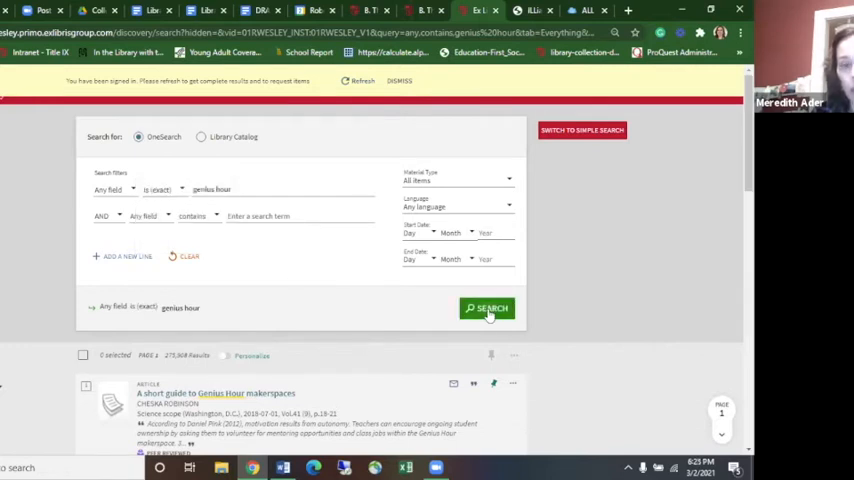
left_click(488, 308)
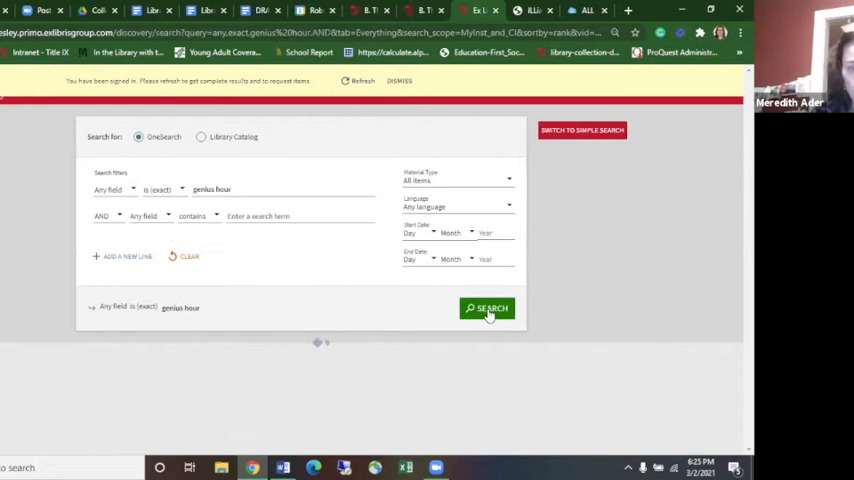
Step: Rerun the exact-phrase genius hour search and view the 532 results
left_click(488, 308)
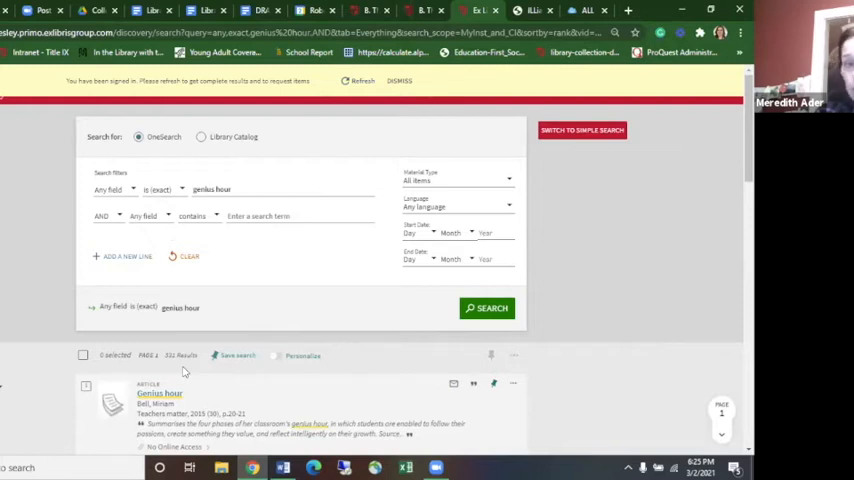
mouse_move(611, 382)
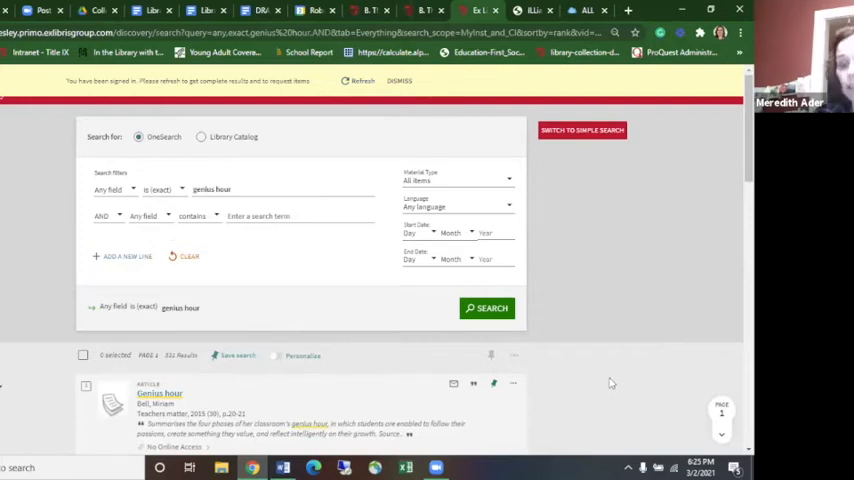
mouse_move(535, 391)
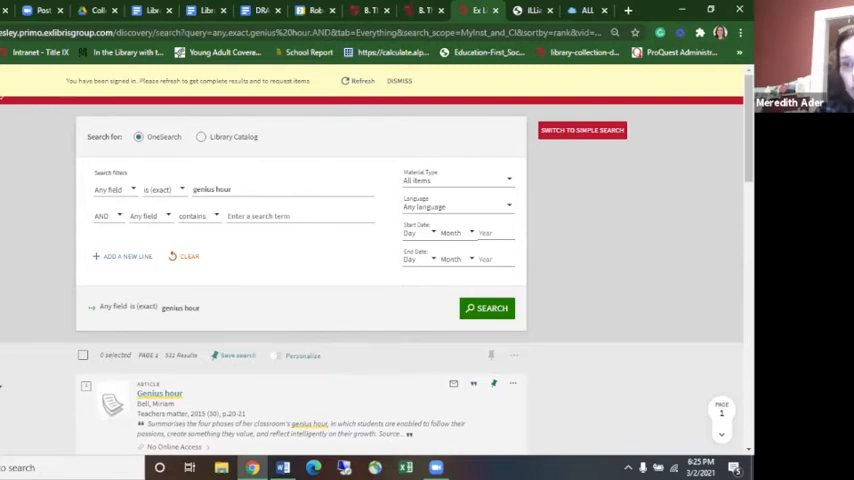
scroll("down", 3)
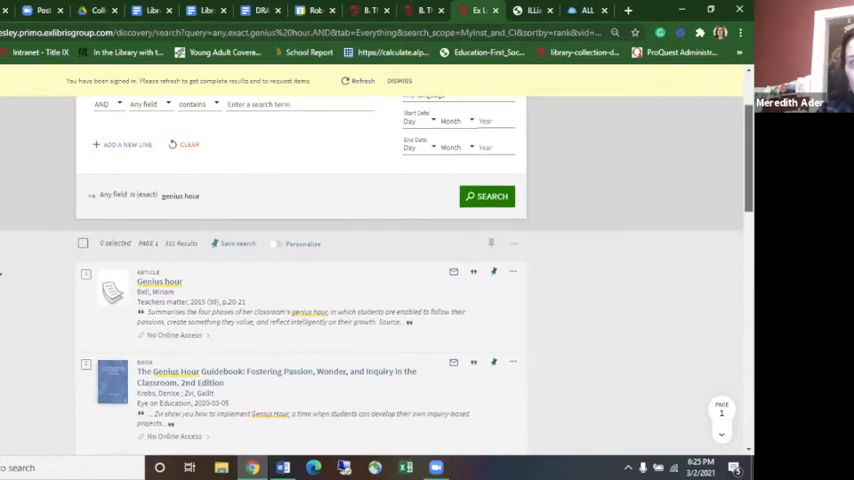
Step: Scroll down the results to the Genius Hour makerspaces and kindergarten classroom articles
scroll("down", 3)
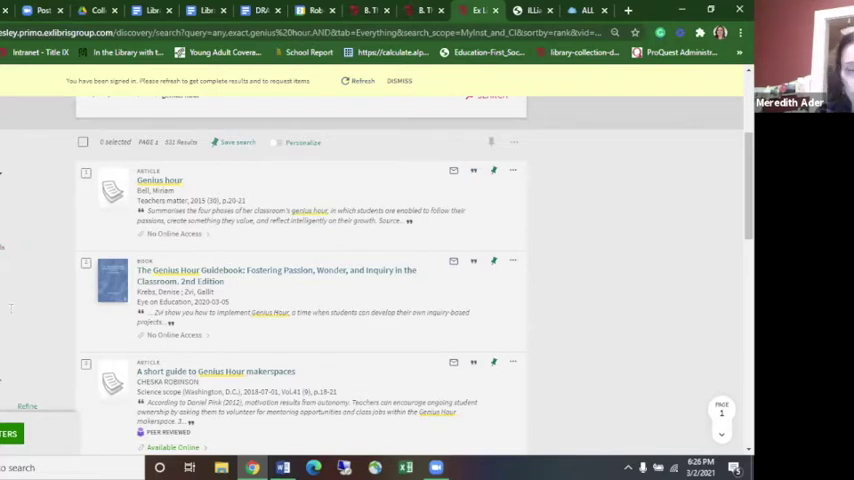
scroll("down", 3)
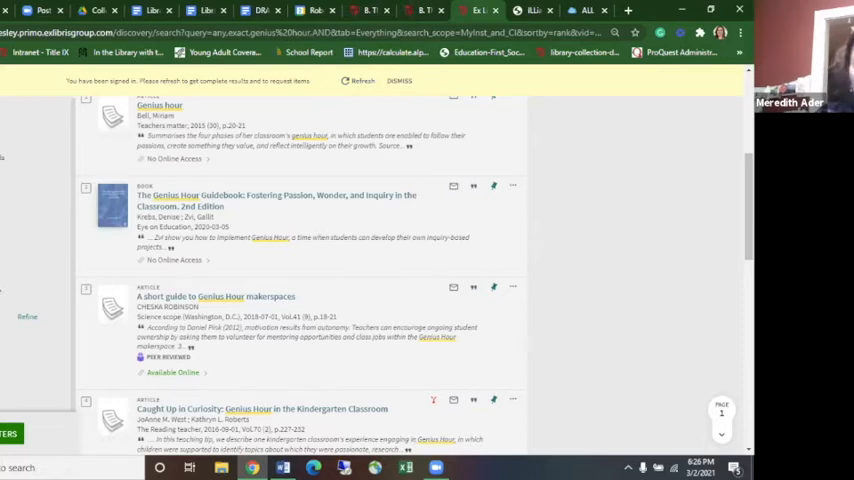
mouse_move(18, 340)
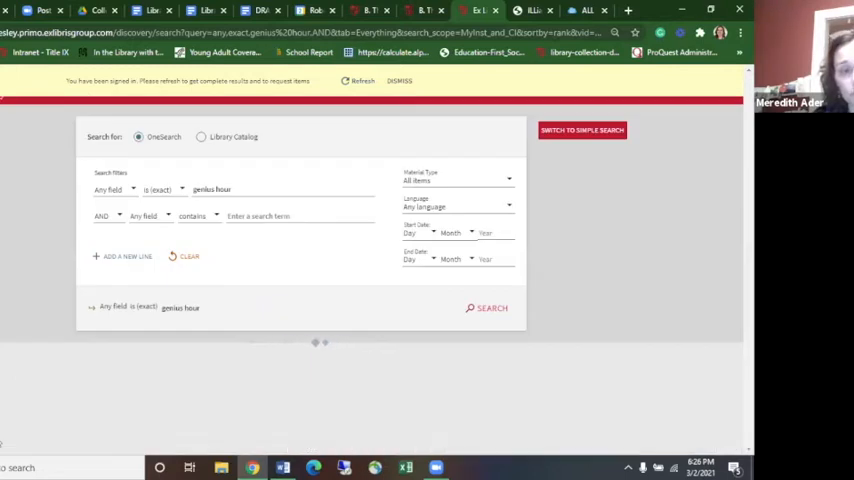
Step: Apply the 2000–2021 date range and other selected filter, leaving 52 results
left_click(490, 308)
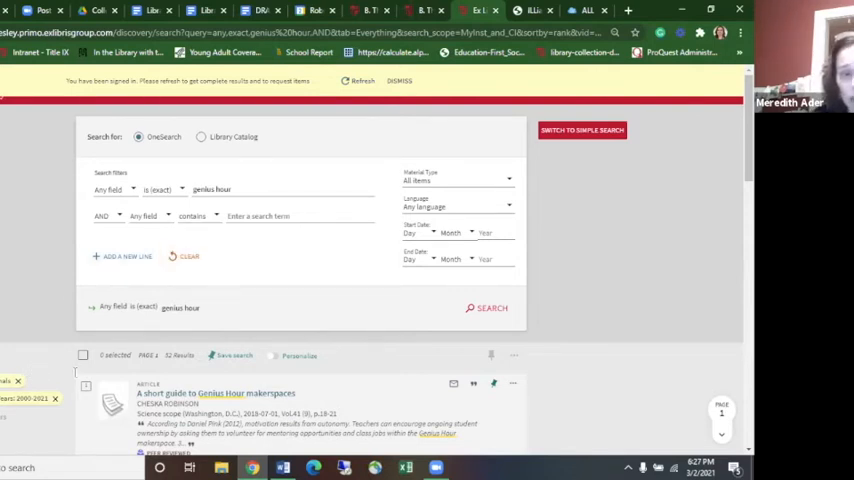
mouse_move(56, 310)
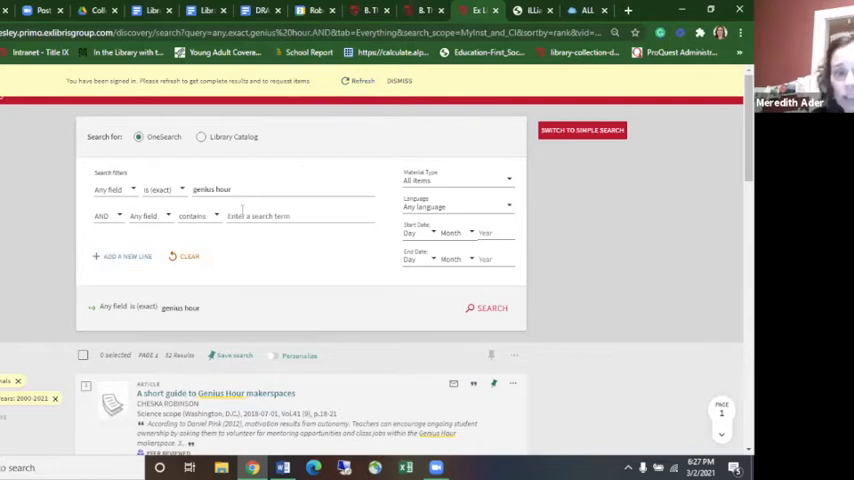
mouse_move(198, 375)
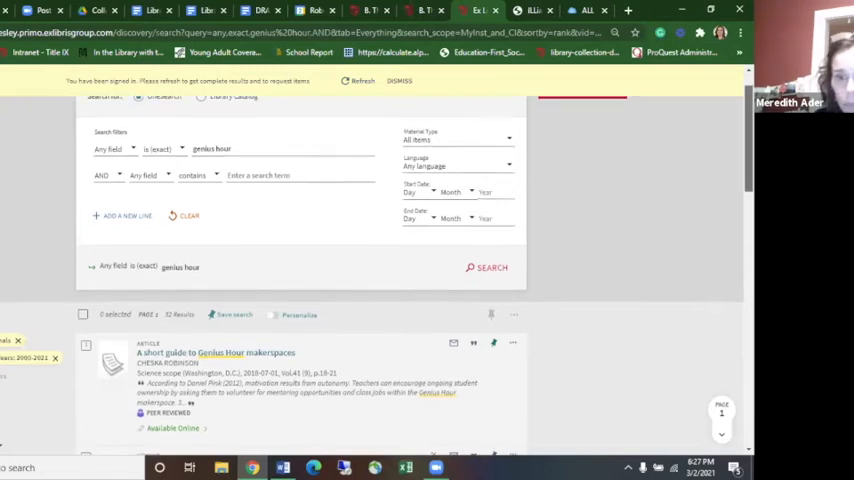
scroll("up", 3)
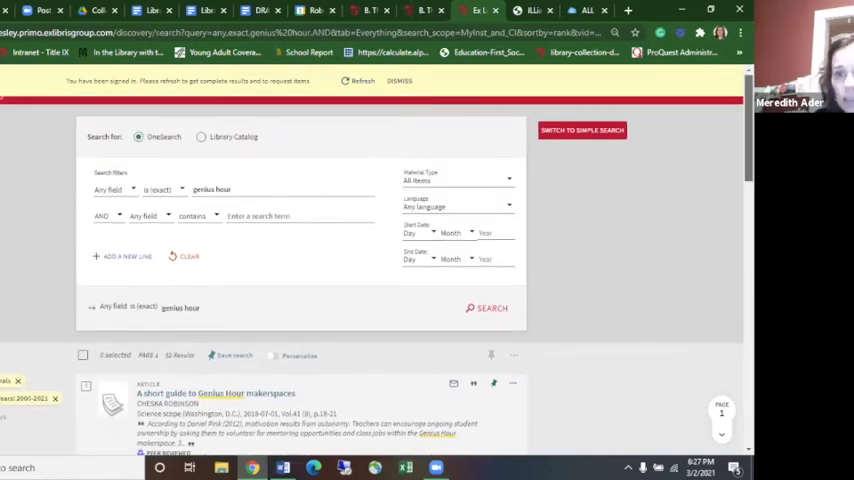
left_click(398, 81)
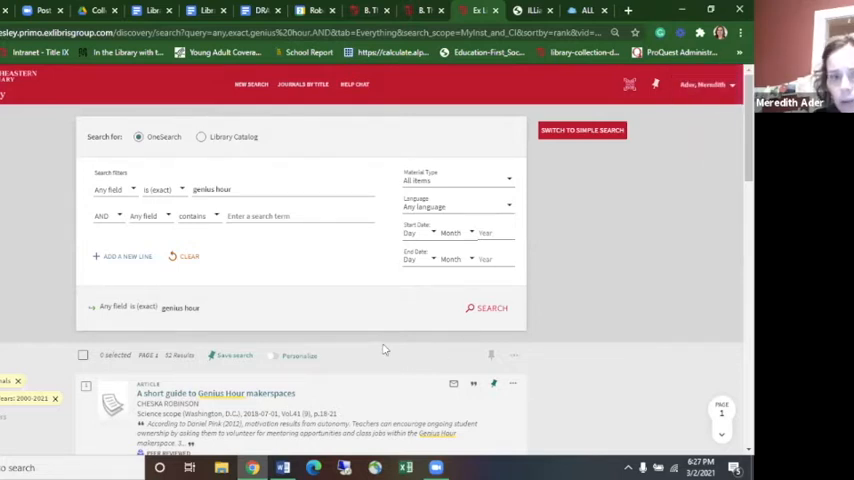
mouse_move(375, 347)
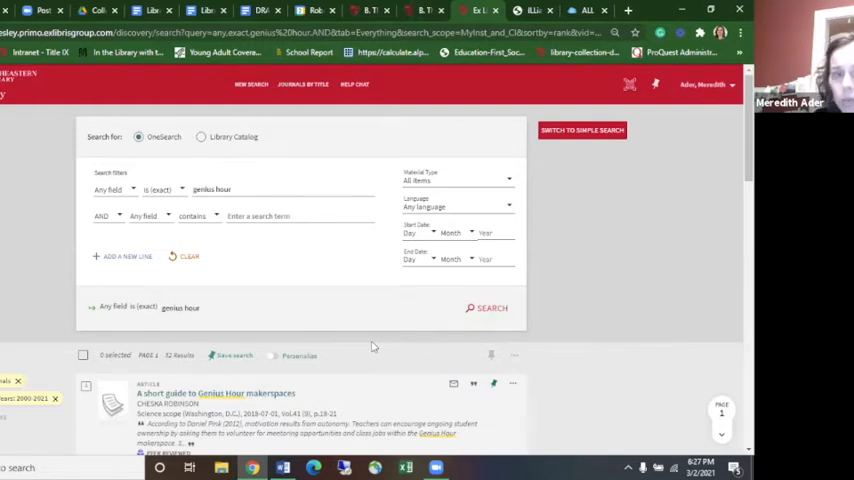
mouse_move(651, 230)
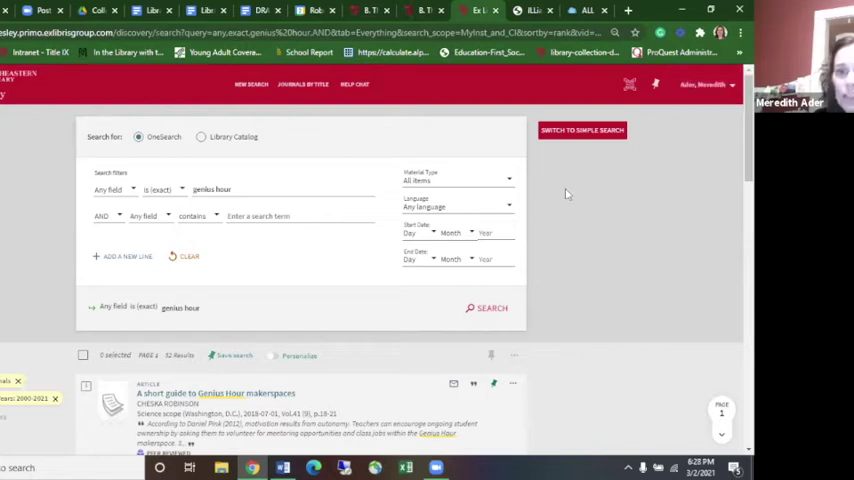
mouse_move(435, 160)
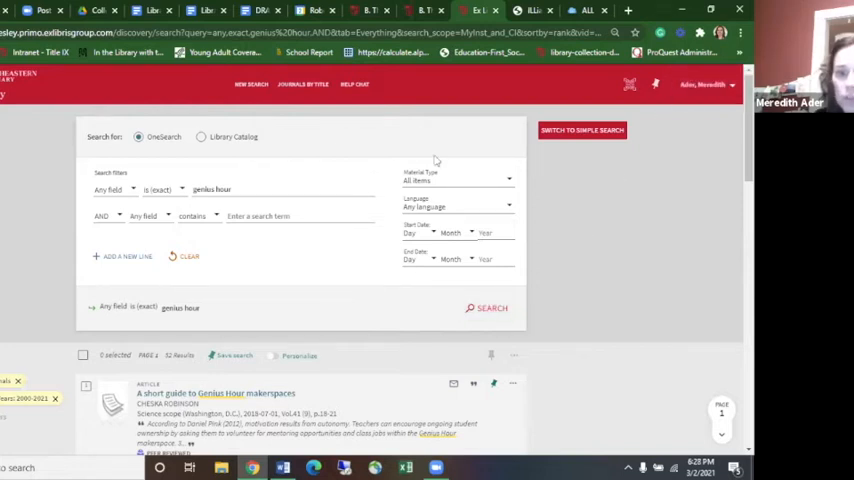
mouse_move(299, 257)
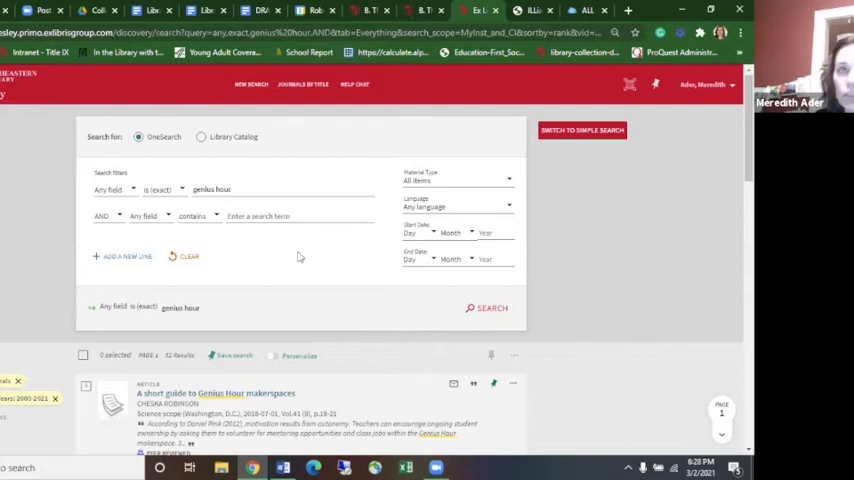
mouse_move(684, 238)
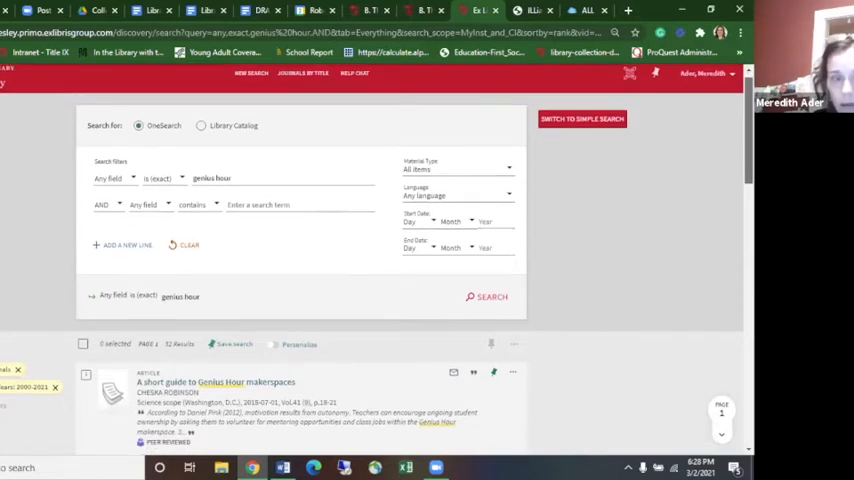
scroll("down", 3)
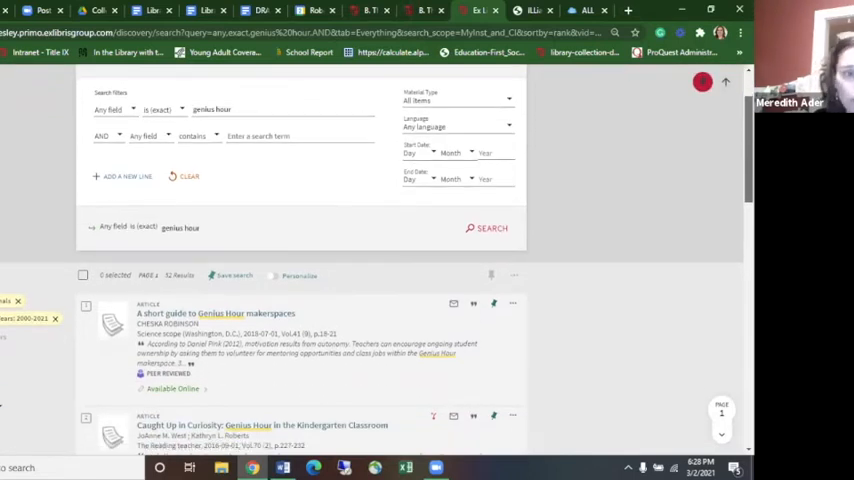
Step: Pin the Caught Up in Curiosity and Inquiry, Engagement, Passion, and Grit articles, then view saved items
scroll("down", 3)
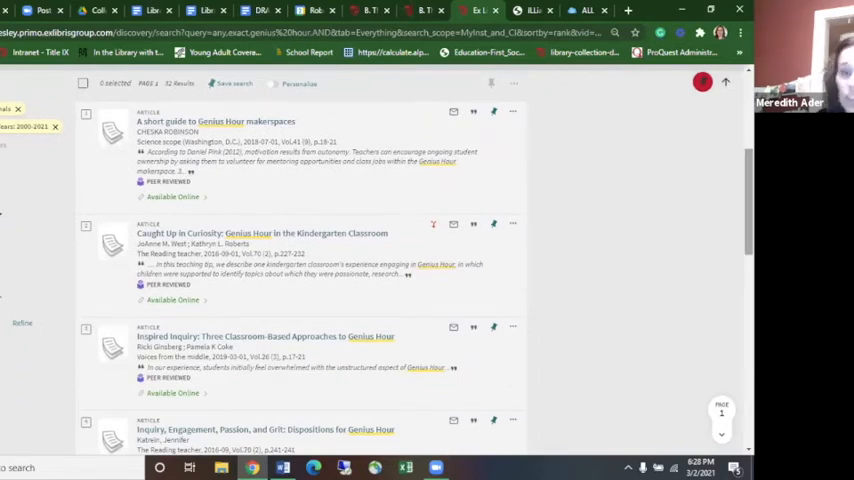
mouse_move(558, 290)
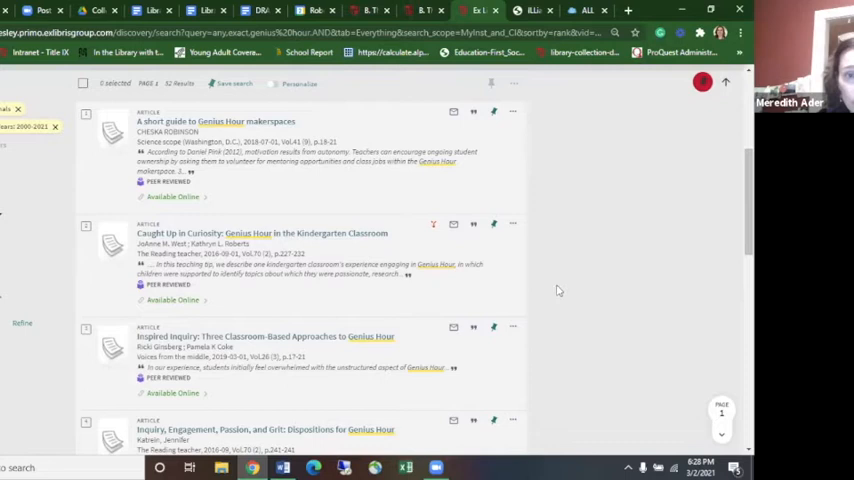
mouse_move(494, 224)
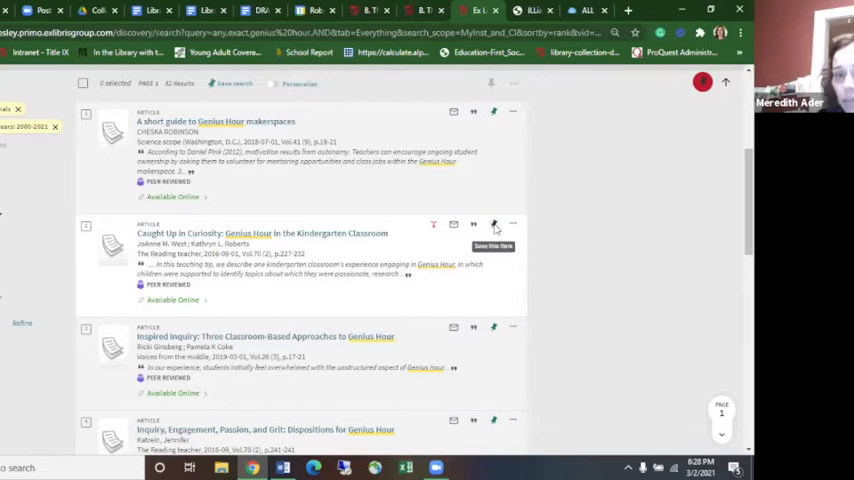
left_click(492, 224)
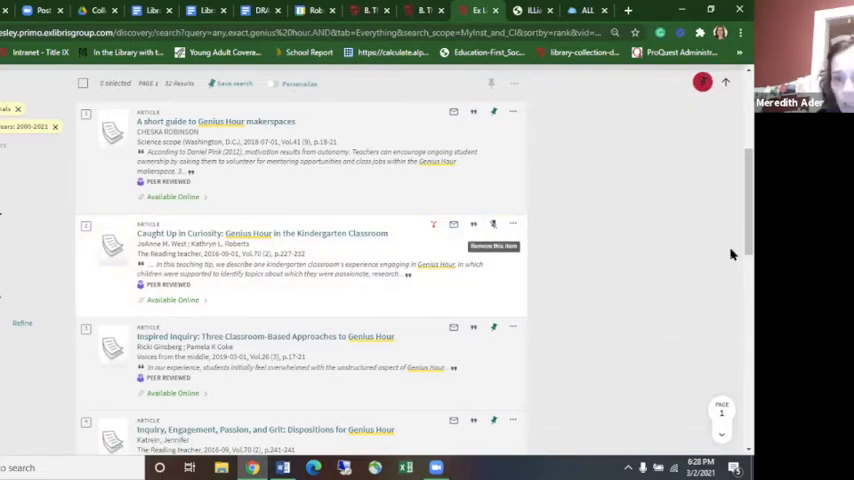
scroll("down", 3)
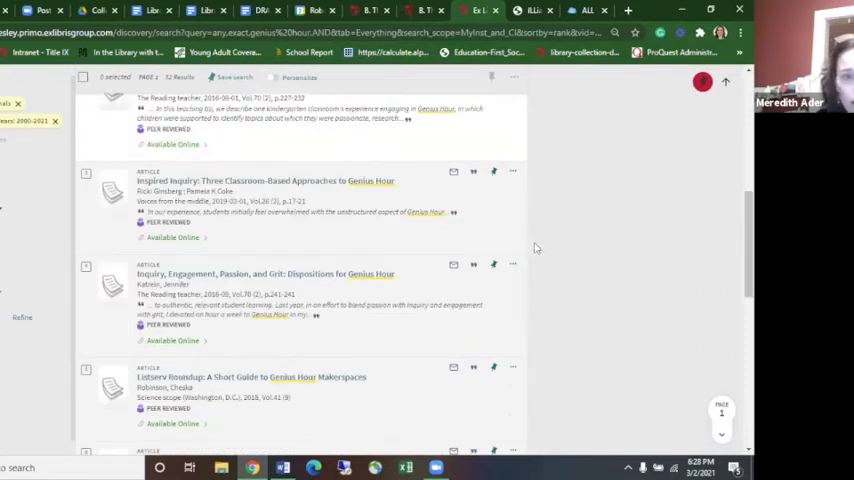
mouse_move(493, 265)
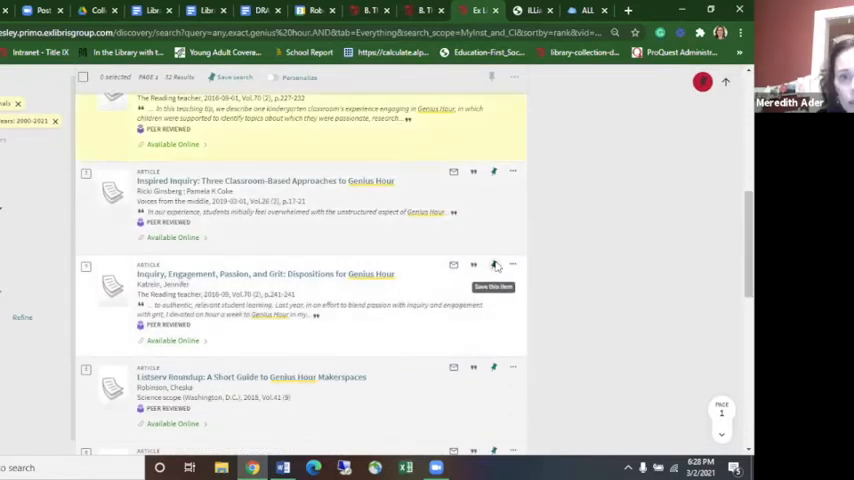
left_click(492, 264)
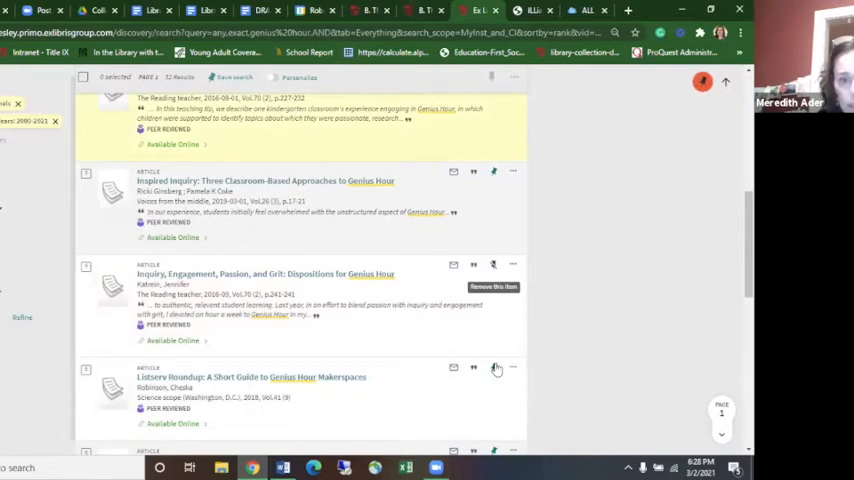
mouse_move(603, 370)
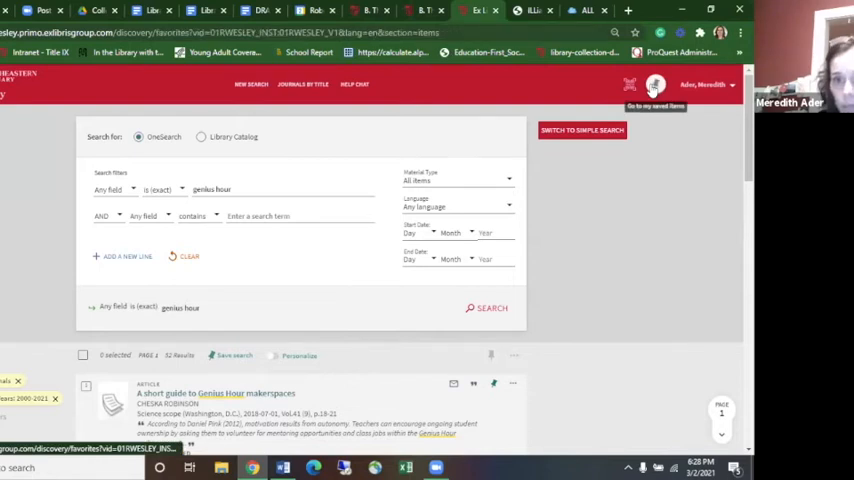
left_click(655, 85)
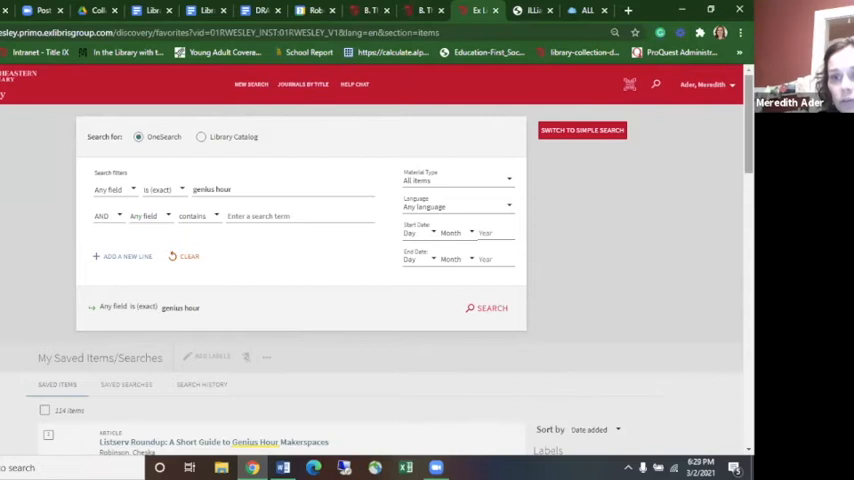
scroll("down", 3)
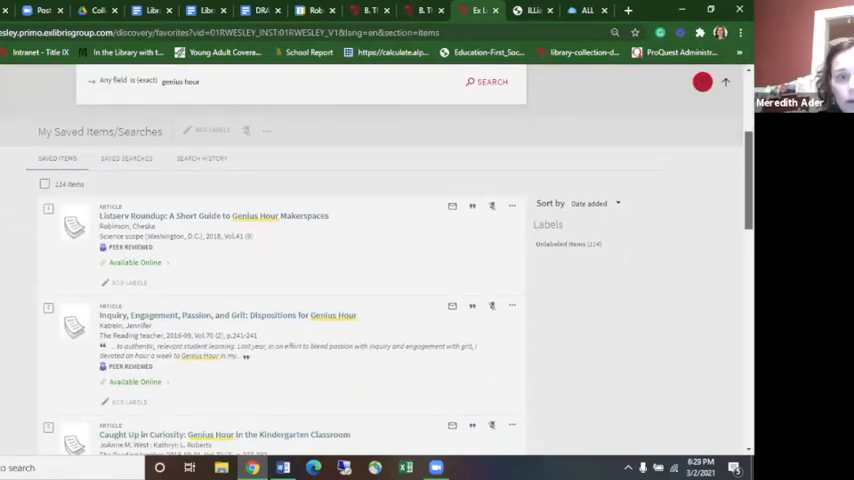
scroll("down", 3)
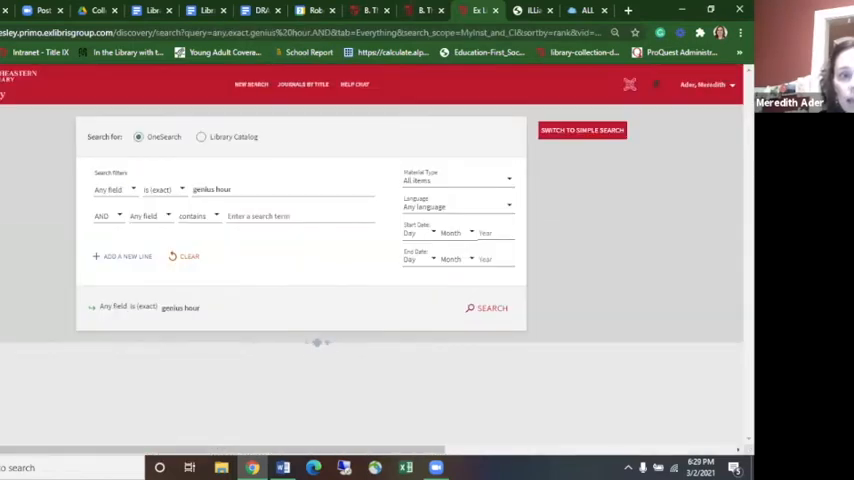
left_click(491, 308)
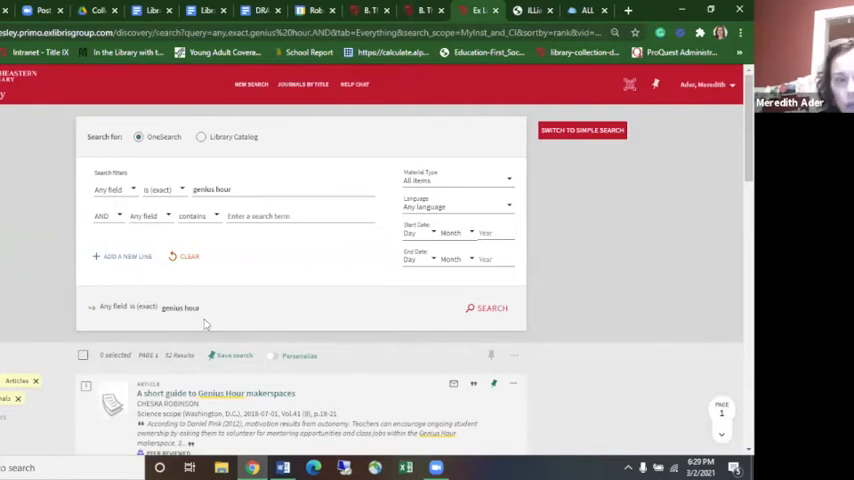
mouse_move(220, 344)
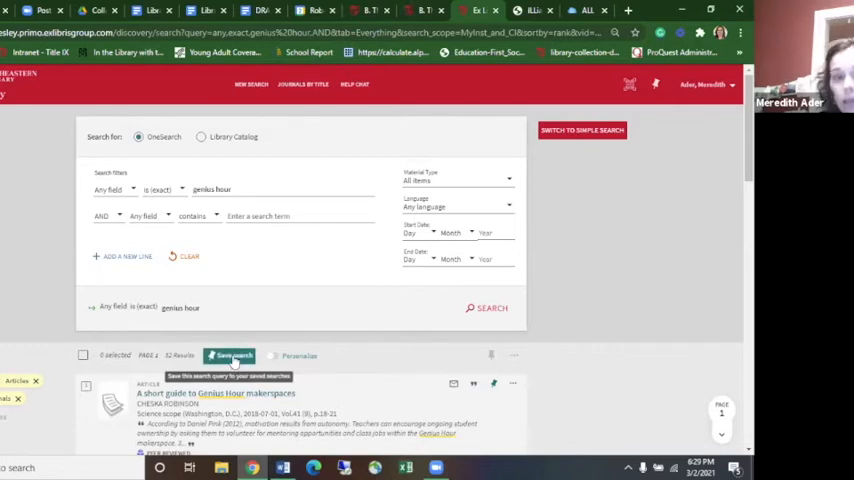
Step: Save the genius hour search query and go to My Saved Items/Searches
left_click(229, 355)
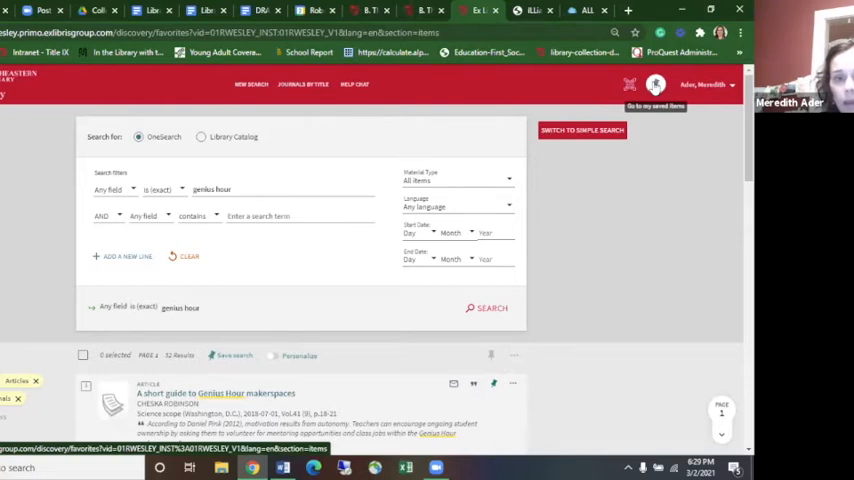
left_click(655, 84)
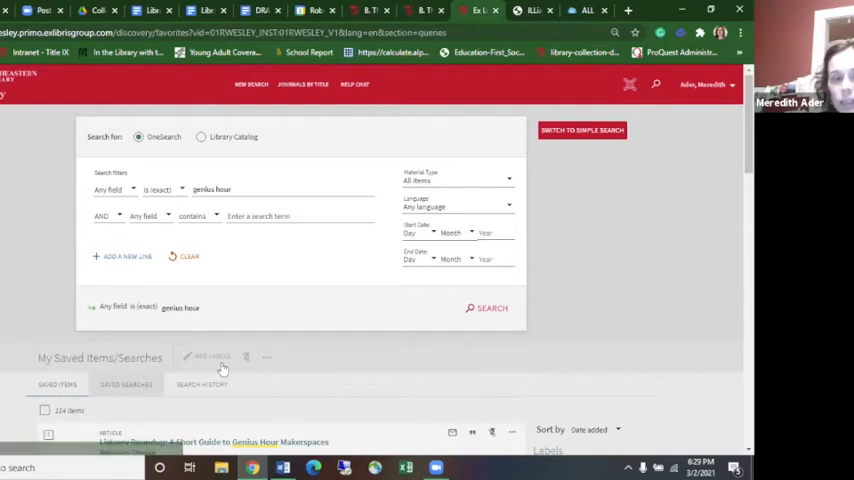
Step: Rerun the saved 'Any field is (exact) genius hour' query from Saved Searches
left_click(126, 388)
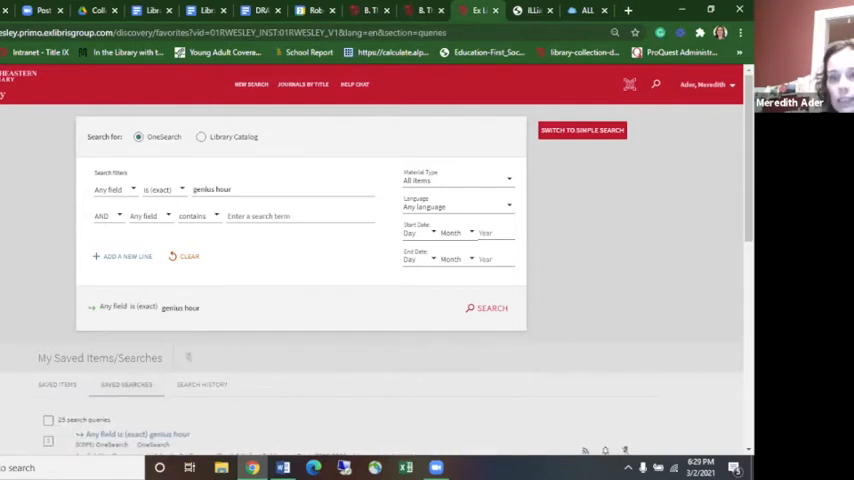
scroll("down", 3)
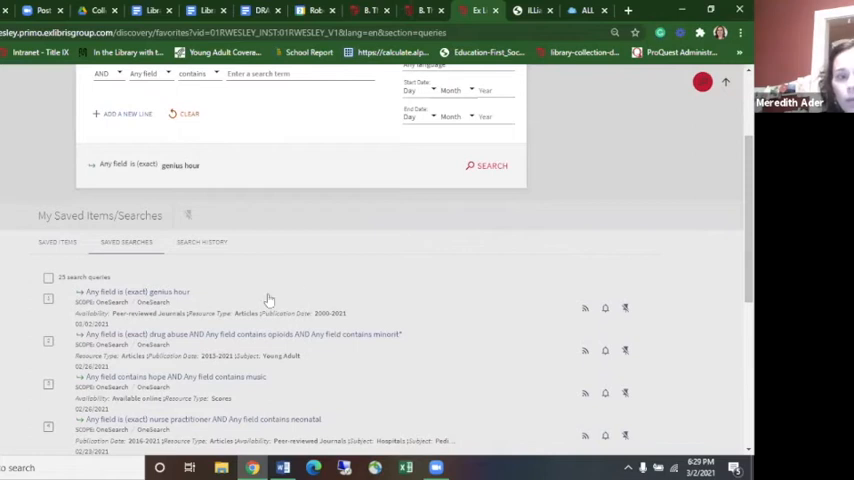
left_click(130, 291)
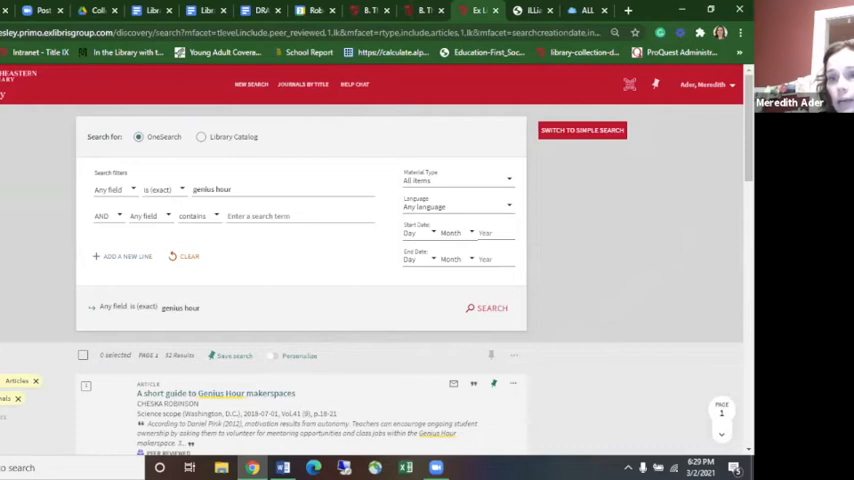
scroll("down", 3)
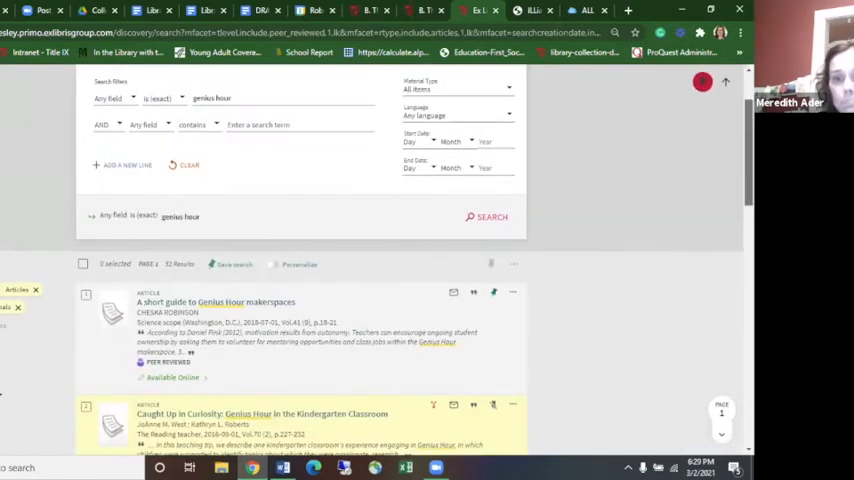
mouse_move(692, 198)
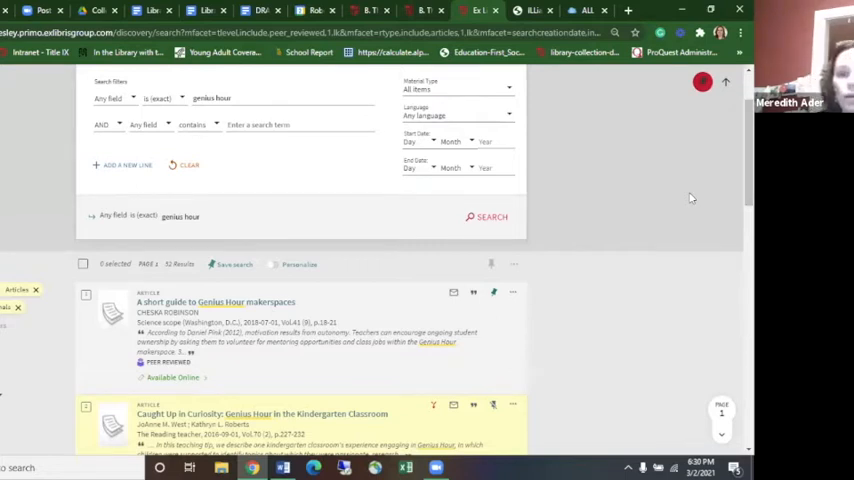
scroll("down", 3)
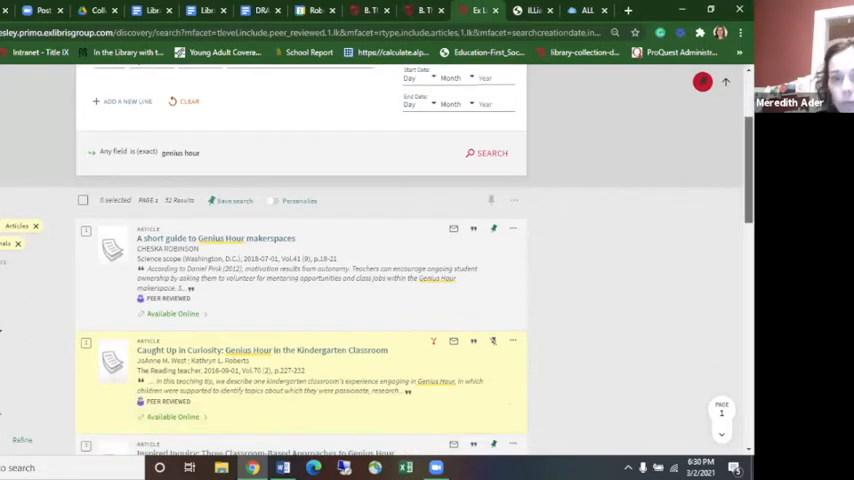
scroll("down", 3)
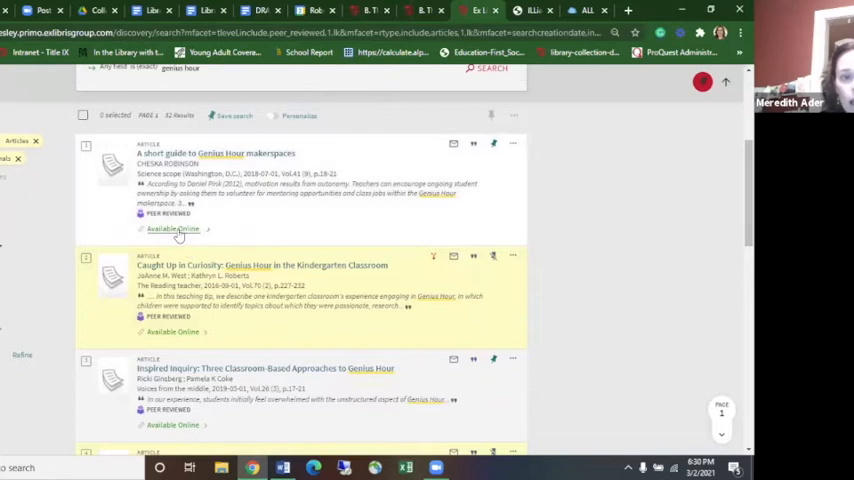
mouse_move(178, 154)
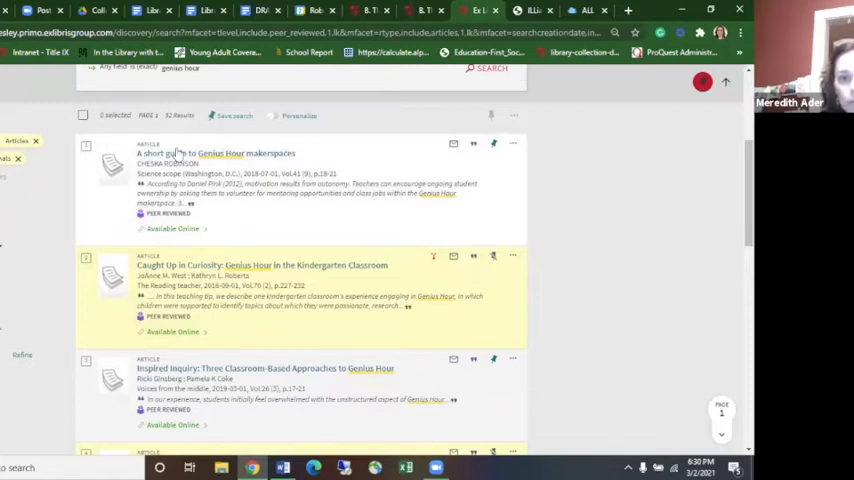
mouse_move(172, 229)
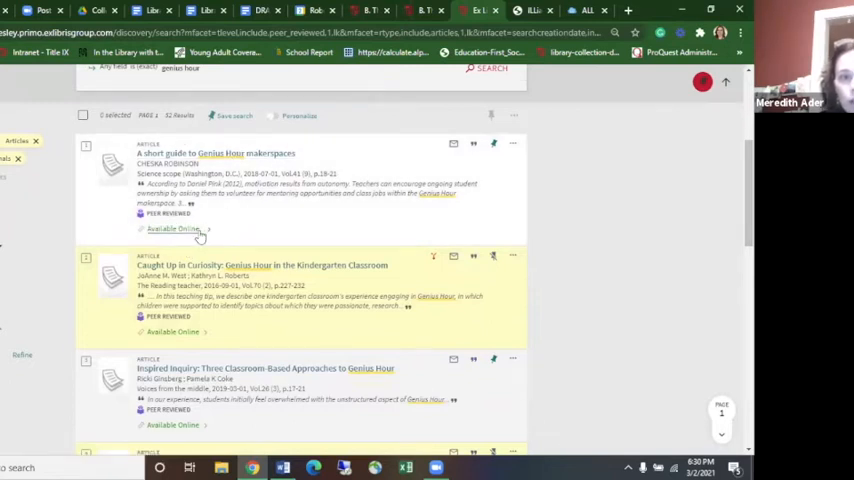
mouse_move(360, 240)
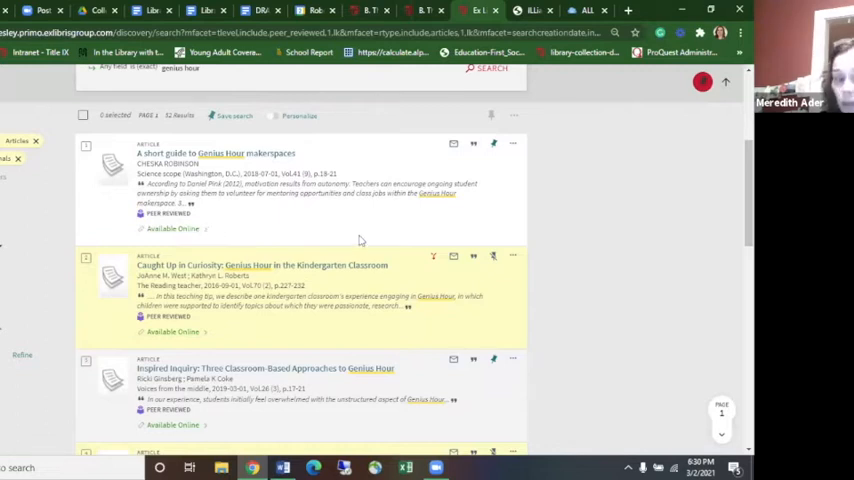
scroll("down", 3)
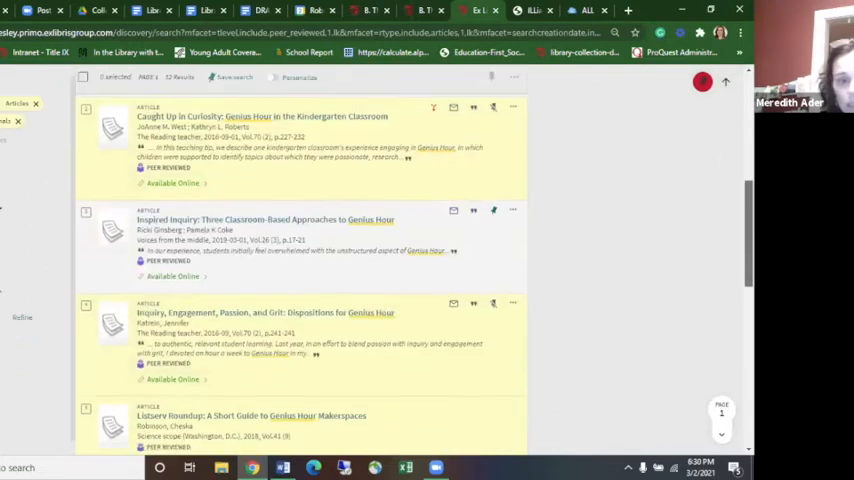
scroll("down", 3)
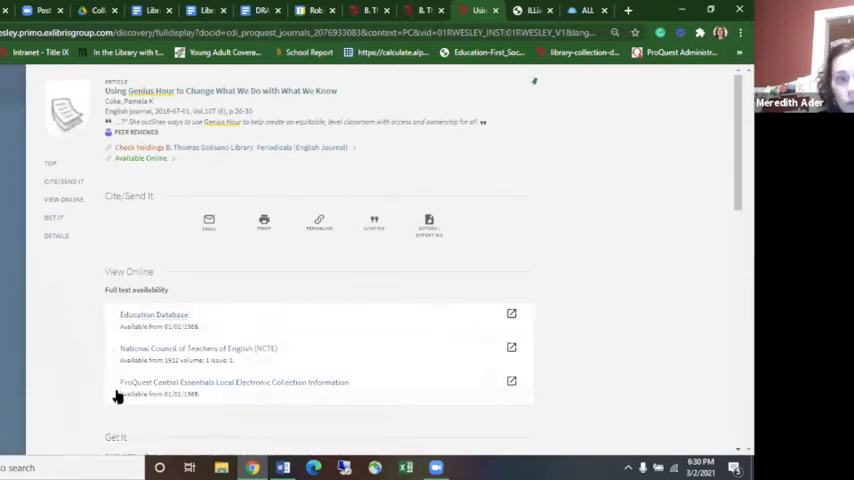
mouse_move(113, 343)
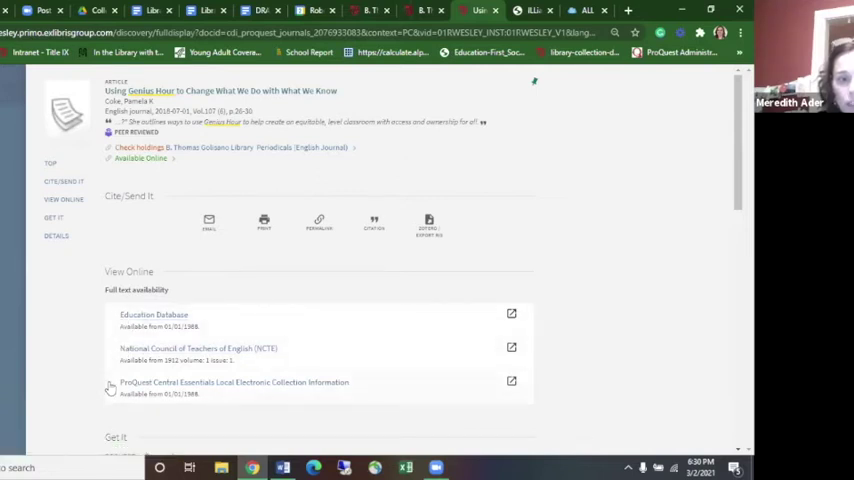
mouse_move(145, 392)
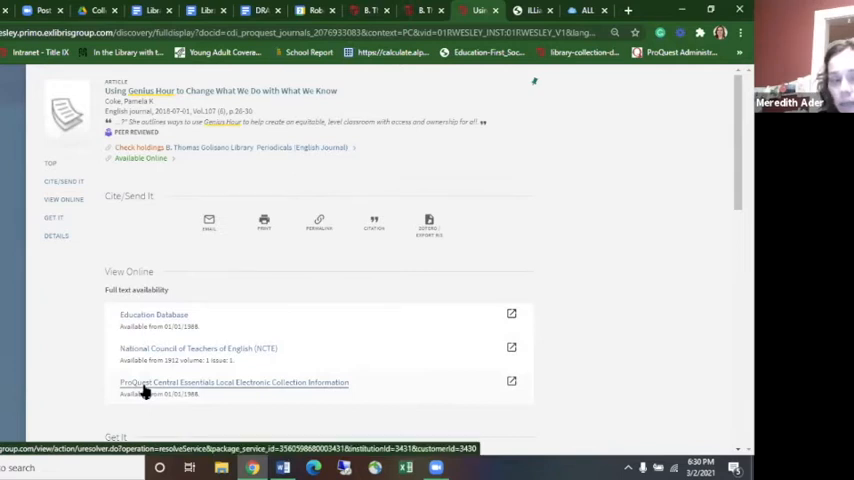
mouse_move(120, 381)
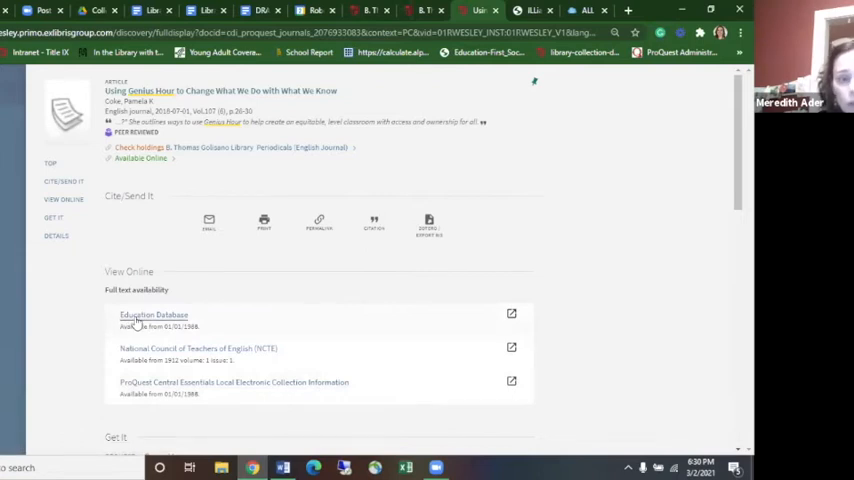
Step: Open the article's full text through the Education Database link
left_click(154, 315)
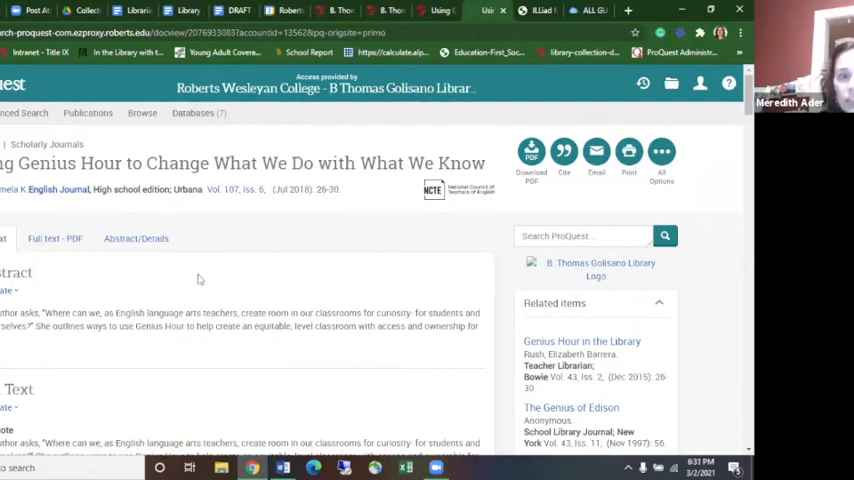
mouse_move(155, 95)
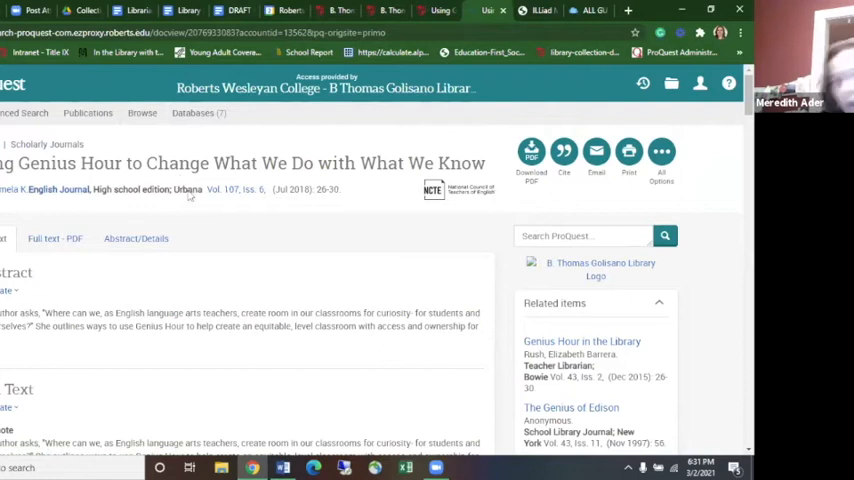
mouse_move(165, 224)
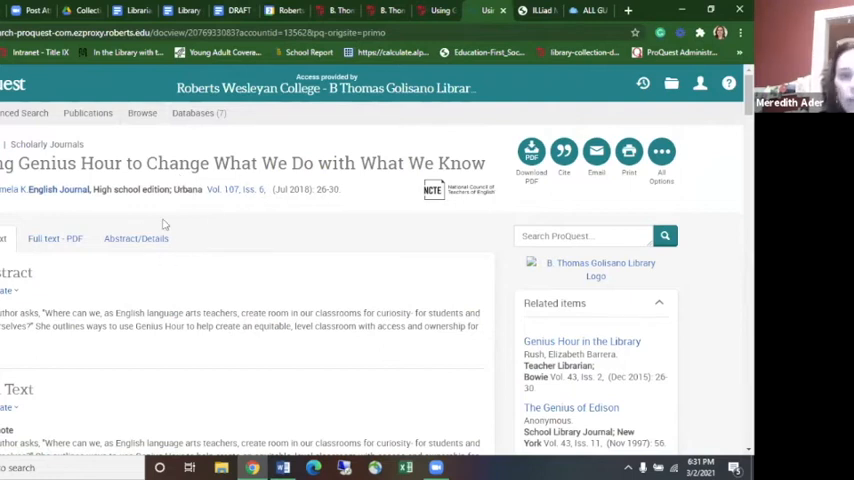
mouse_move(197, 285)
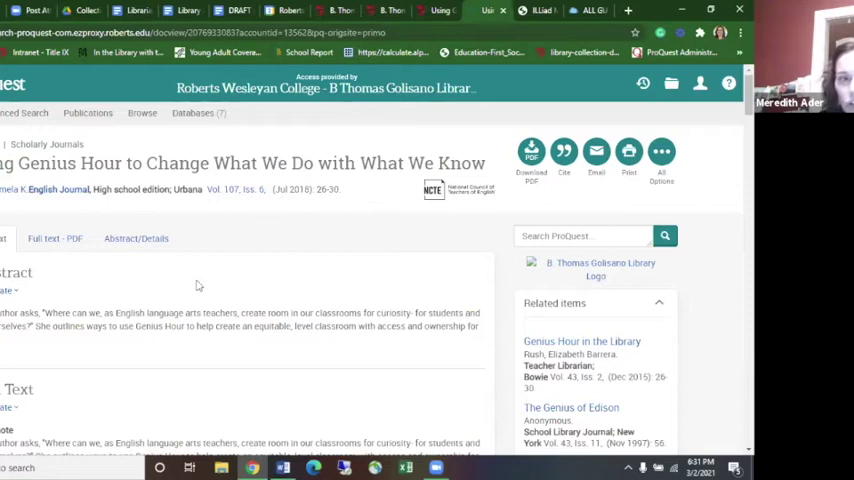
mouse_move(215, 284)
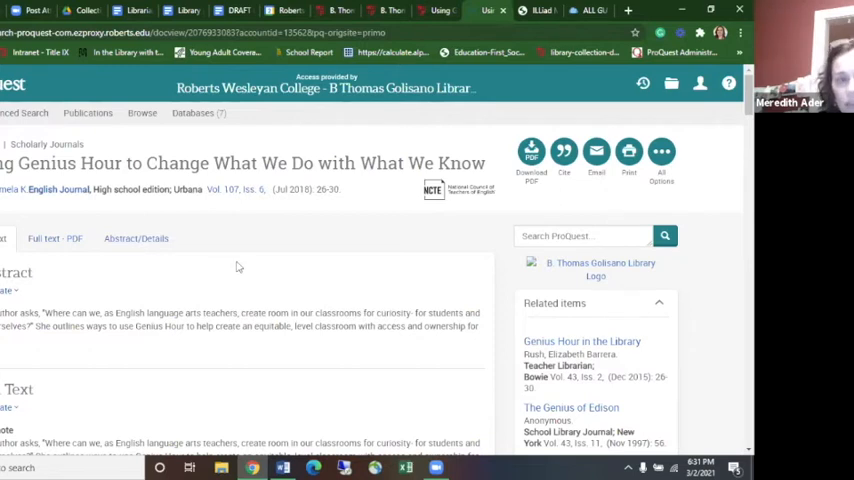
mouse_move(465, 197)
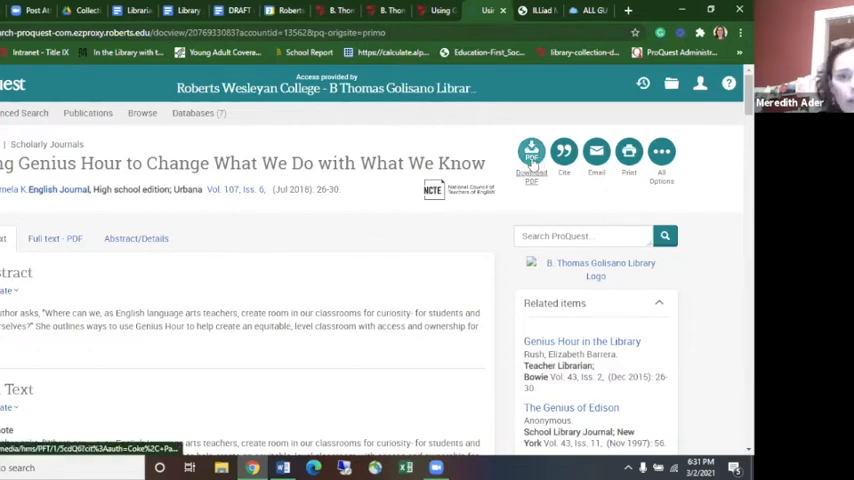
mouse_move(531, 152)
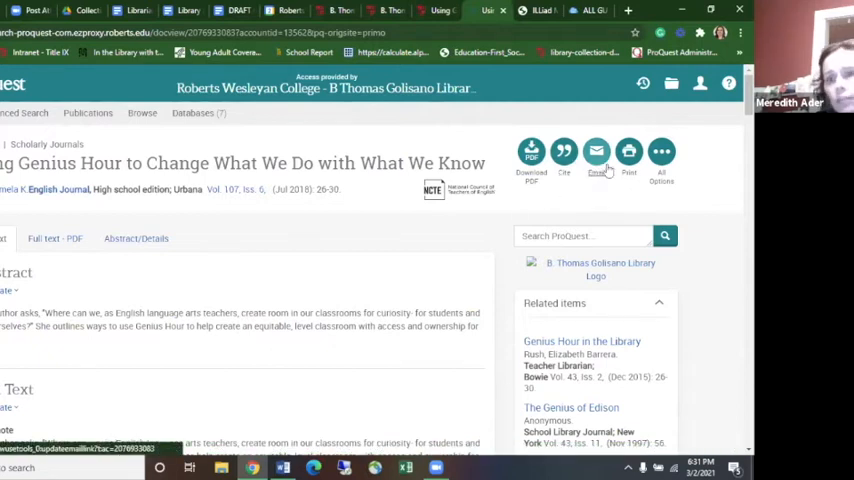
mouse_move(266, 279)
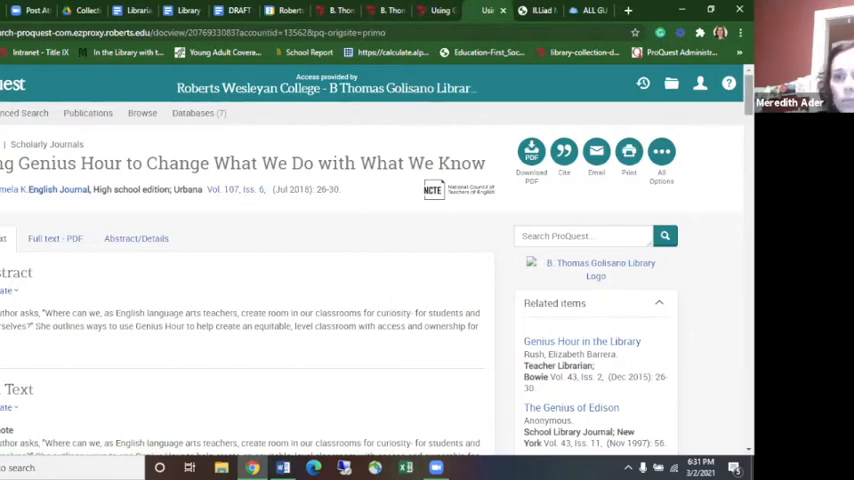
scroll("down", 3)
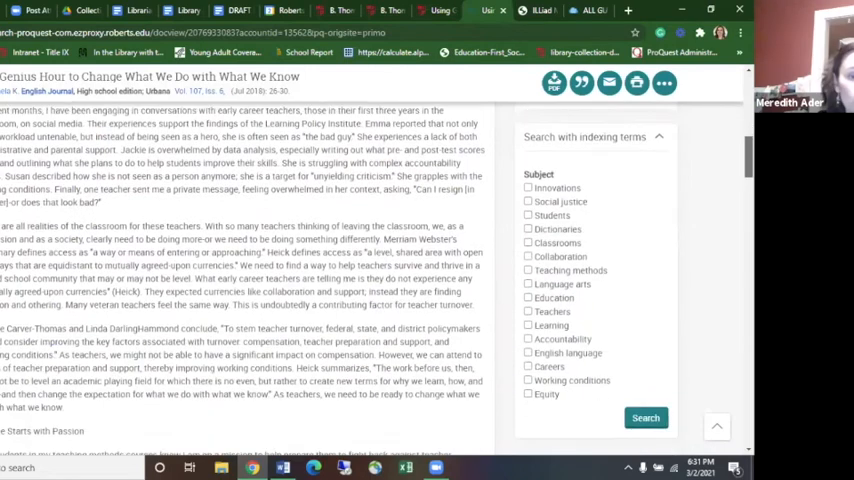
scroll("down", 3)
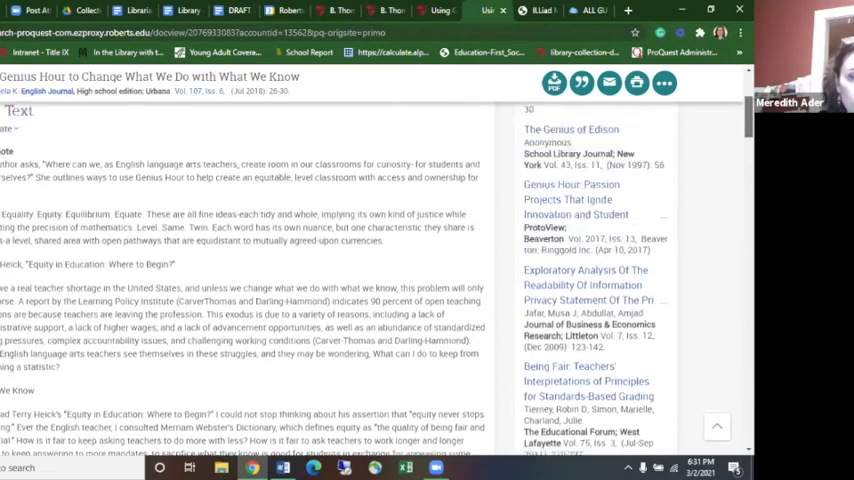
scroll("up", 3)
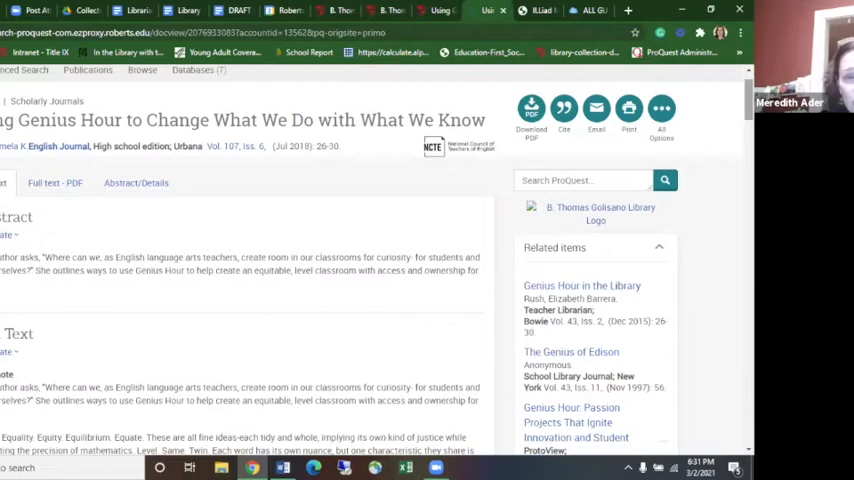
mouse_move(456, 205)
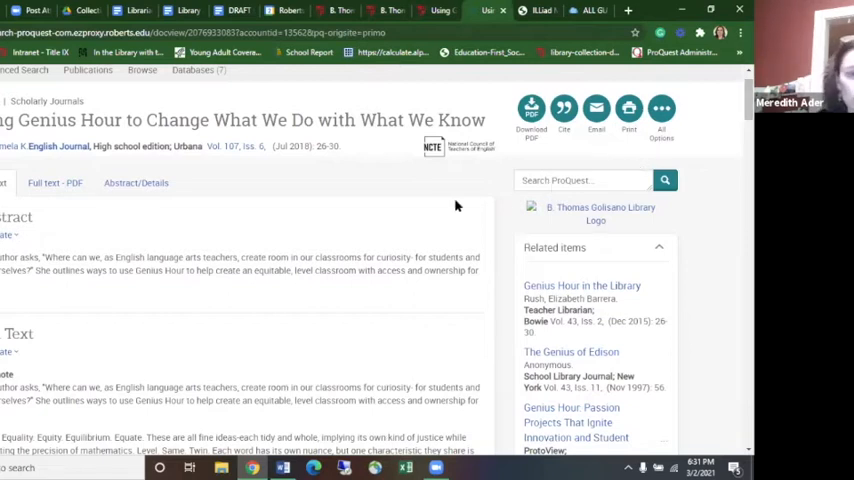
mouse_move(432, 210)
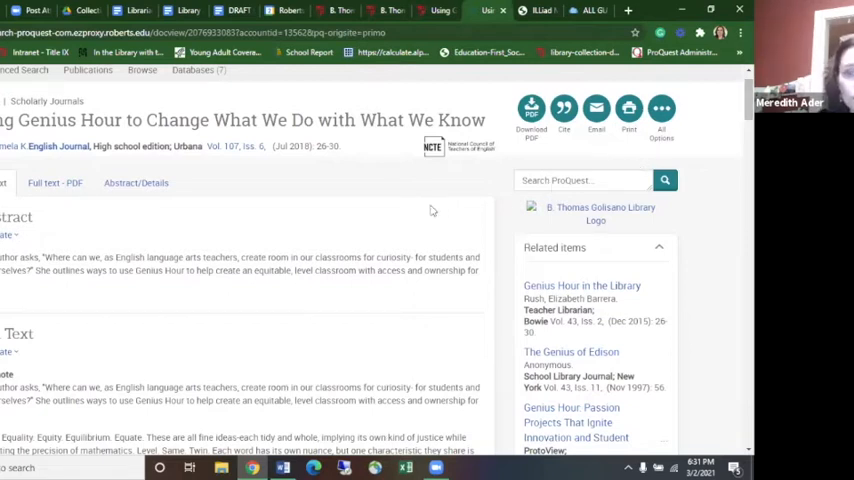
mouse_move(425, 211)
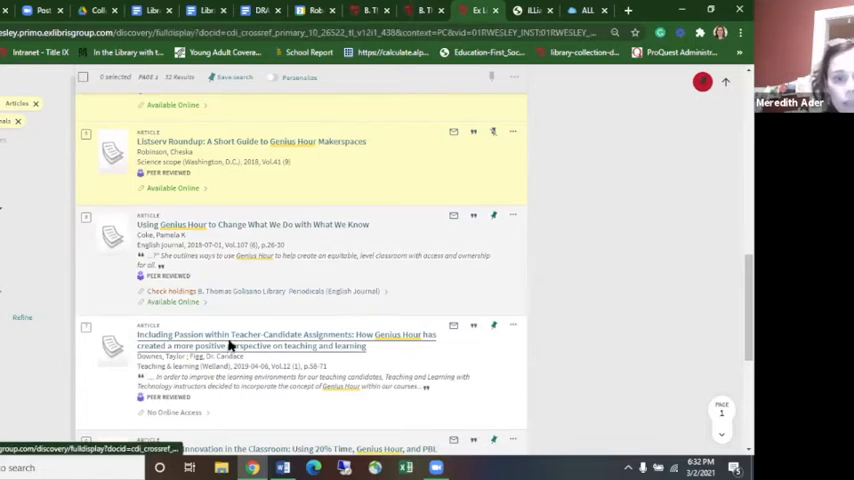
Step: Open the Including Passion article record and start an ILLiad interlibrary loan request
left_click(285, 340)
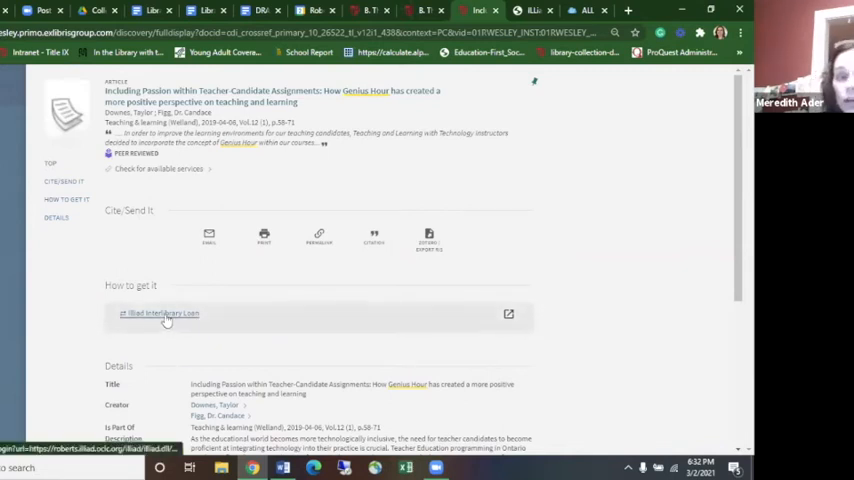
left_click(160, 313)
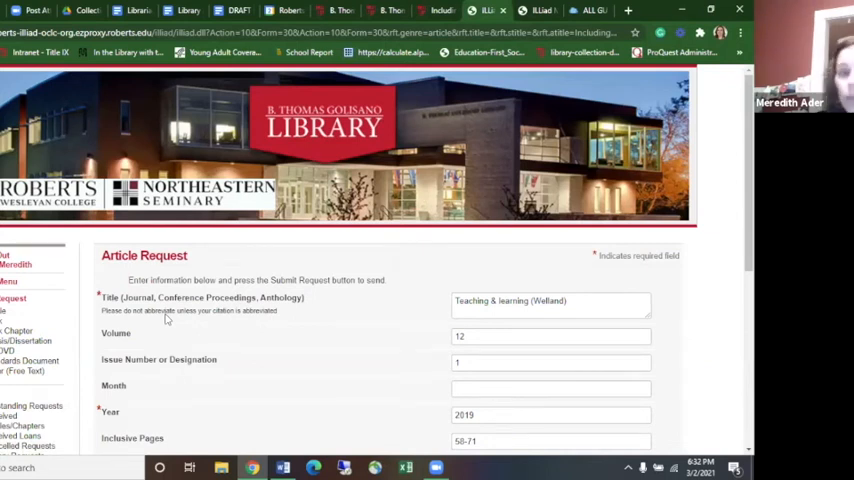
mouse_move(715, 310)
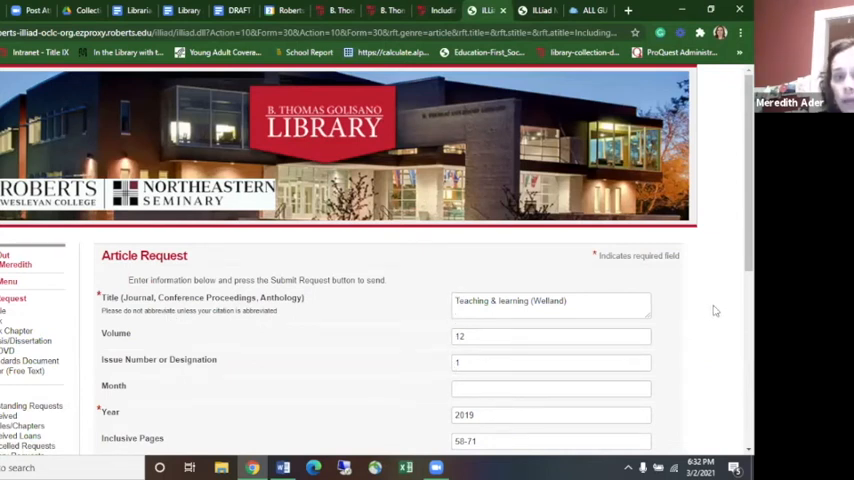
Step: Scroll through the prefilled ILLiad Article Request form to review all its fields
scroll("down", 3)
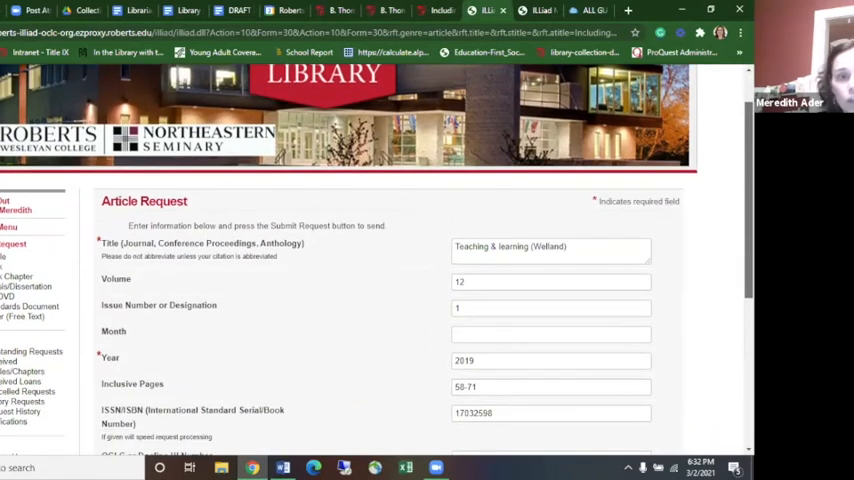
scroll("down", 3)
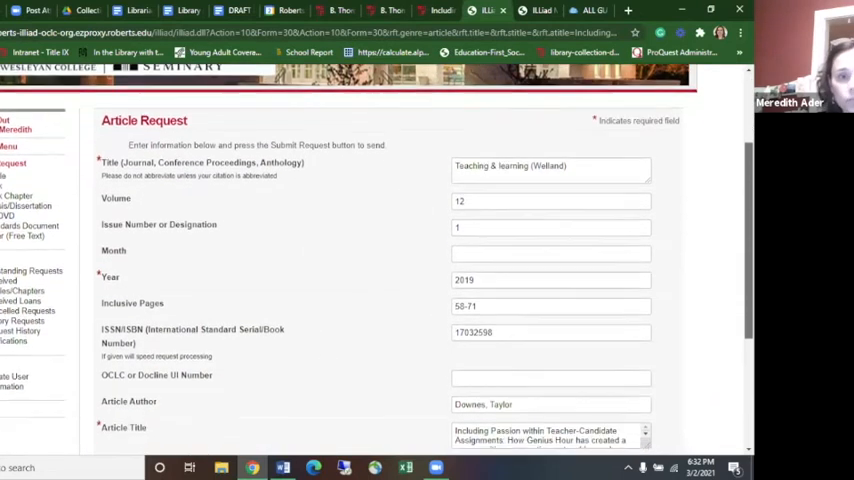
scroll("down", 3)
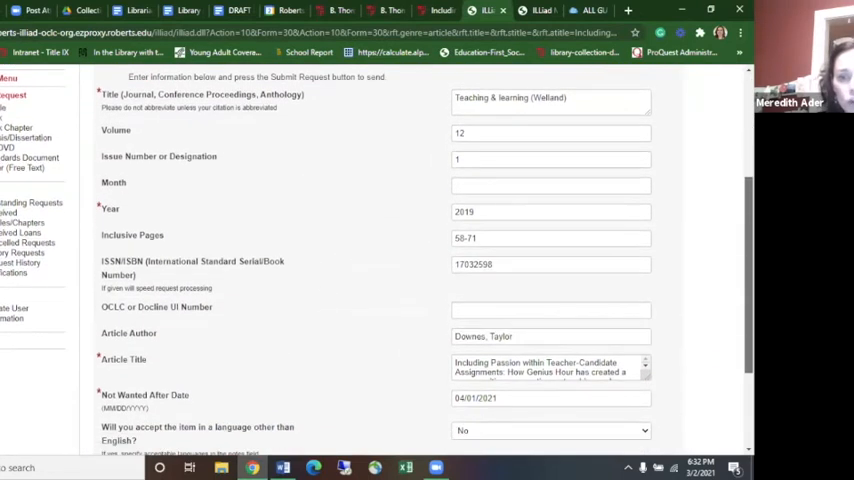
scroll("up", 3)
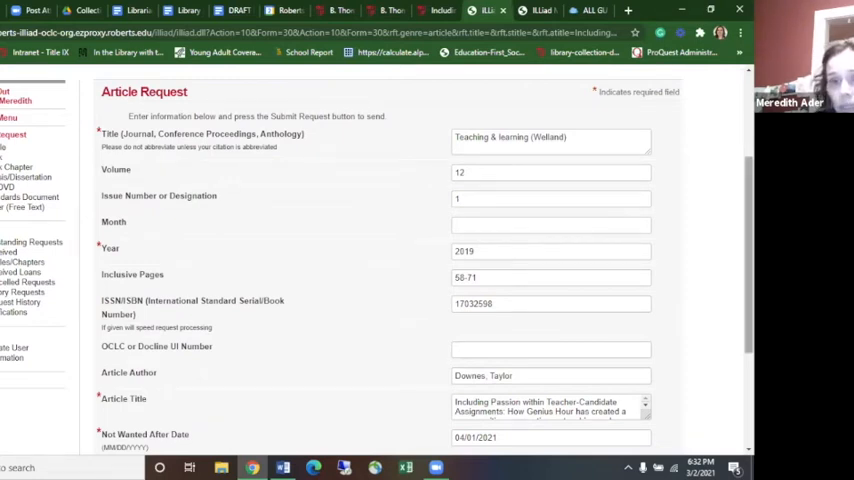
scroll("down", 3)
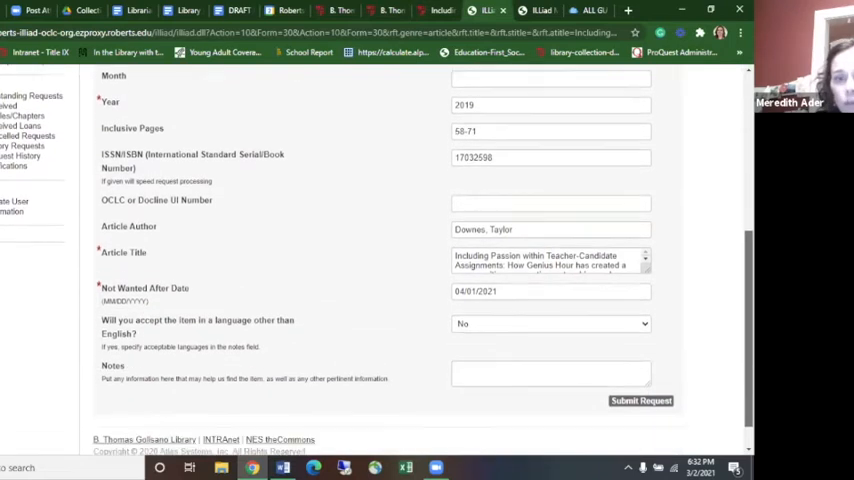
scroll("down", 3)
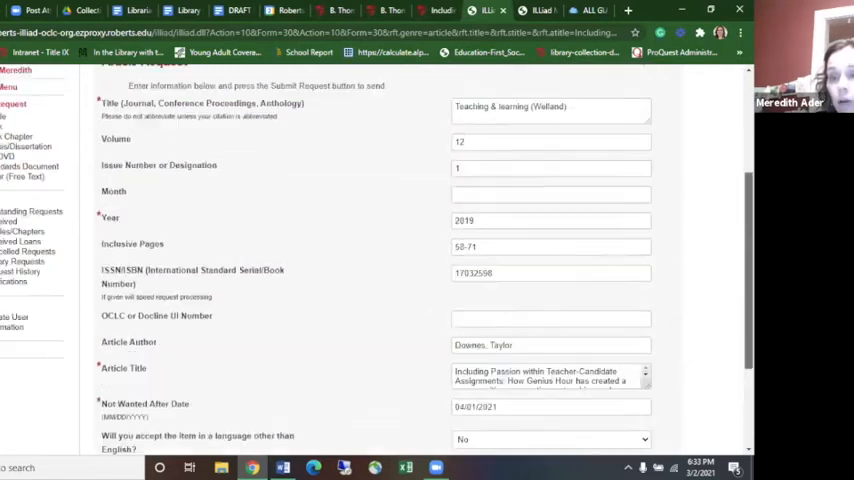
scroll("up", 3)
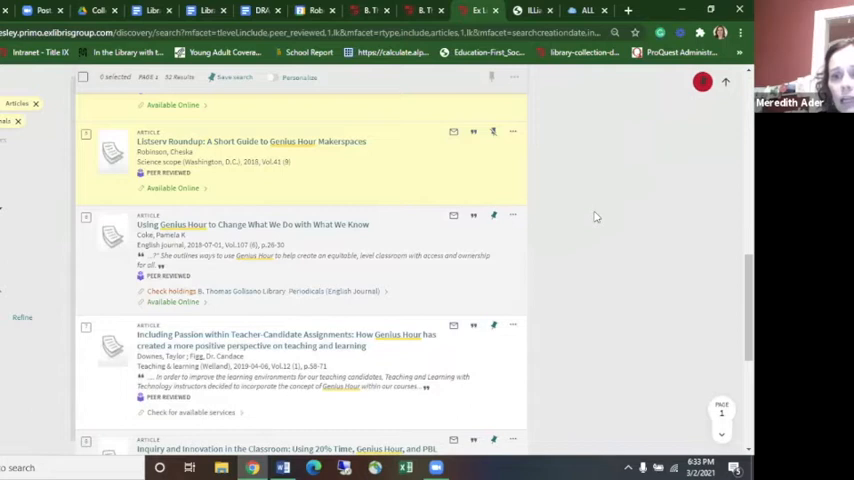
mouse_move(674, 179)
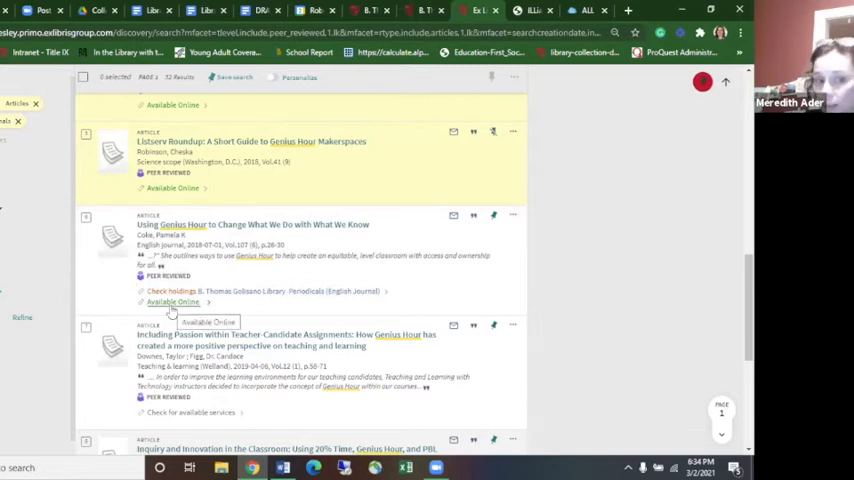
mouse_move(175, 291)
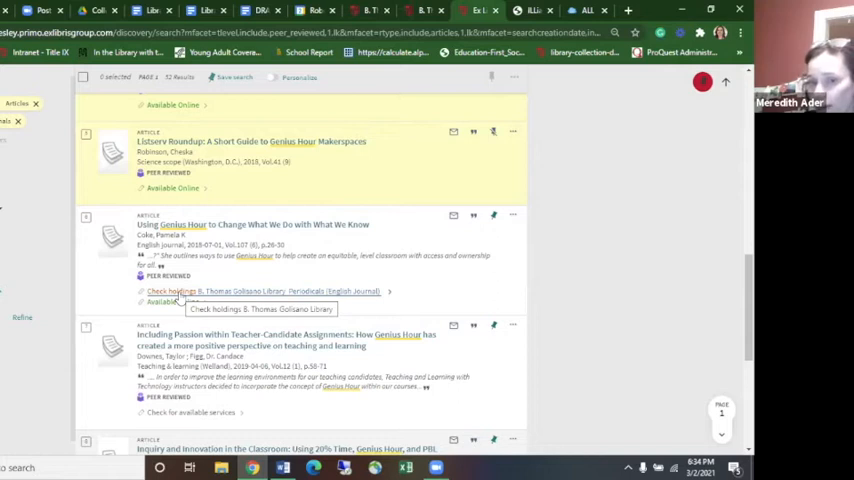
mouse_move(88, 279)
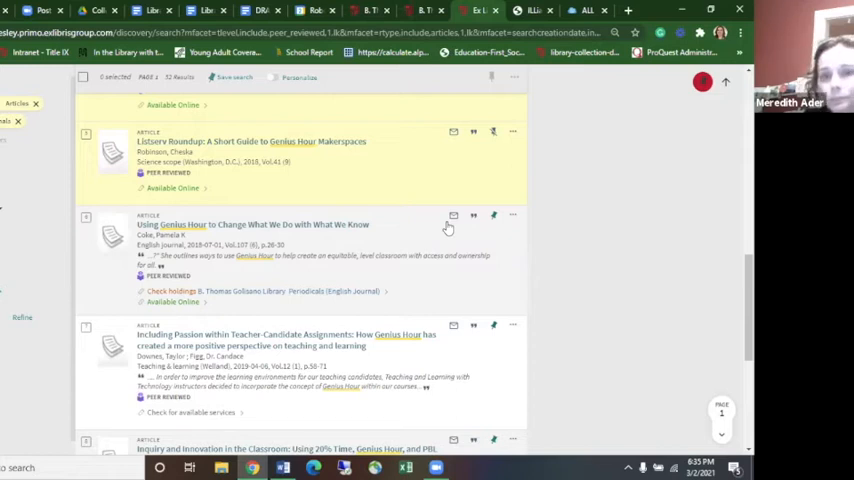
mouse_move(470, 228)
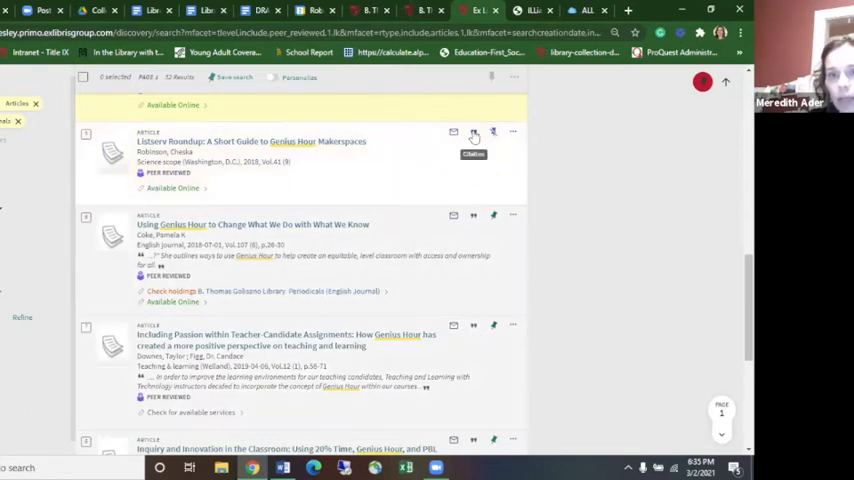
Step: Show the Listserv Roundup Genius Hour article's citation in APA (7th edition) and copy it to the clipboard
left_click(493, 132)
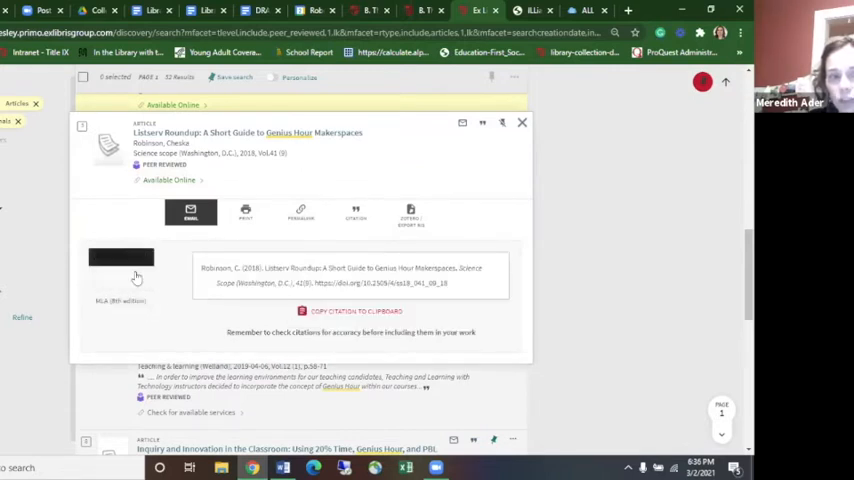
left_click(120, 257)
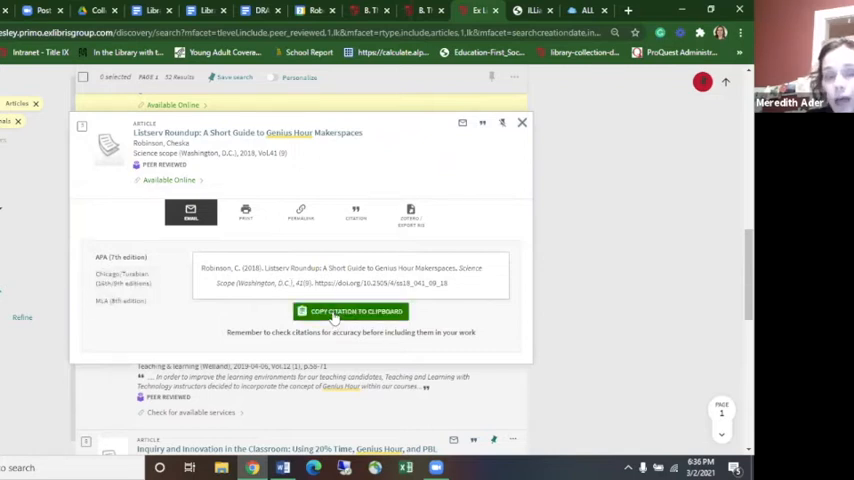
left_click(350, 311)
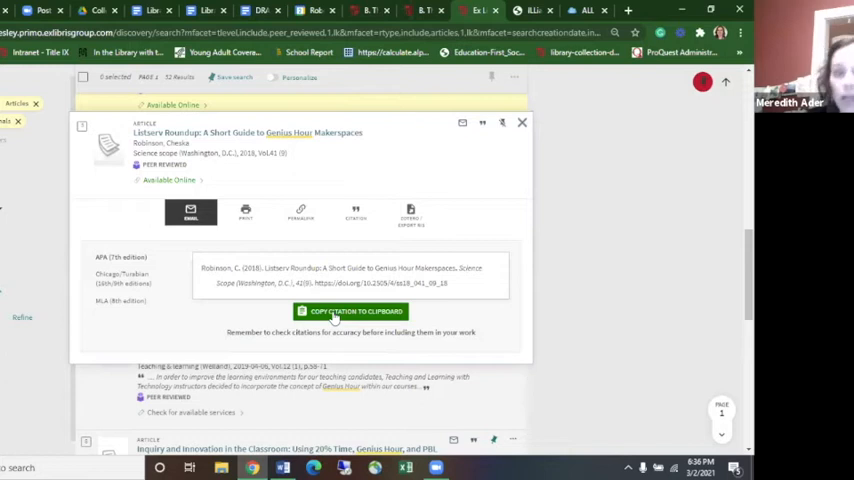
left_click(350, 311)
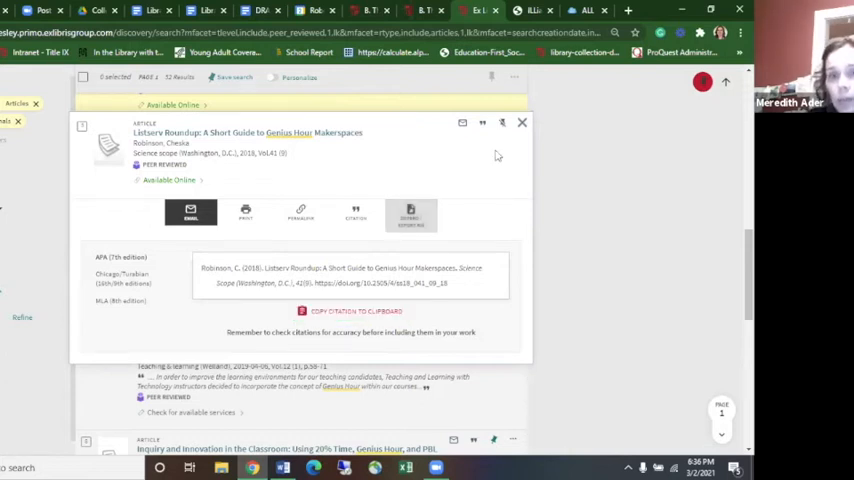
mouse_move(523, 124)
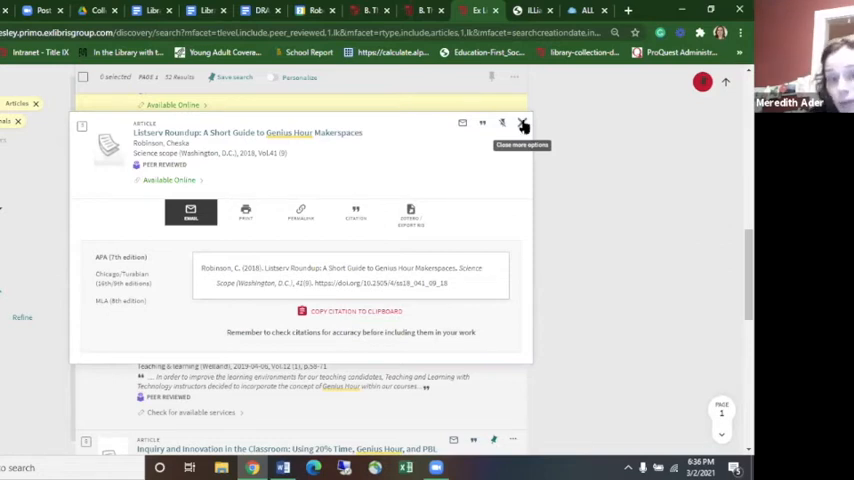
mouse_move(513, 167)
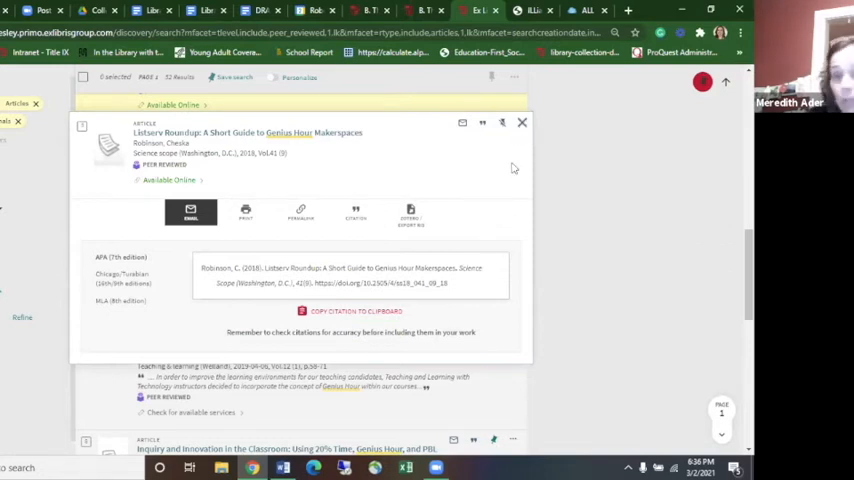
mouse_move(521, 123)
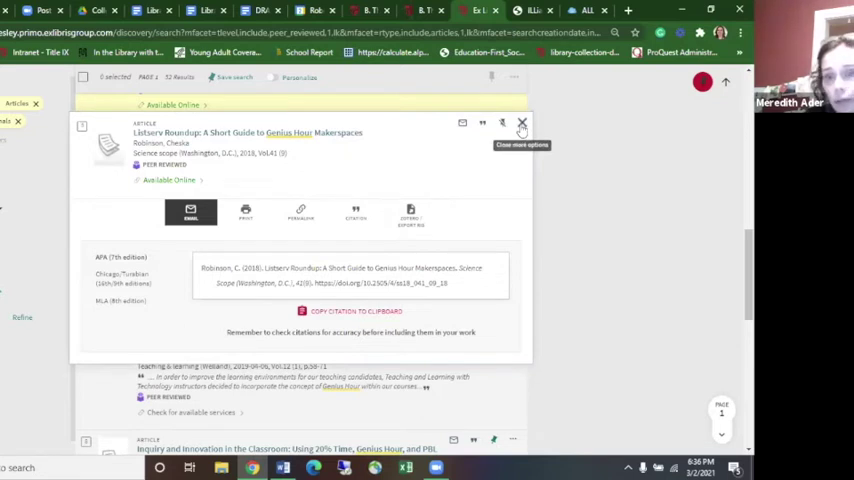
mouse_move(540, 137)
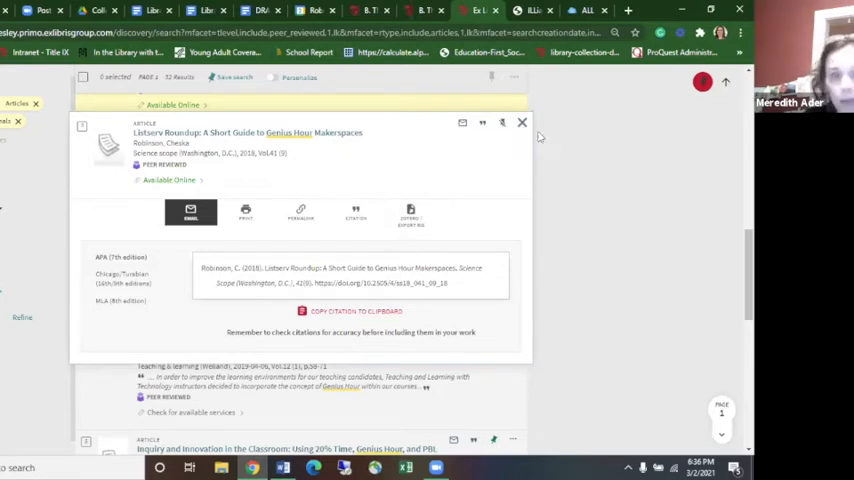
Step: Close the citation panel and enter 'health literacy' (is exact) AND 'elementary' (contains) in Advanced Search
left_click(521, 123)
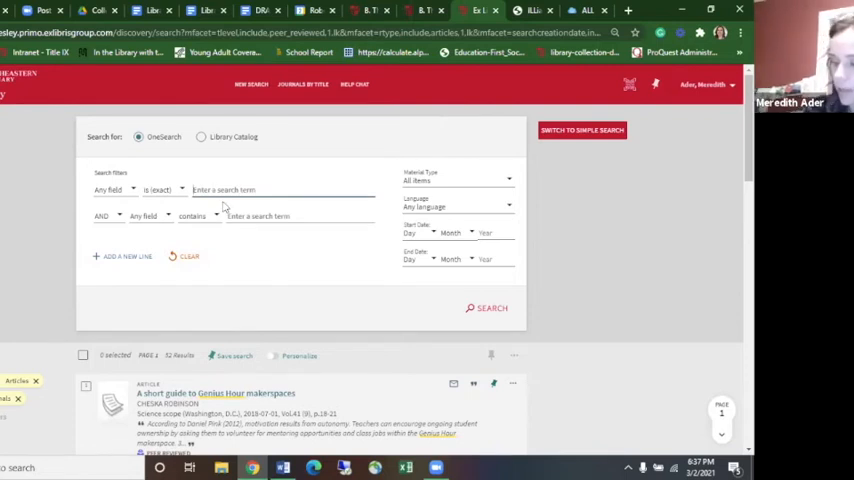
type("health literacy")
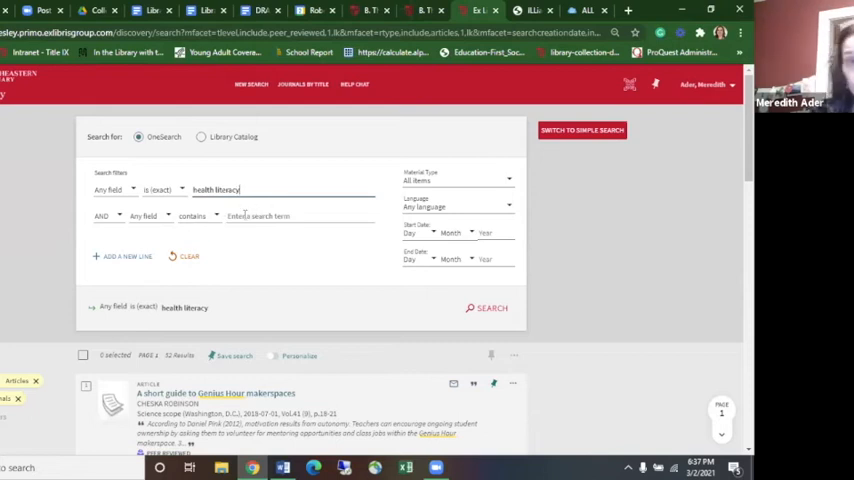
left_click(290, 216)
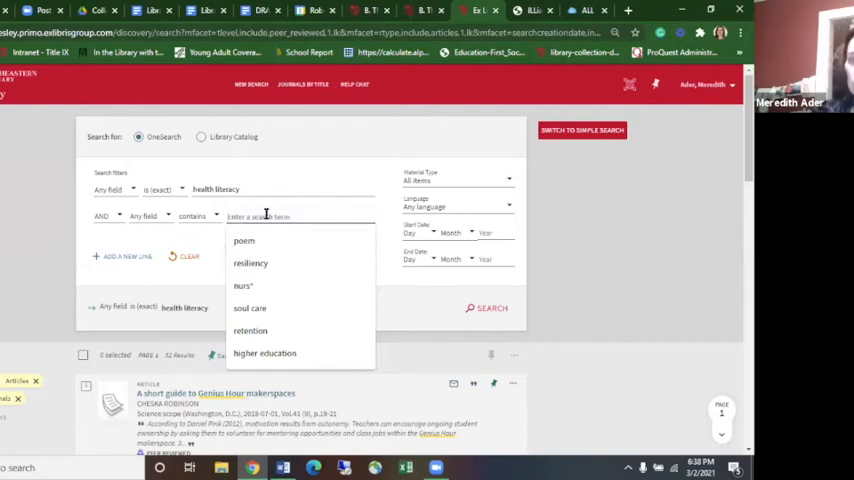
type("elem")
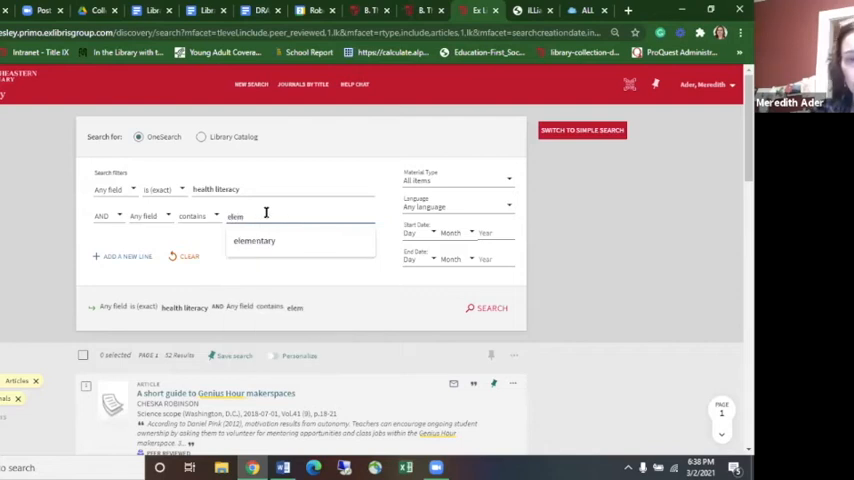
left_click(253, 240)
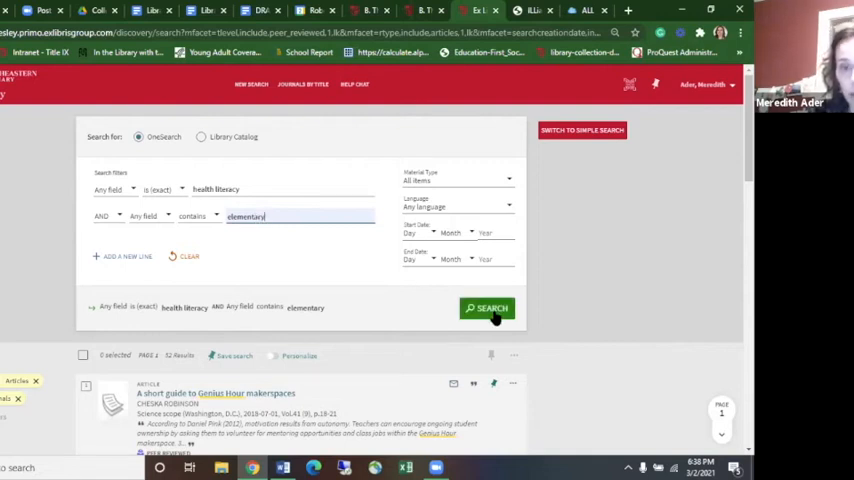
Step: Submit the health literacy AND elementary search and scroll into the 2,098 results
left_click(487, 308)
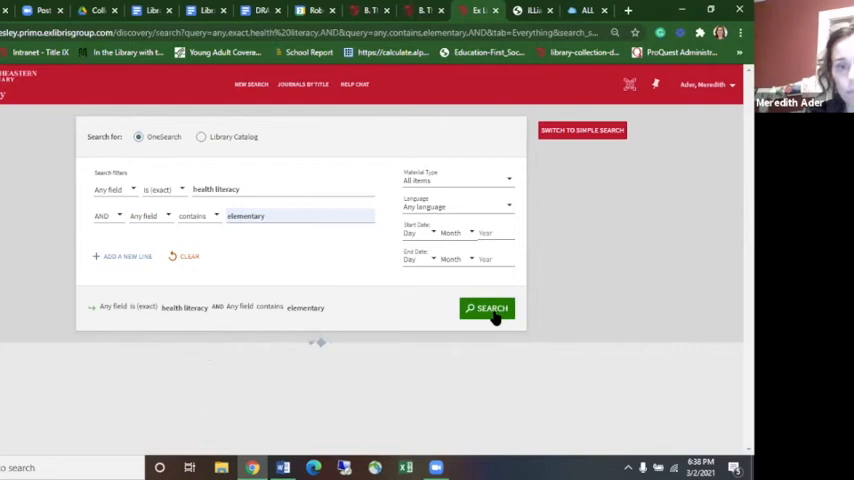
left_click(487, 308)
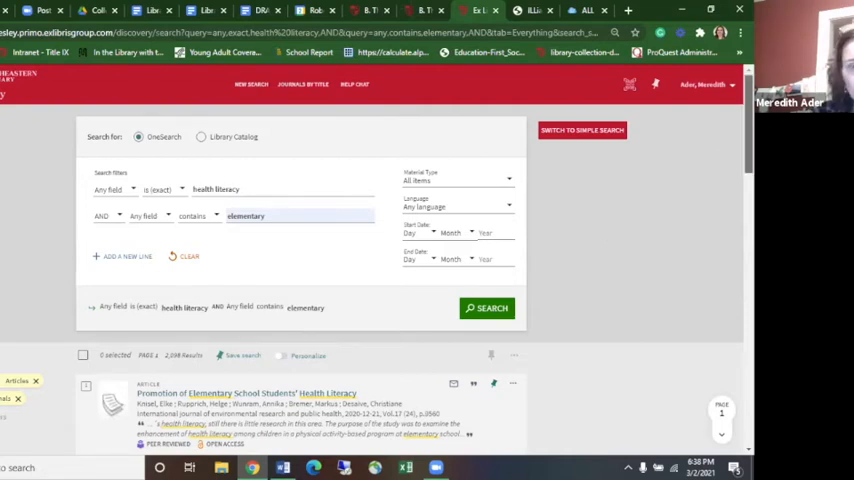
scroll("down", 3)
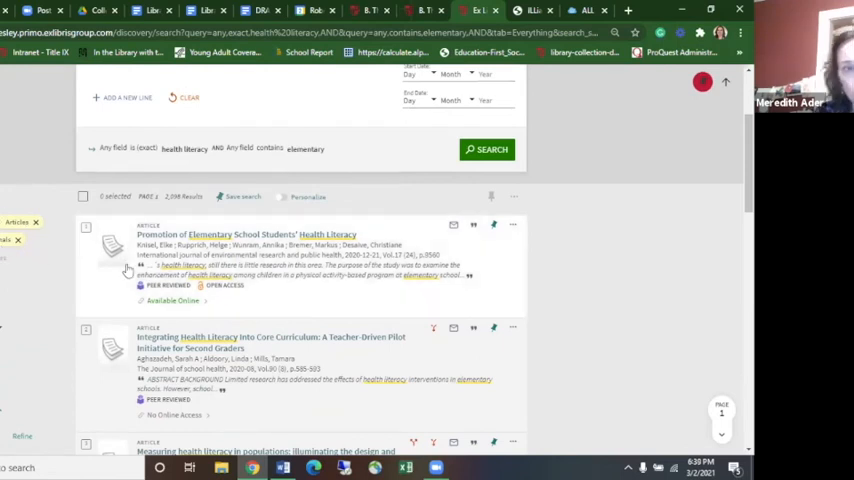
mouse_move(667, 238)
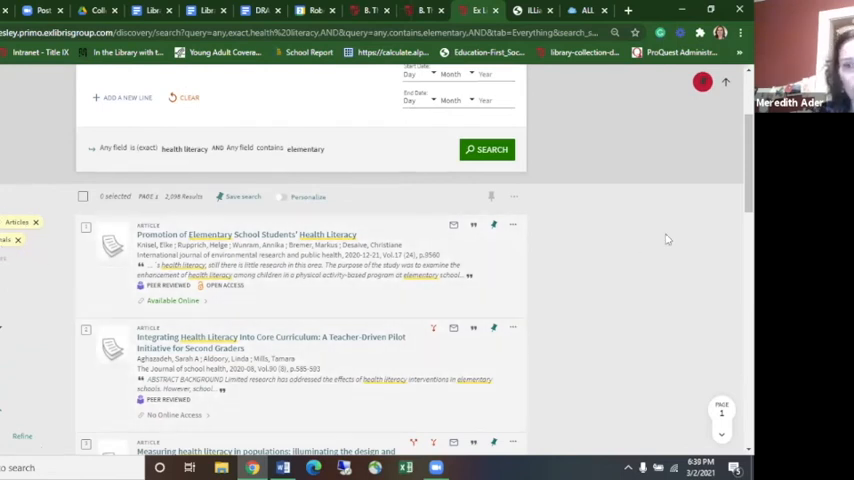
Step: Scroll down to the European health literacy survey and Turkish children's body weight articles
scroll("down", 3)
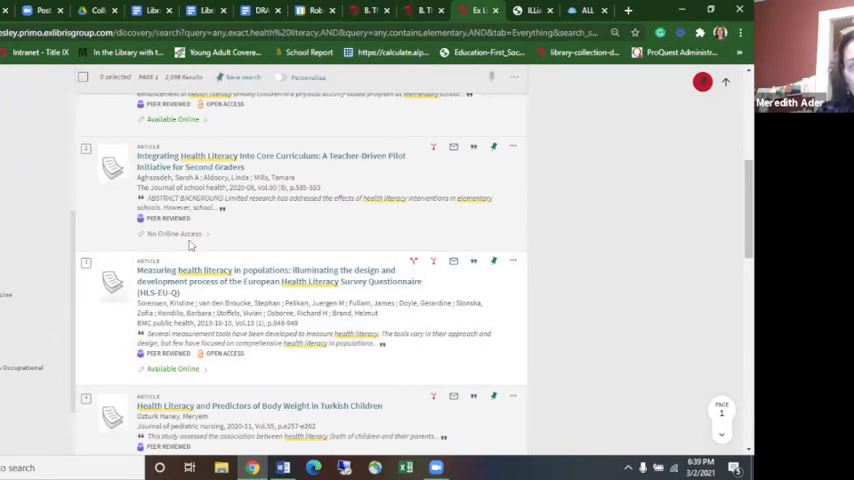
mouse_move(192, 268)
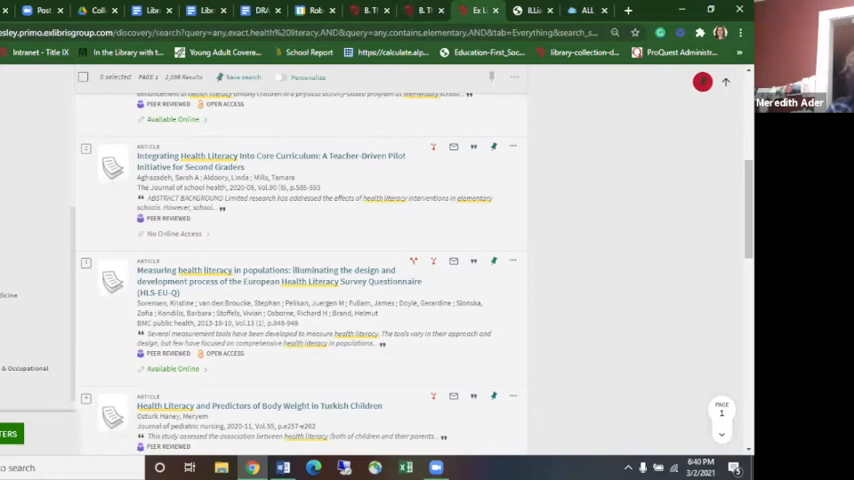
mouse_move(32, 303)
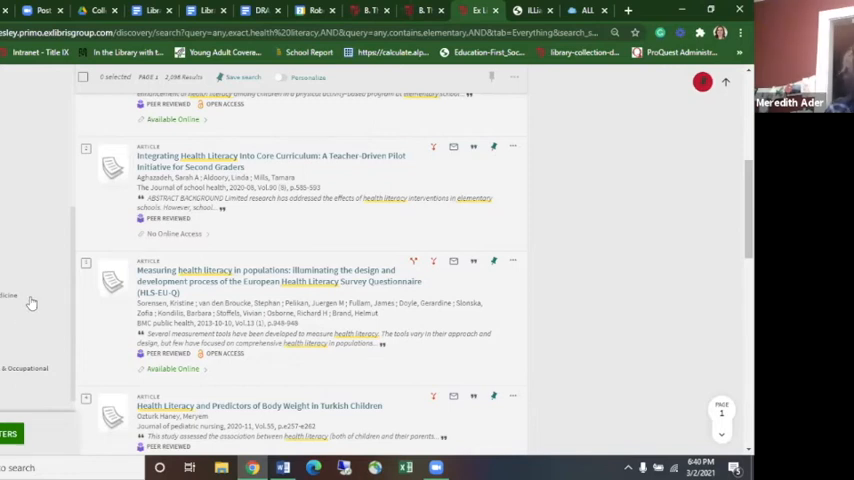
mouse_move(32, 304)
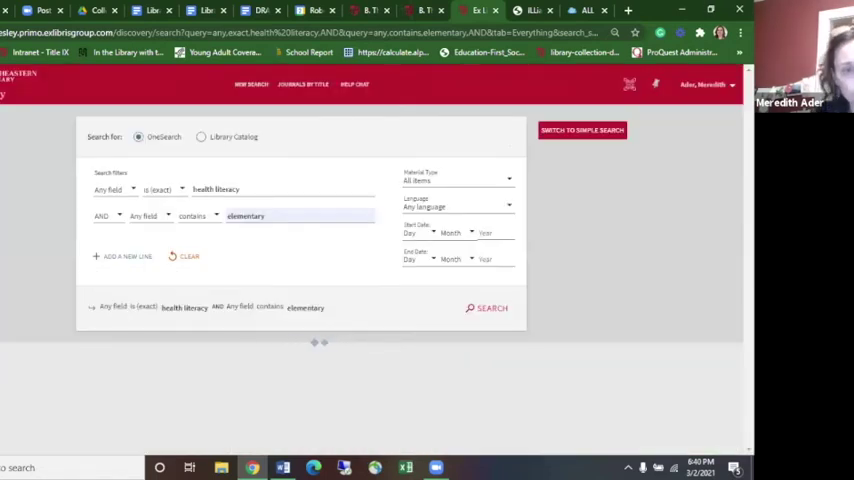
Step: Apply a refinement that narrows the results from 2,098 to 717 items, then scroll the list
left_click(489, 307)
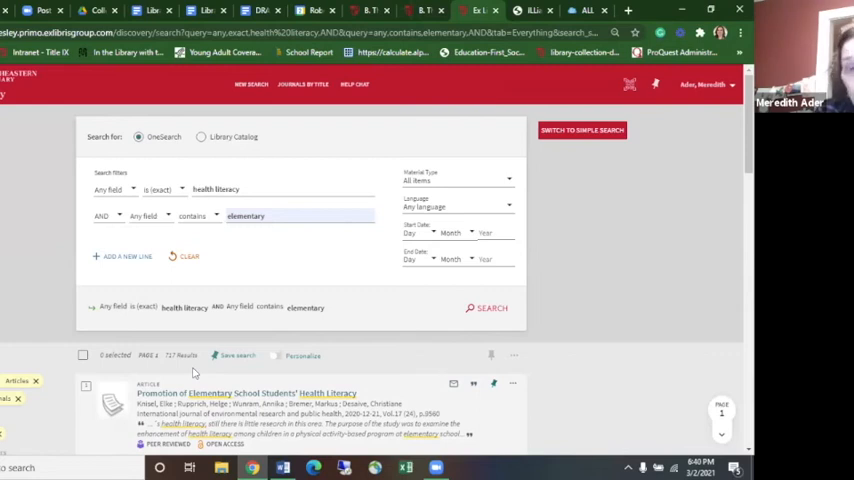
mouse_move(240, 374)
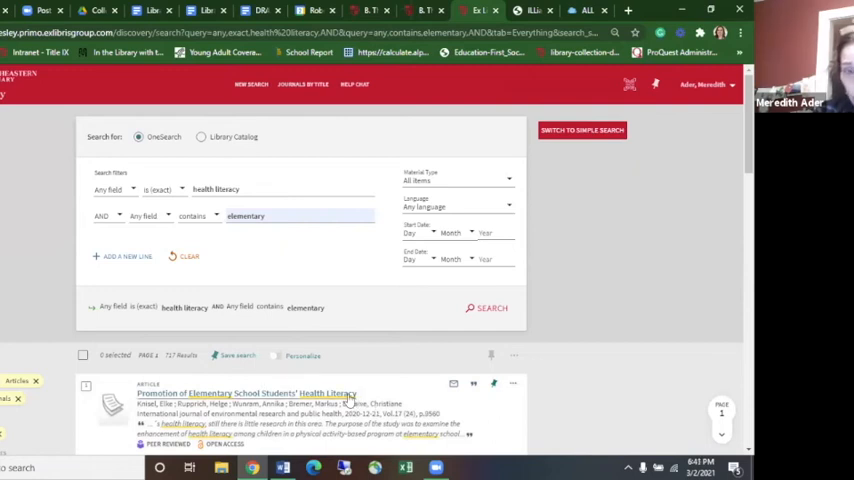
mouse_move(486, 397)
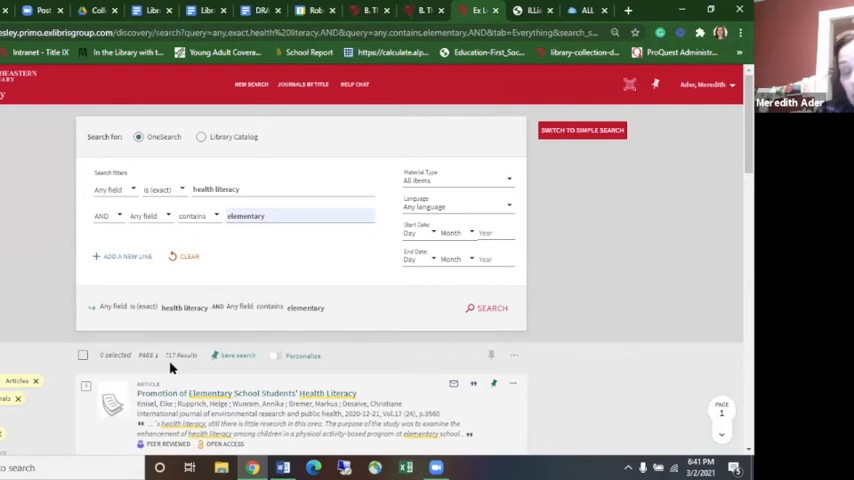
mouse_move(464, 354)
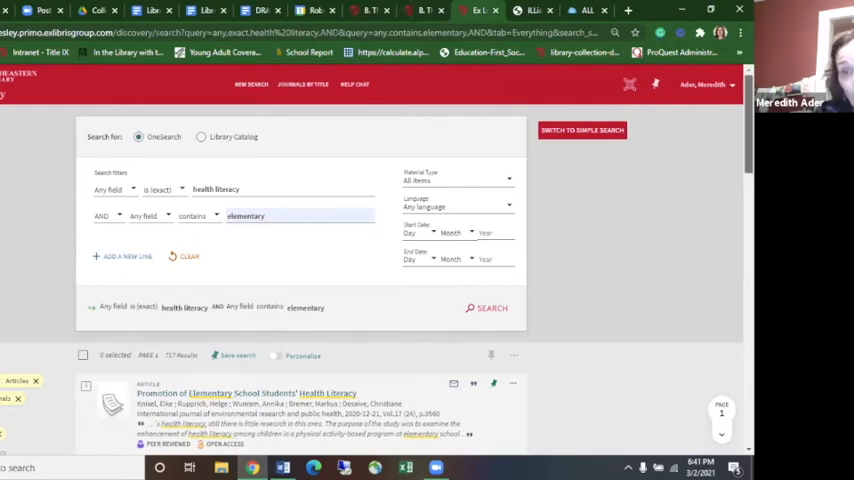
scroll("down", 3)
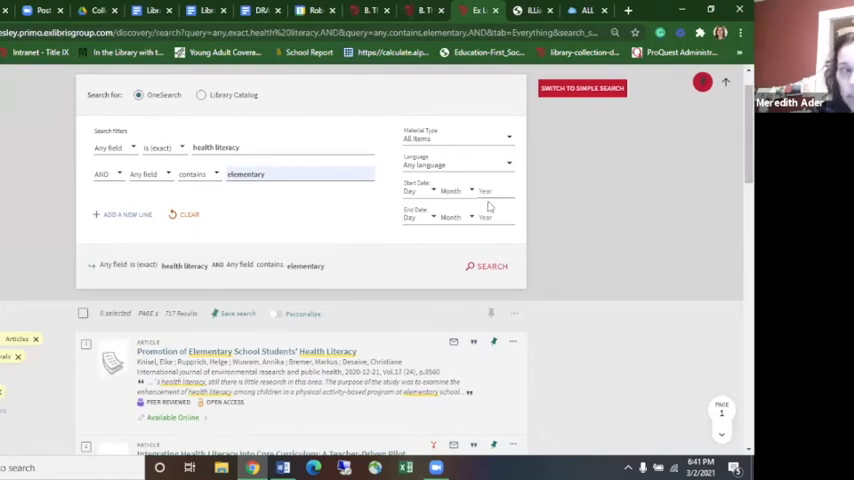
mouse_move(490, 206)
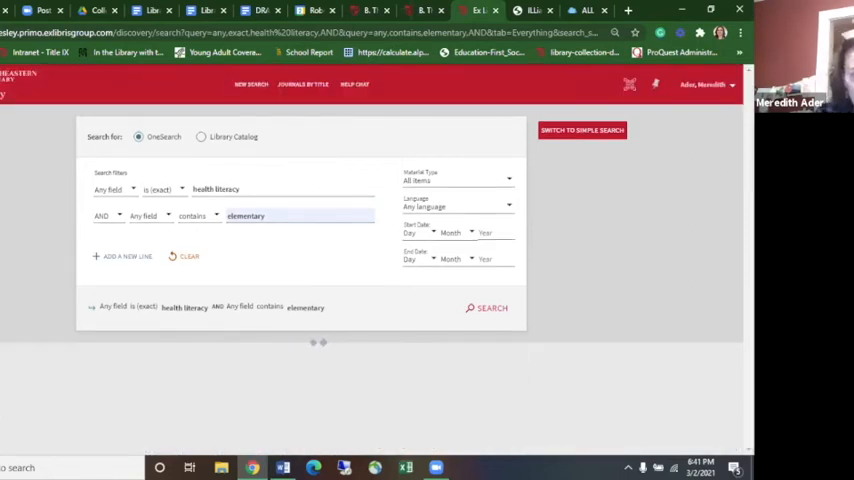
Step: Apply one more filter so the results reload at 619 items
left_click(491, 307)
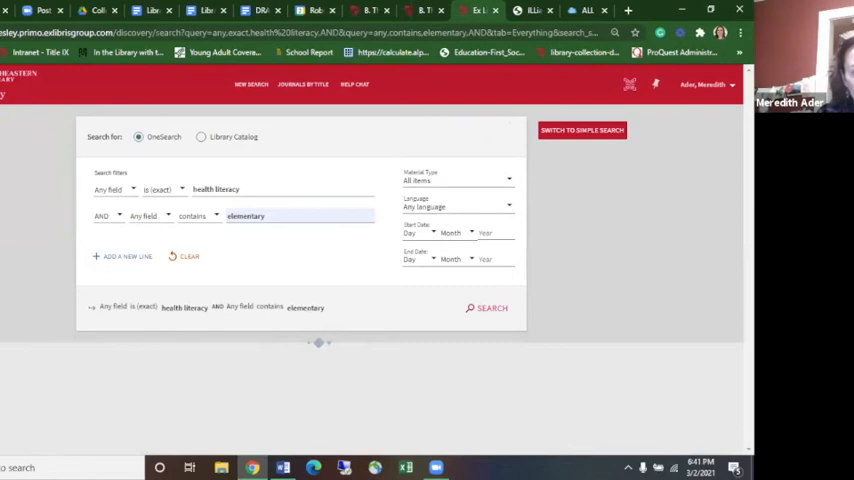
left_click(491, 308)
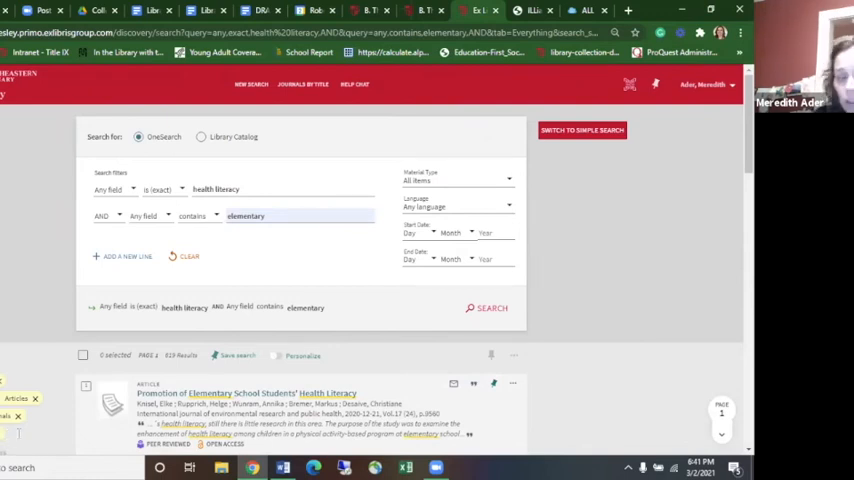
mouse_move(196, 365)
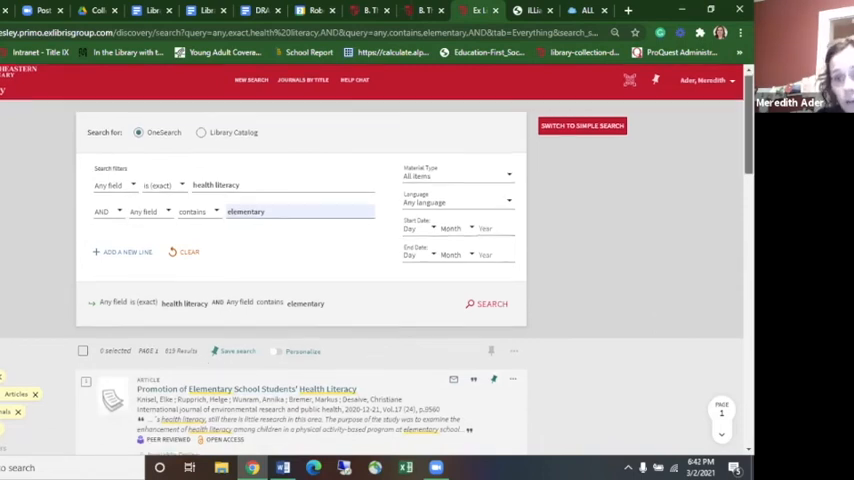
scroll("down", 3)
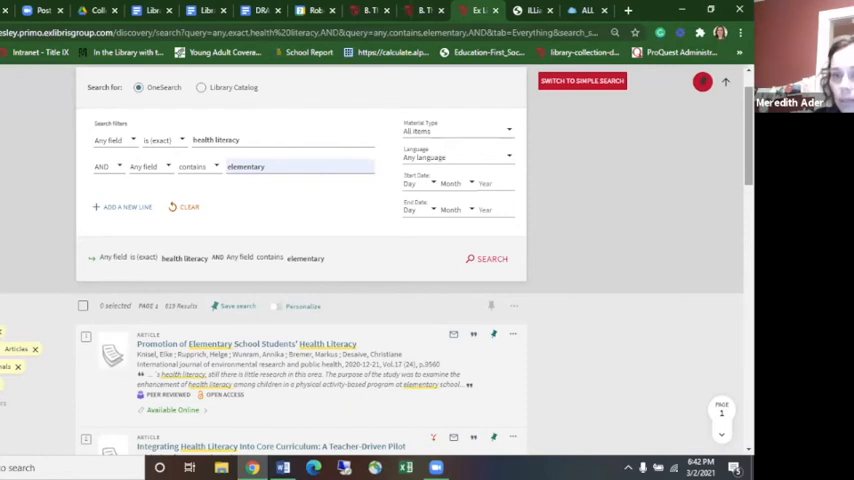
scroll("down", 3)
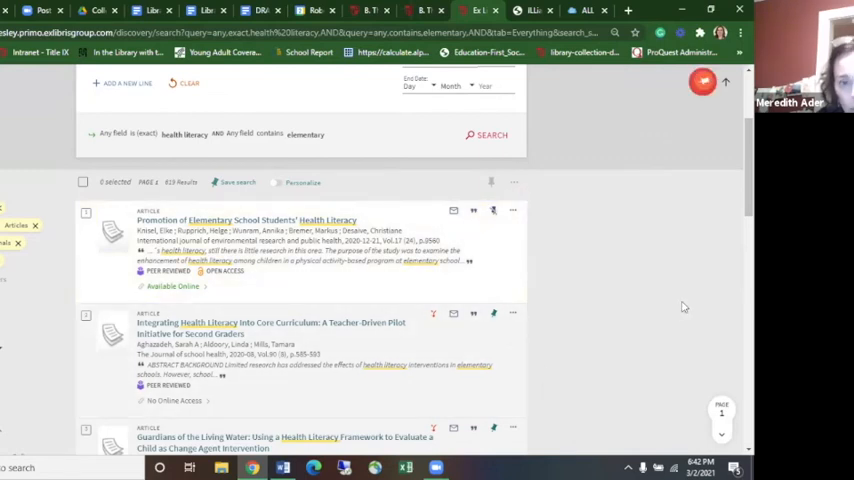
scroll("down", 3)
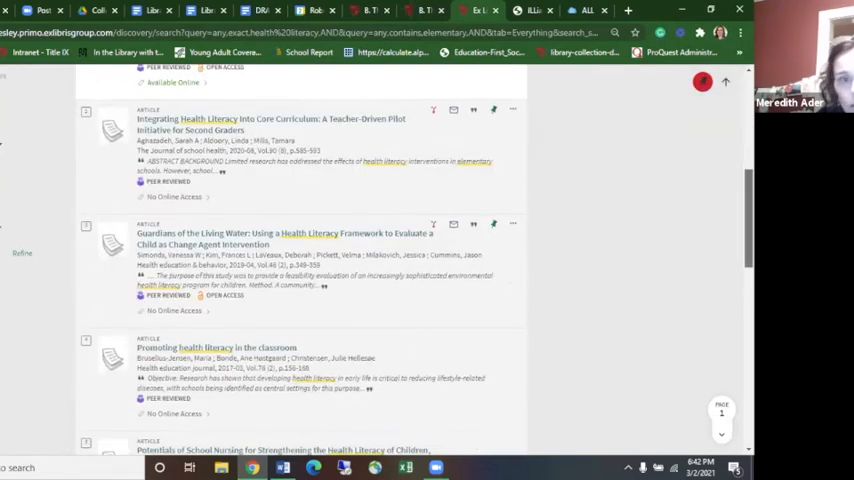
scroll("down", 3)
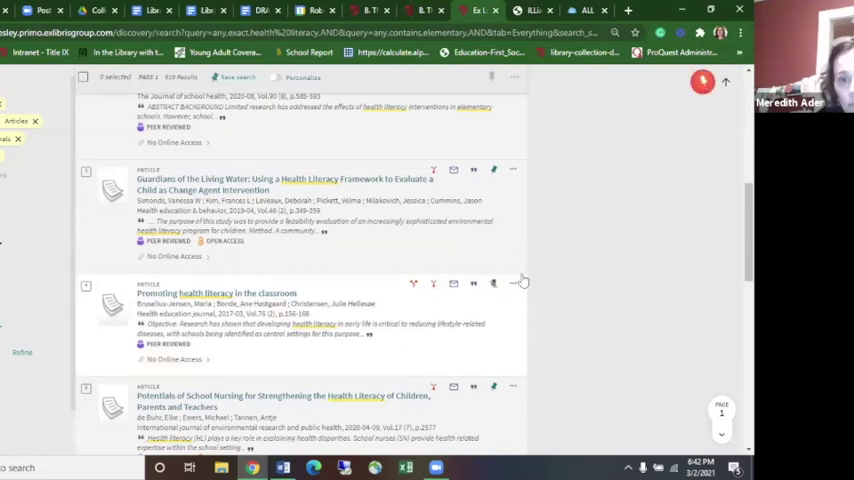
mouse_move(492, 283)
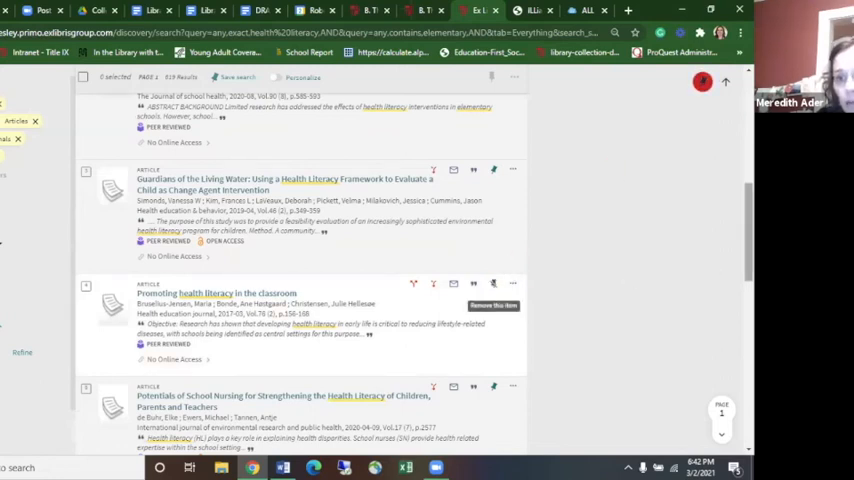
scroll("up", 3)
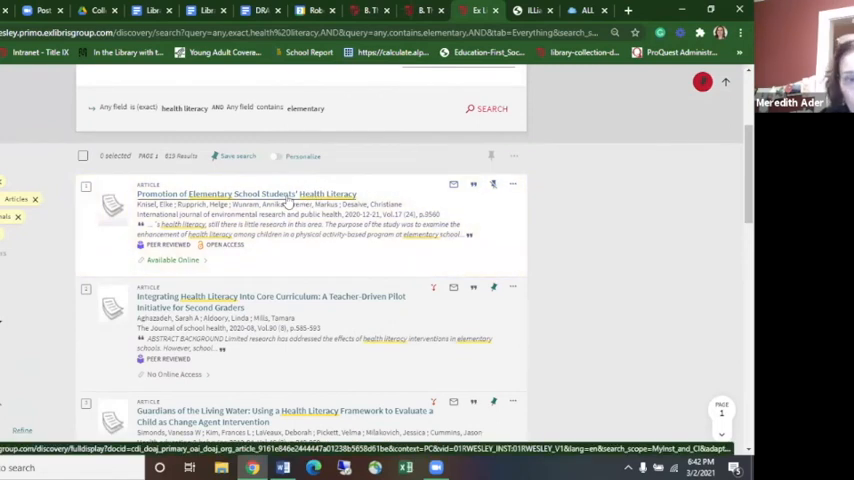
Step: Open the full record for 'Promotion of Elementary School Students' Health Literacy' and scroll through its subjects and abstract
left_click(246, 194)
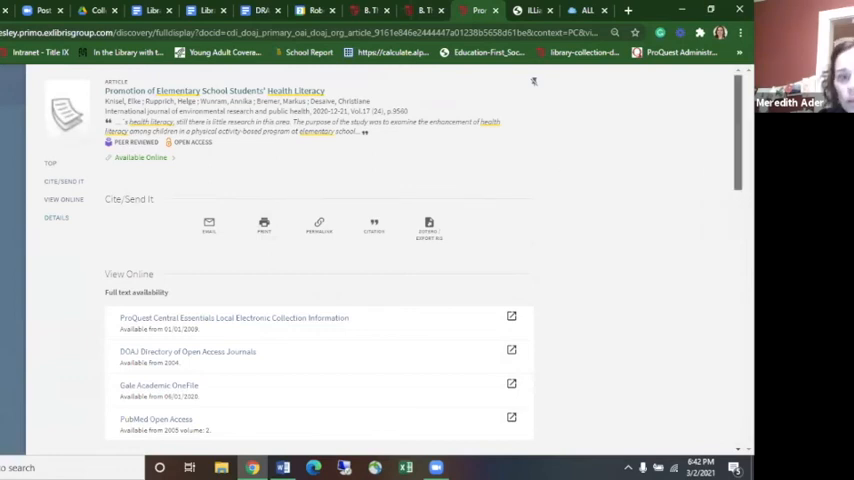
scroll("down", 3)
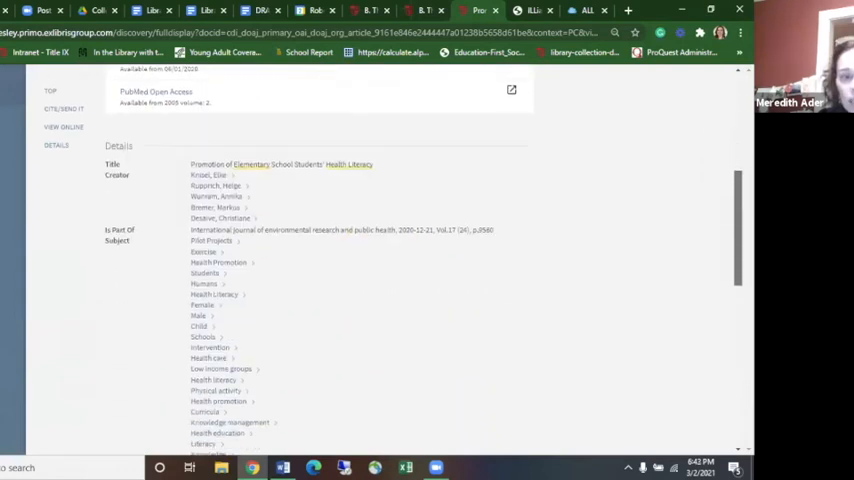
scroll("down", 3)
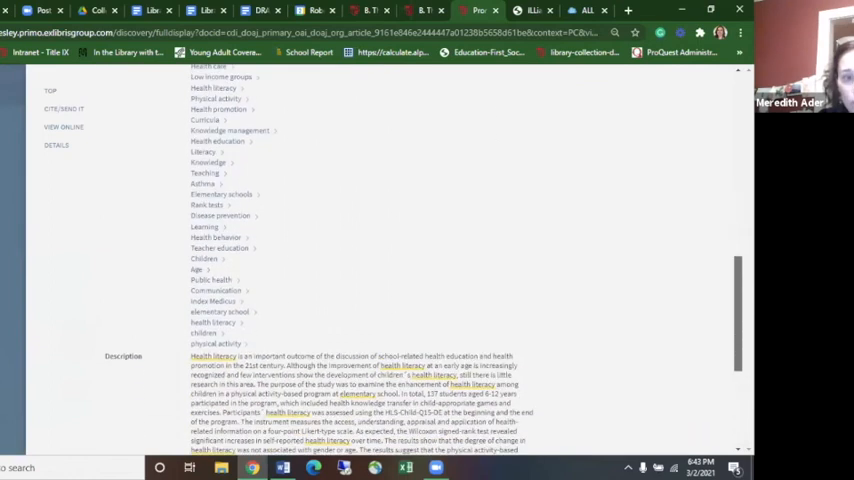
scroll("down", 3)
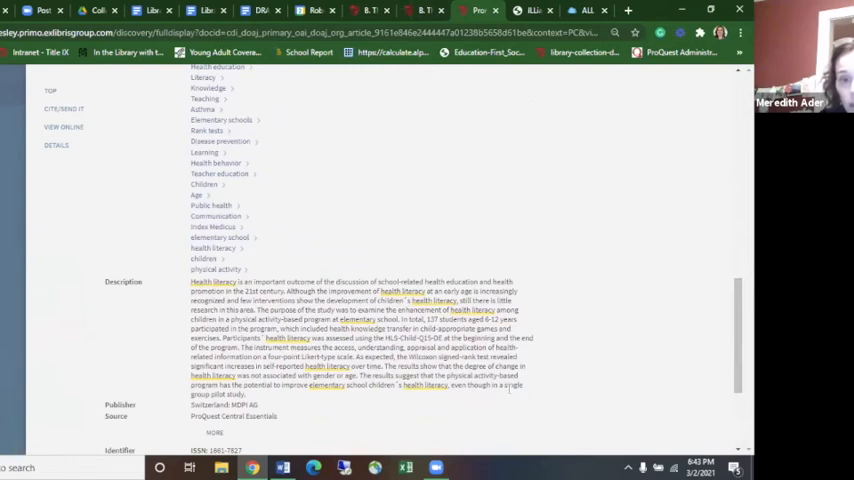
mouse_move(428, 400)
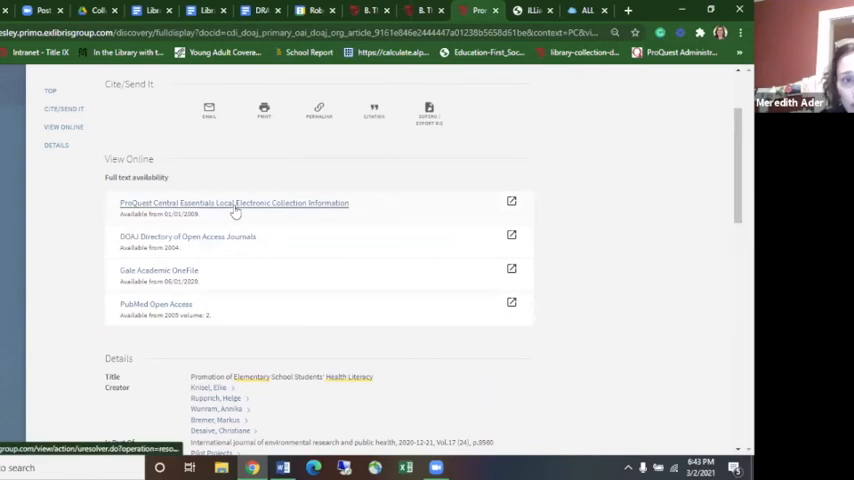
Step: Open the article's full text through the ProQuest Central Essentials link
left_click(234, 203)
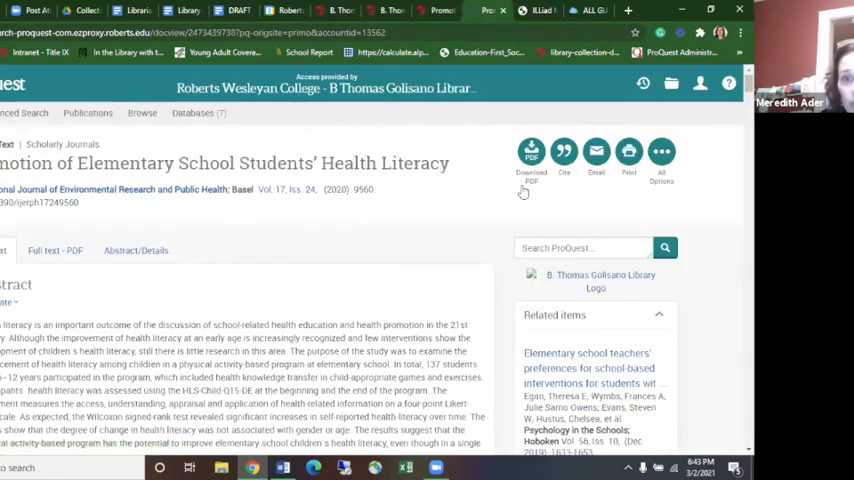
mouse_move(224, 306)
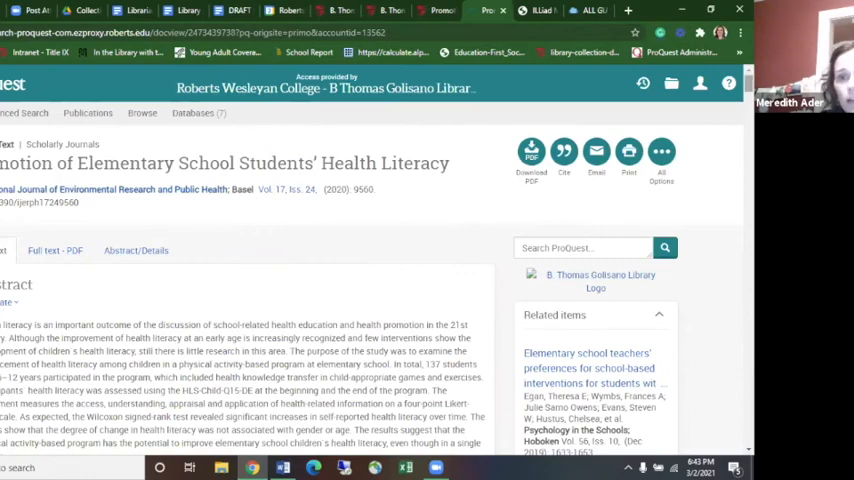
scroll("down", 3)
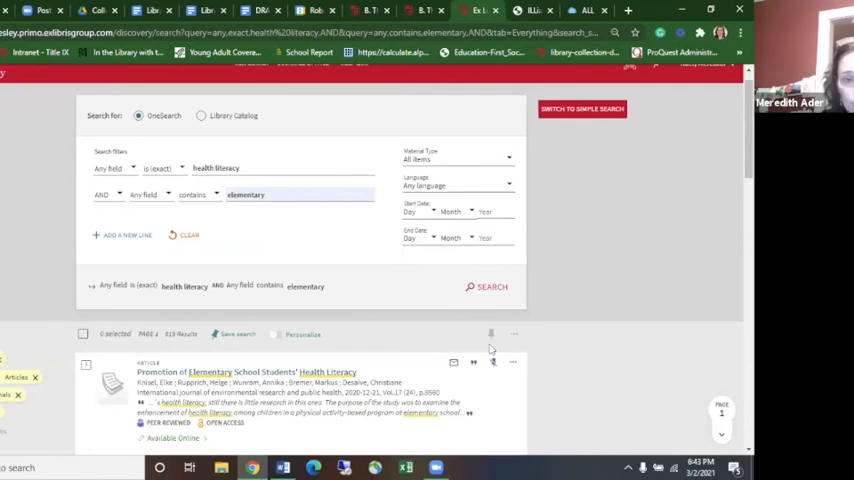
scroll("down", 3)
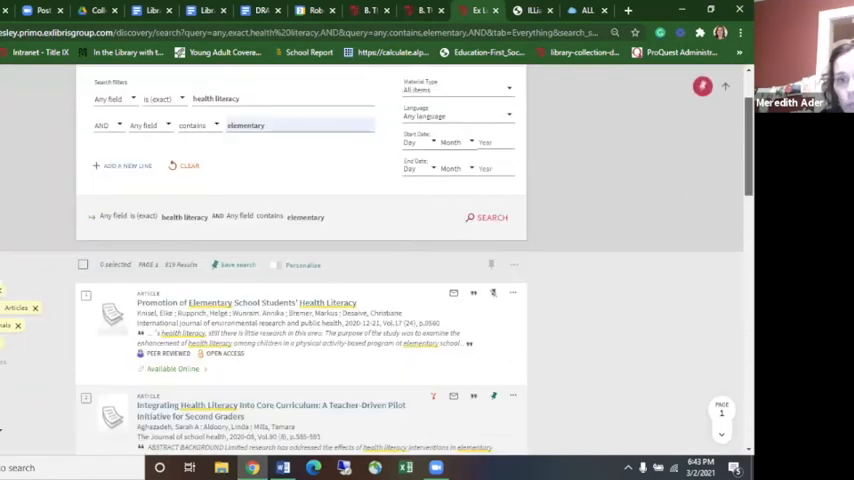
scroll("down", 3)
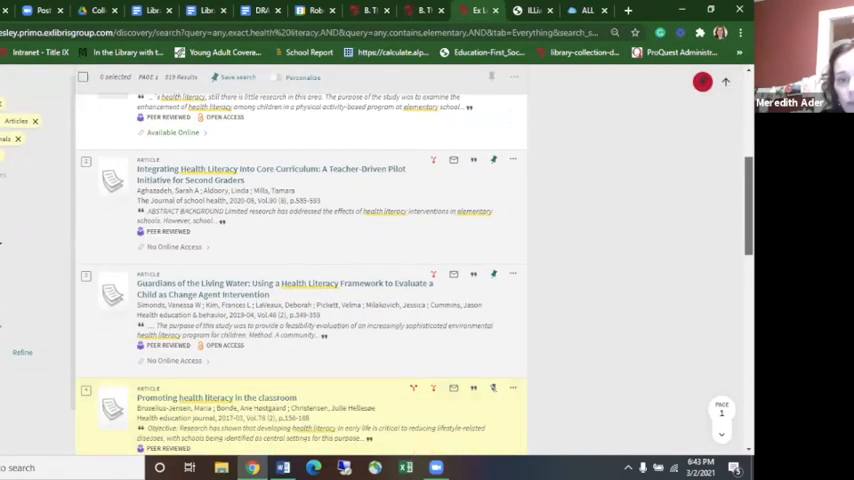
scroll("down", 3)
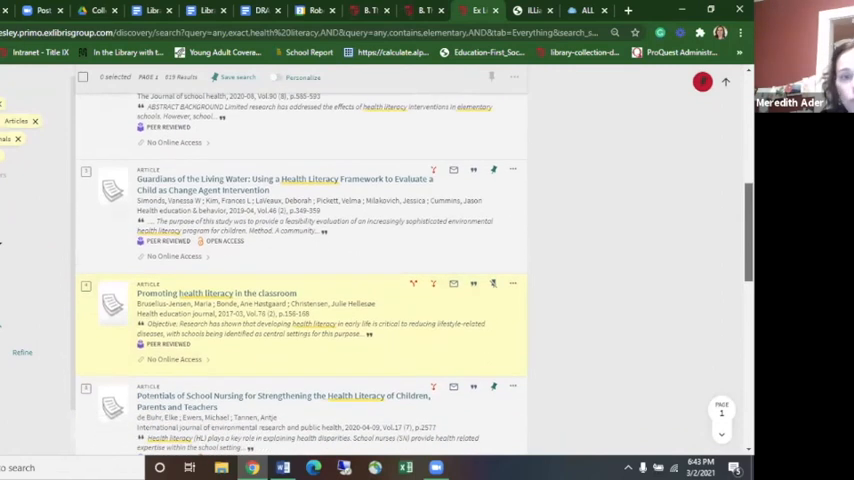
scroll("down", 3)
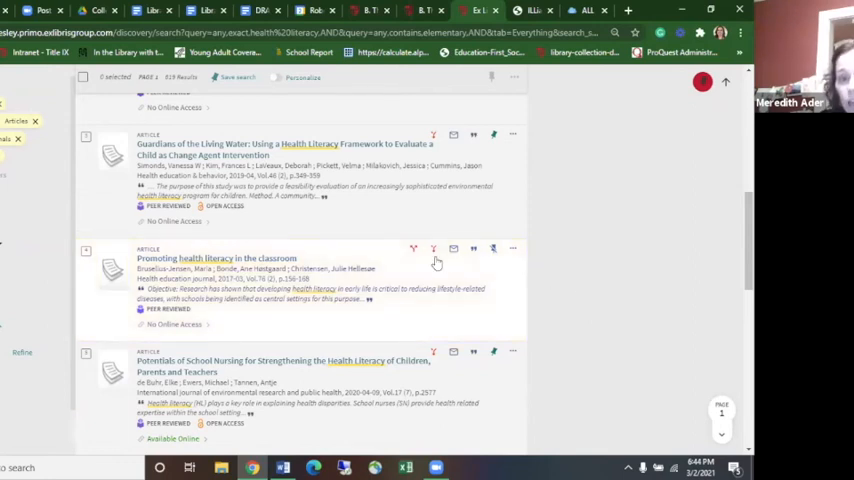
mouse_move(432, 249)
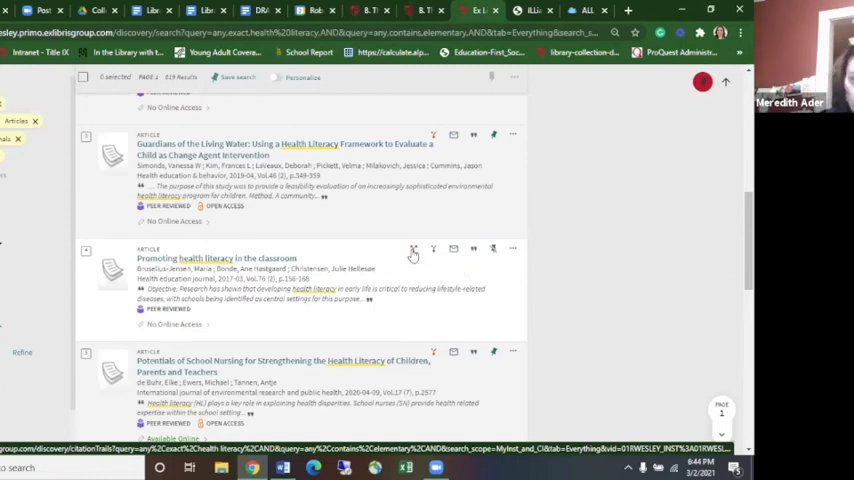
mouse_move(413, 249)
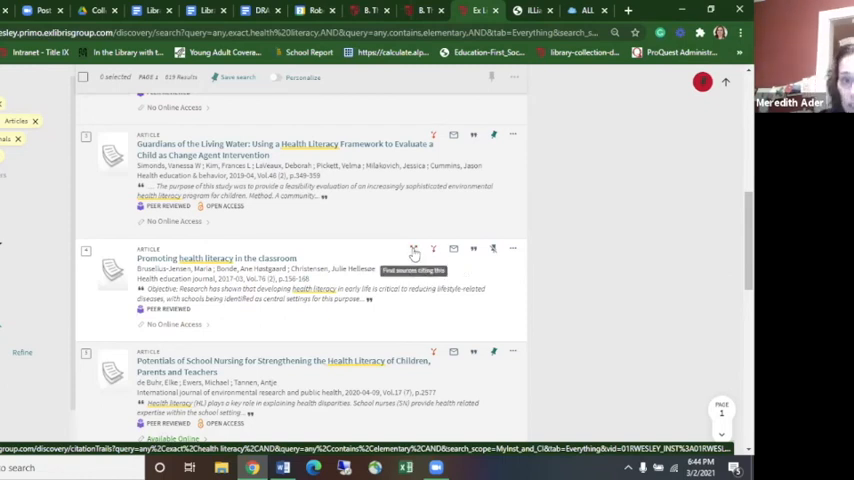
scroll("up", 3)
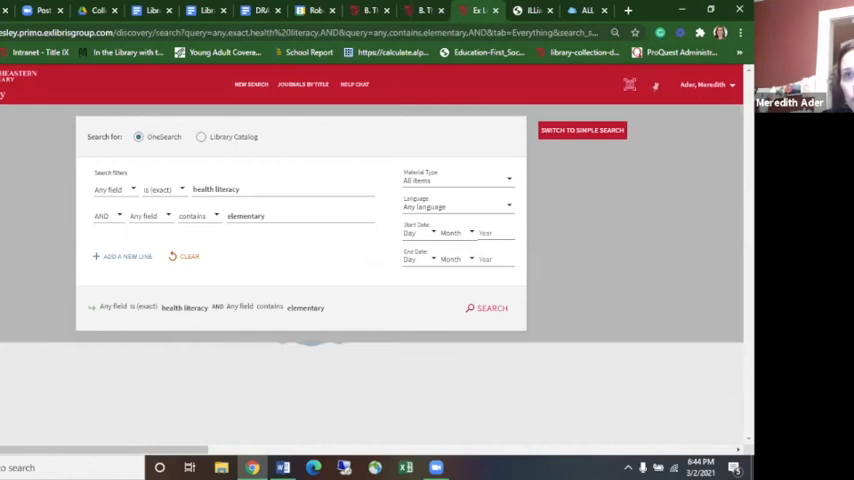
Step: Reload the results list, now at 618 items, and scroll to the first results
left_click(491, 308)
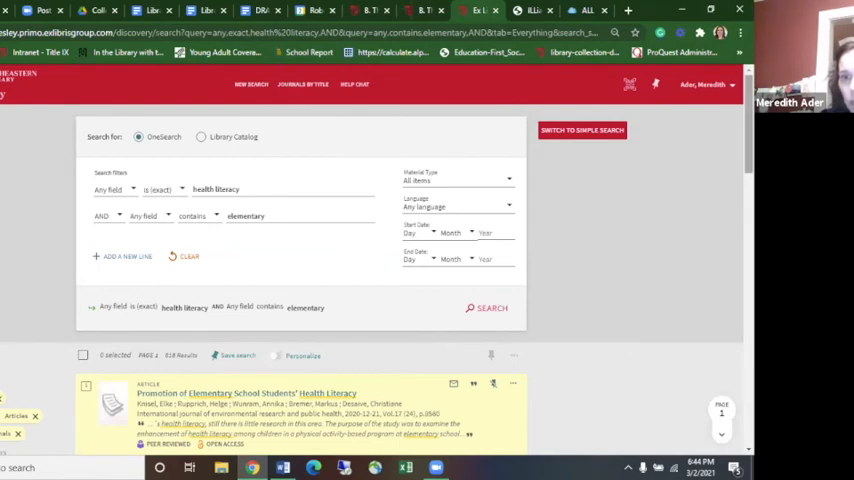
scroll("down", 3)
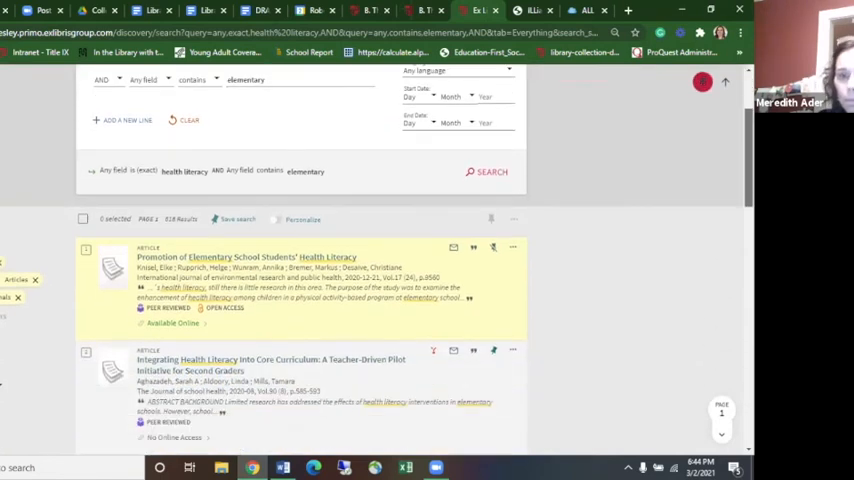